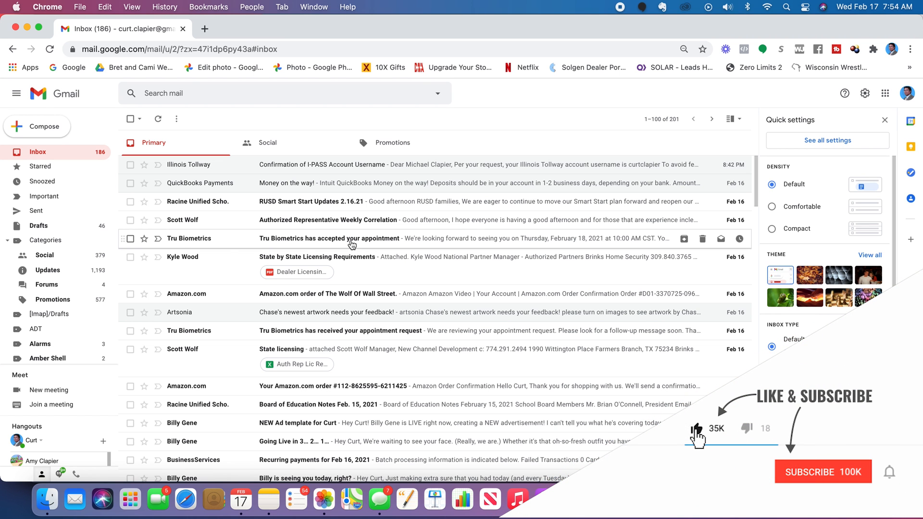
Browse the inbox and expand the sidebar's More section to reveal the full label list
{"action": "left_click", "coordinate": [821, 471]}
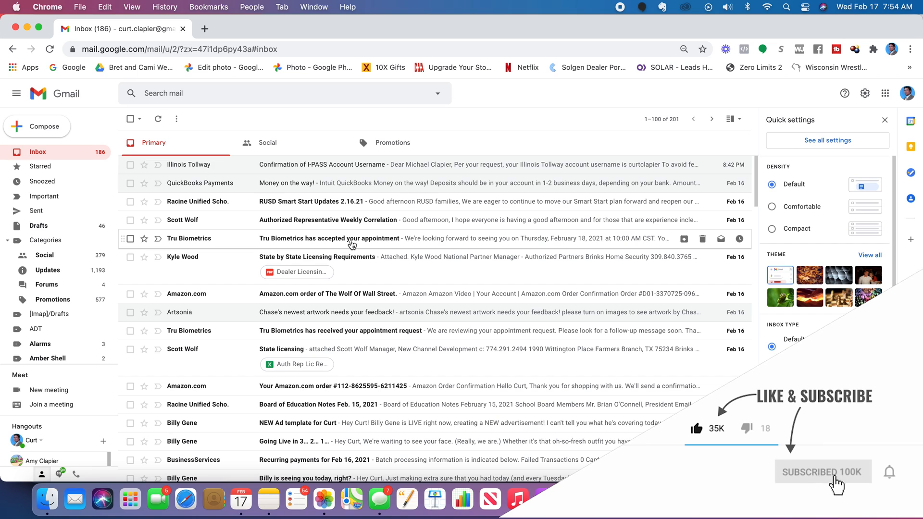
{"action": "mouse_move", "coordinate": [167, 250]}
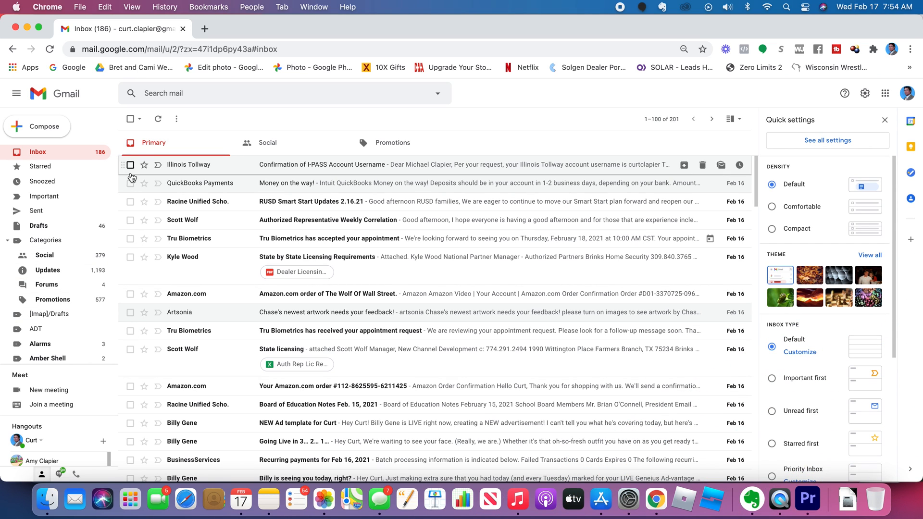
{"action": "scroll", "scroll_direction": "down", "scroll_amount": 3}
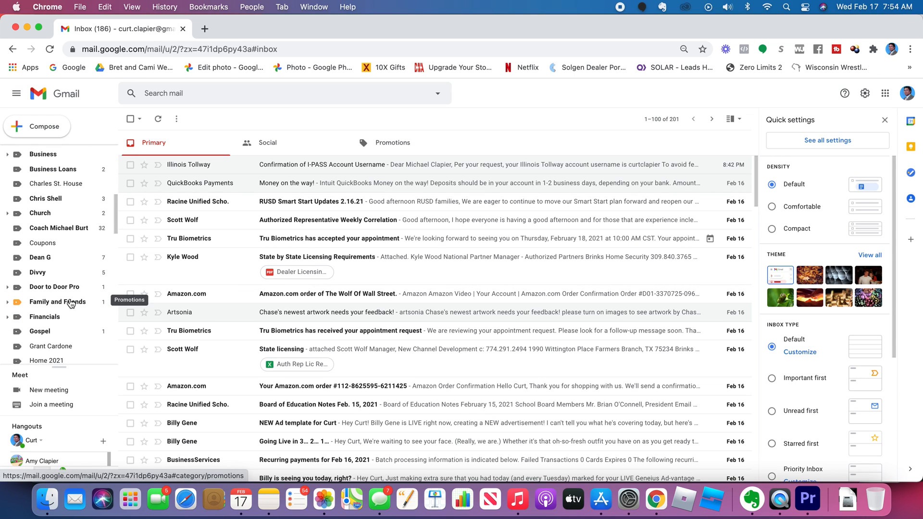
{"action": "scroll", "scroll_direction": "down", "scroll_amount": 3}
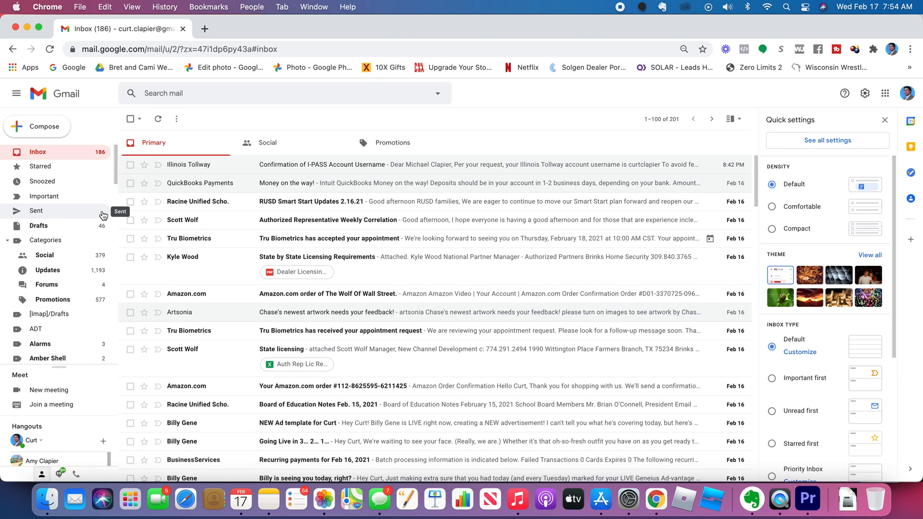
{"action": "mouse_move", "coordinate": [185, 294]}
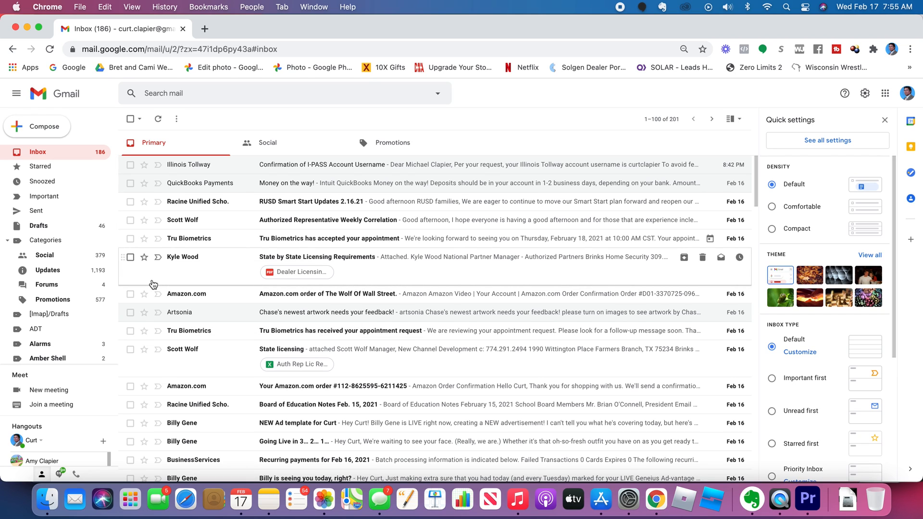
{"action": "mouse_move", "coordinate": [156, 274]}
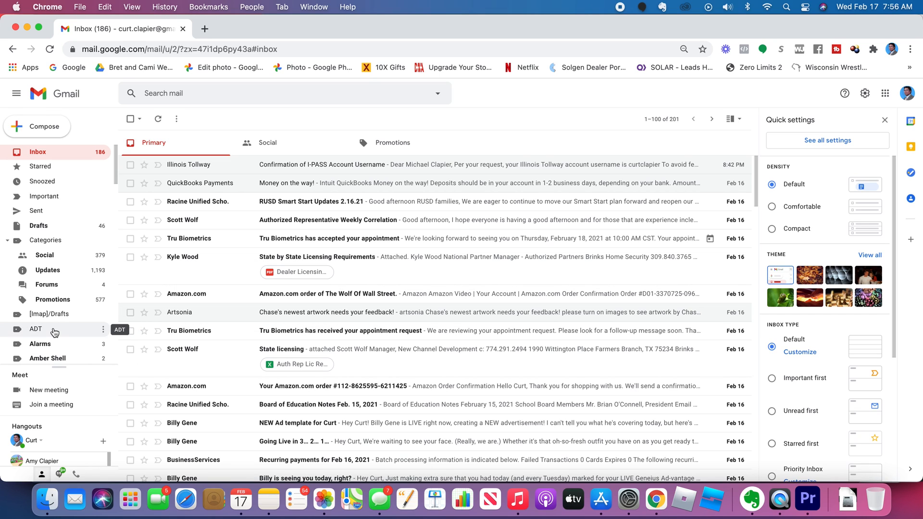
{"action": "scroll", "scroll_direction": "down", "scroll_amount": 3}
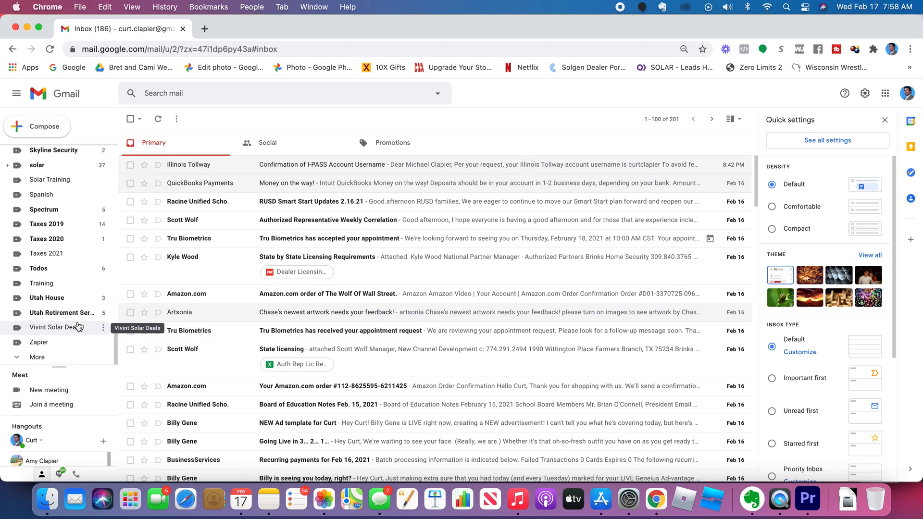
{"action": "mouse_move", "coordinate": [166, 201]}
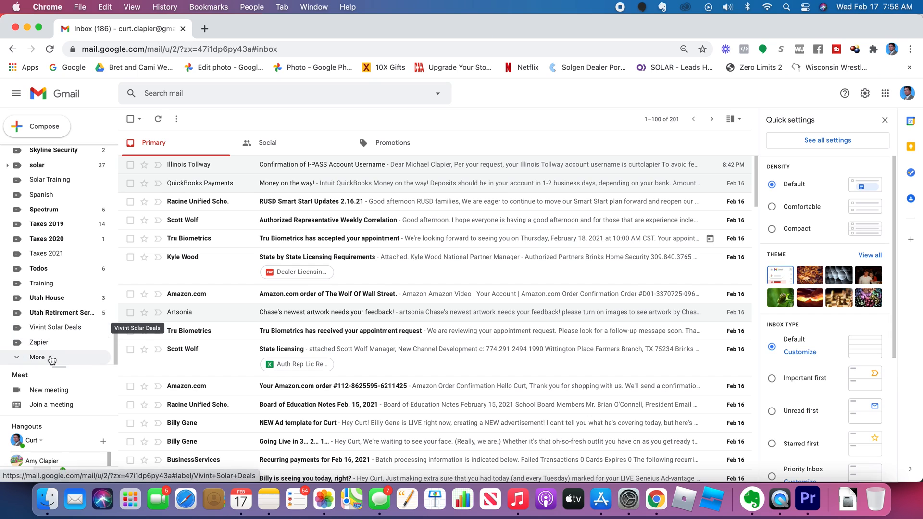
{"action": "left_click", "coordinate": [38, 357]}
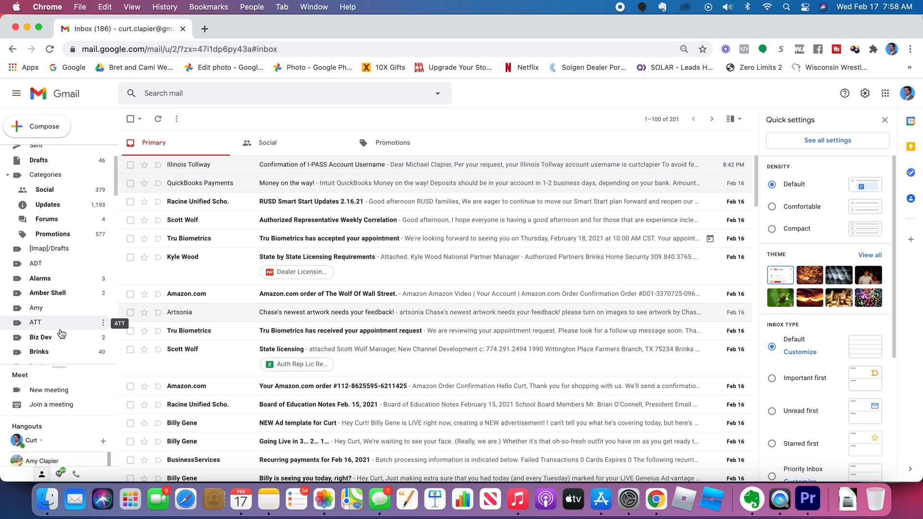
{"action": "scroll", "scroll_direction": "down", "scroll_amount": 3}
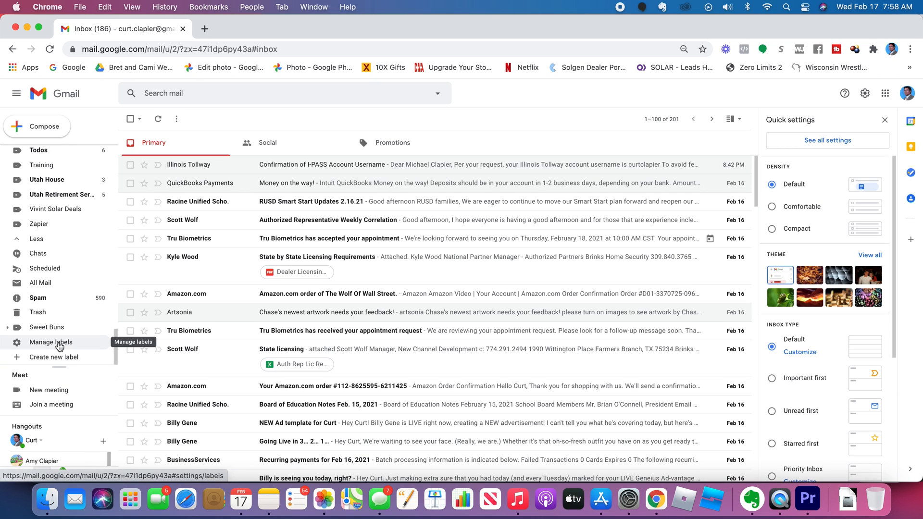
{"action": "mouse_move", "coordinate": [55, 347]}
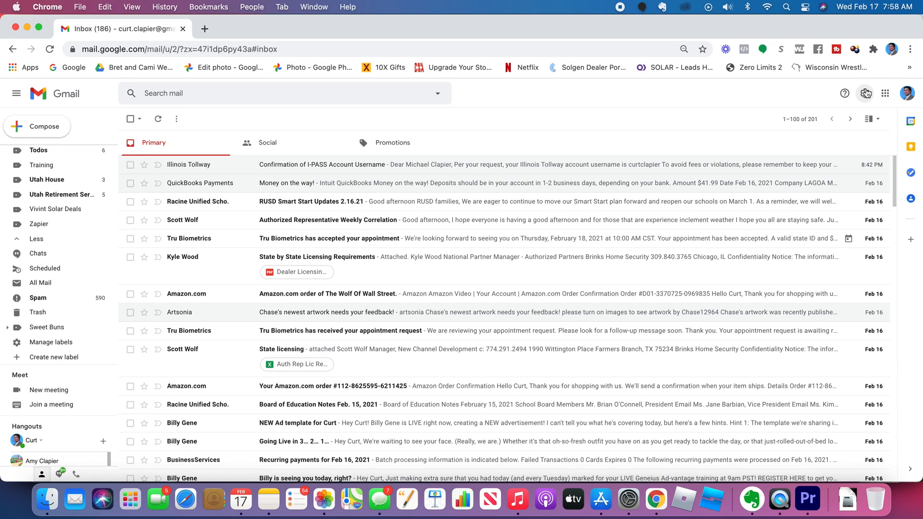
Bring up Gmail's full settings page from the quick settings gear
{"action": "left_click", "coordinate": [864, 93]}
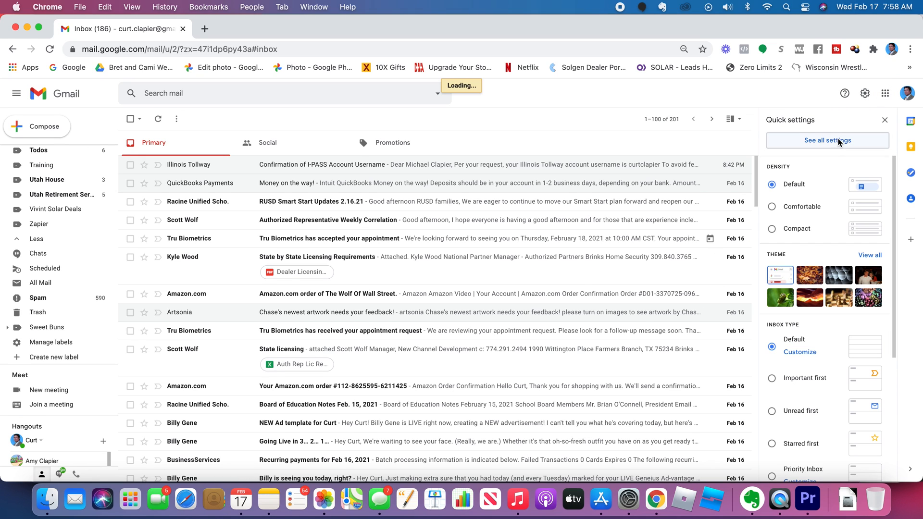
{"action": "left_click", "coordinate": [827, 140]}
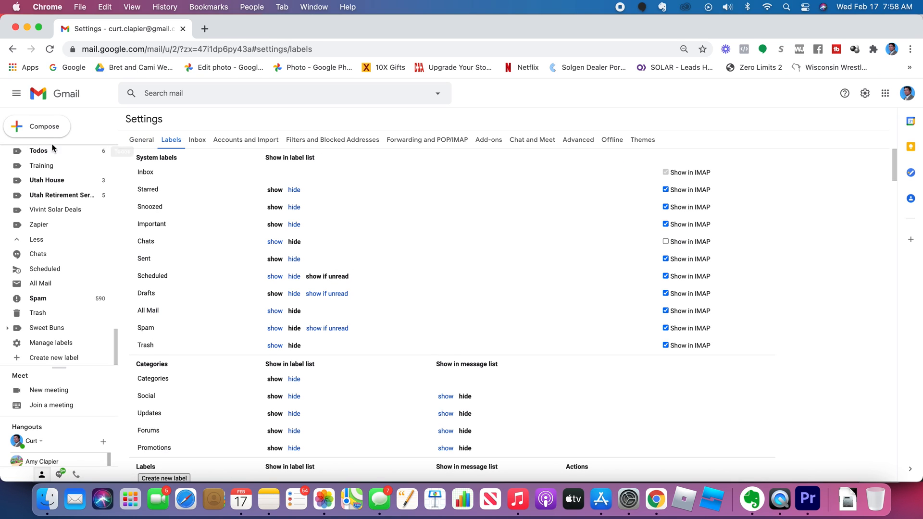
{"action": "mouse_move", "coordinate": [70, 162]}
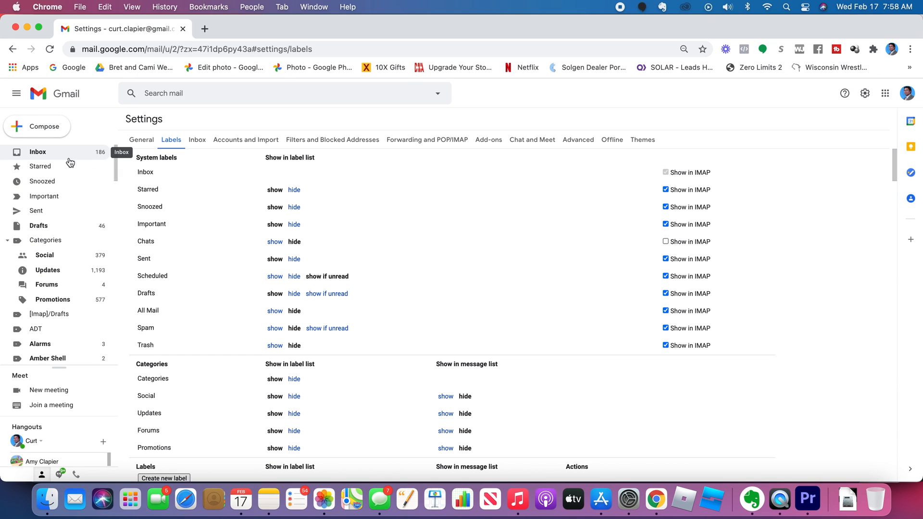
Reach the Labels settings tab, finally via Manage labels in the sidebar
{"action": "left_click", "coordinate": [37, 152]}
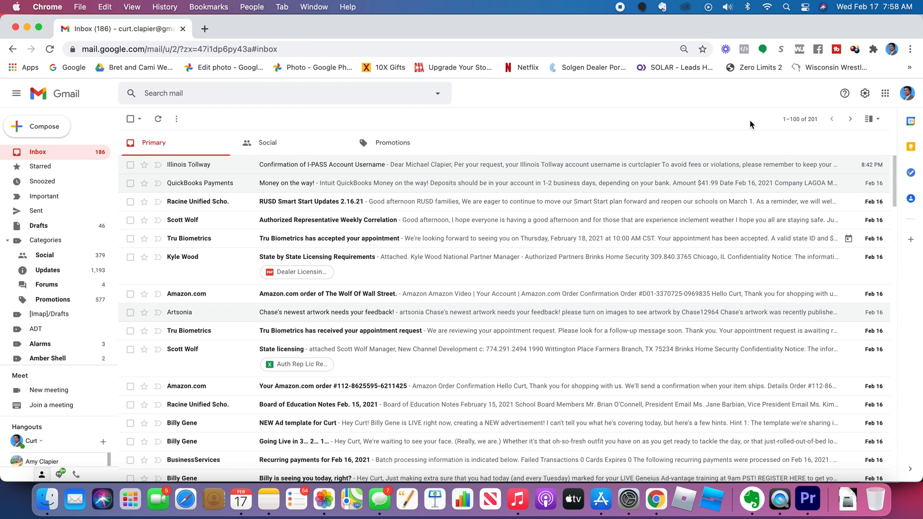
{"action": "left_click", "coordinate": [864, 93]}
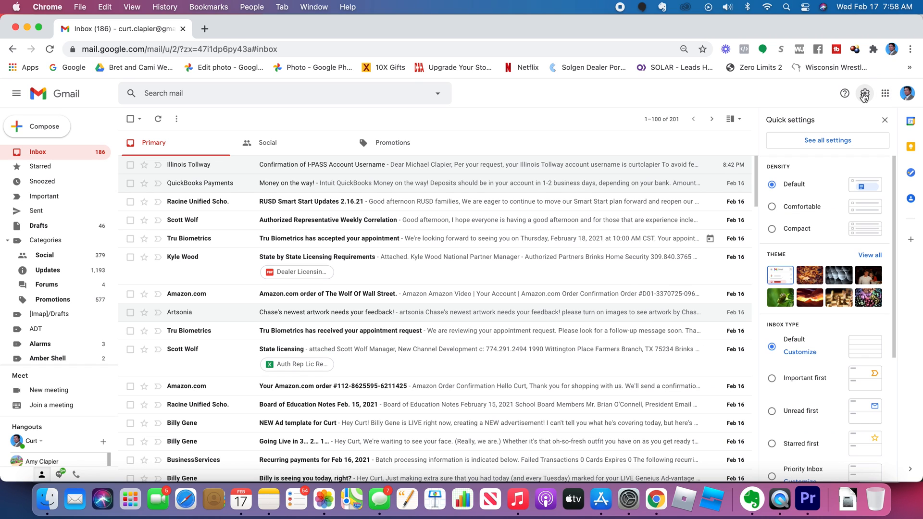
{"action": "left_click", "coordinate": [826, 141]}
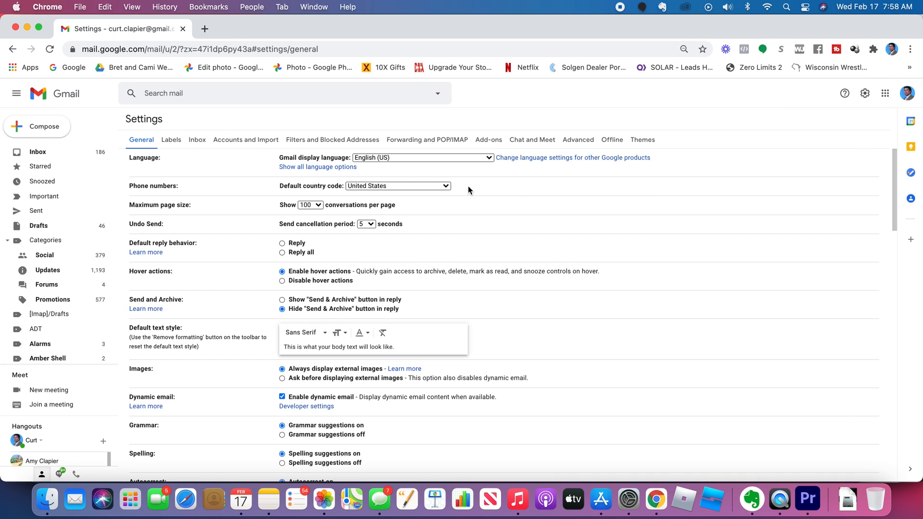
{"action": "left_click", "coordinate": [171, 140]}
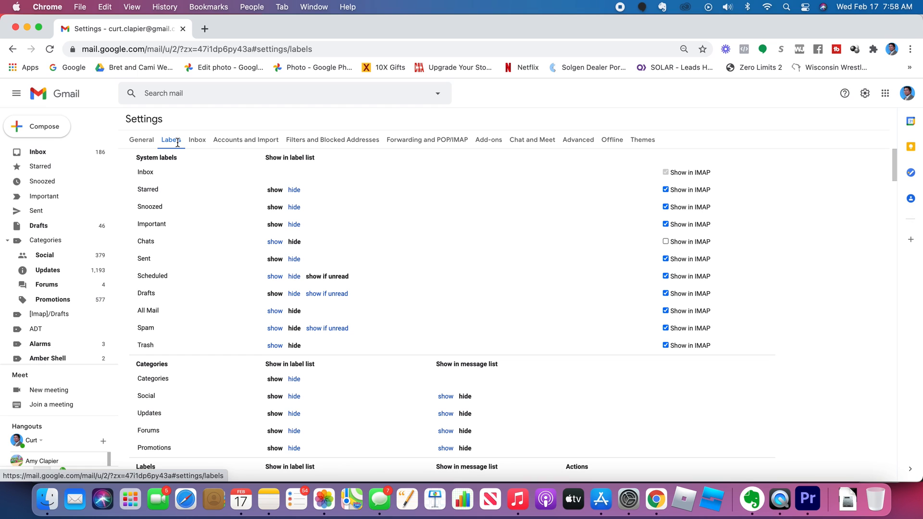
{"action": "left_click", "coordinate": [38, 152]}
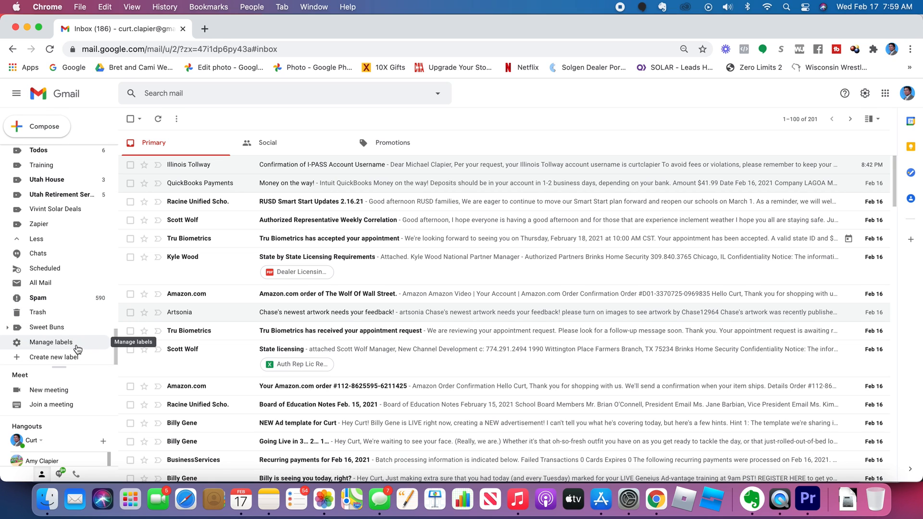
{"action": "left_click", "coordinate": [51, 342]}
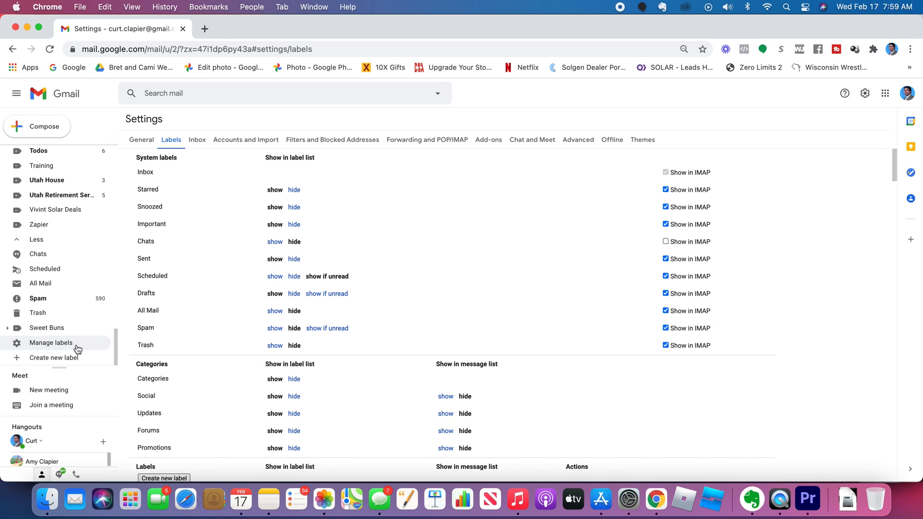
{"action": "mouse_move", "coordinate": [150, 123]}
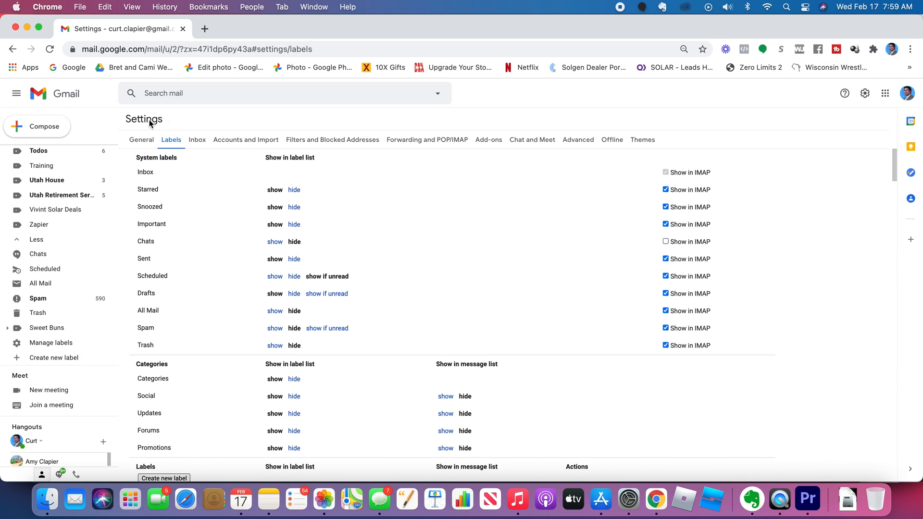
{"action": "mouse_move", "coordinate": [303, 353]}
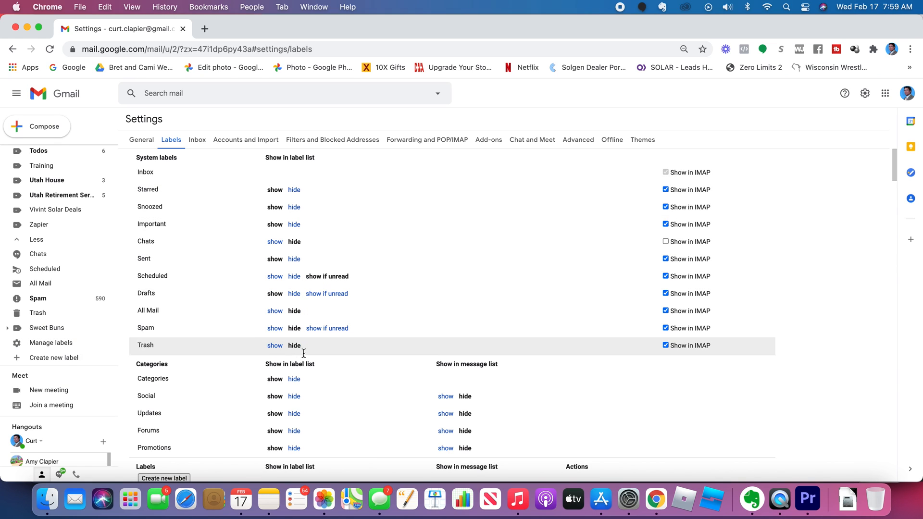
Scroll down to the custom Labels section showing each label's conversation count
{"action": "scroll", "scroll_direction": "down", "scroll_amount": 3}
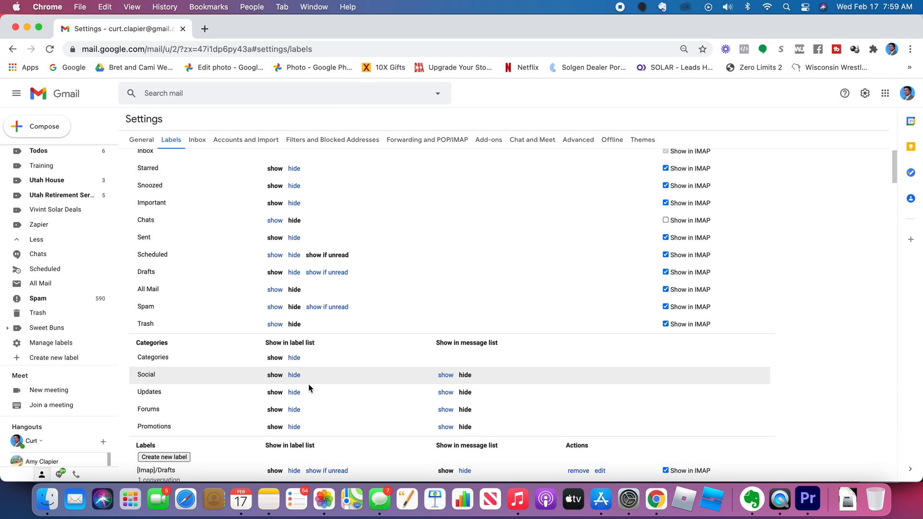
{"action": "scroll", "scroll_direction": "down", "scroll_amount": 3}
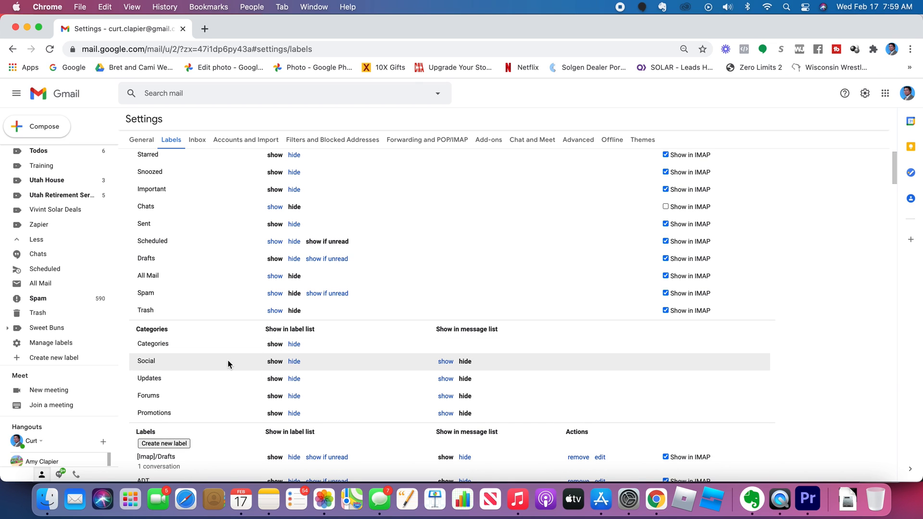
{"action": "scroll", "scroll_direction": "down", "scroll_amount": 3}
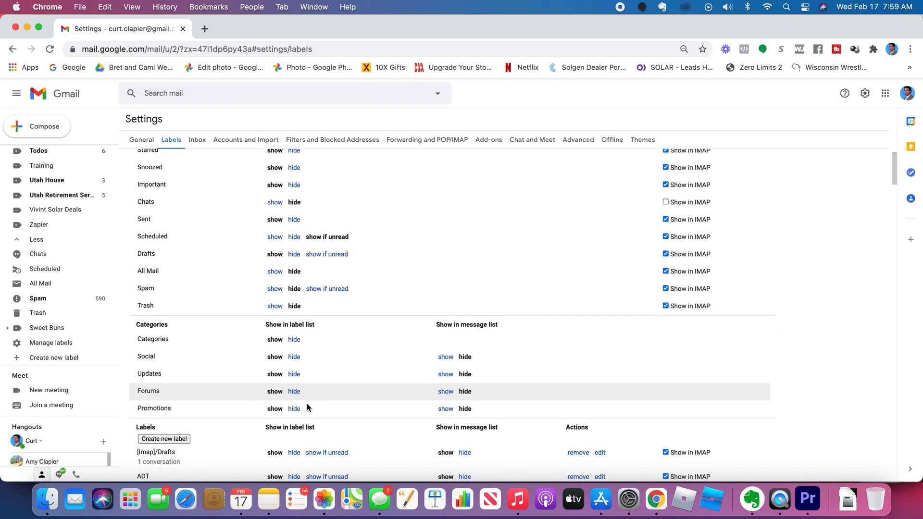
{"action": "scroll", "scroll_direction": "down", "scroll_amount": 3}
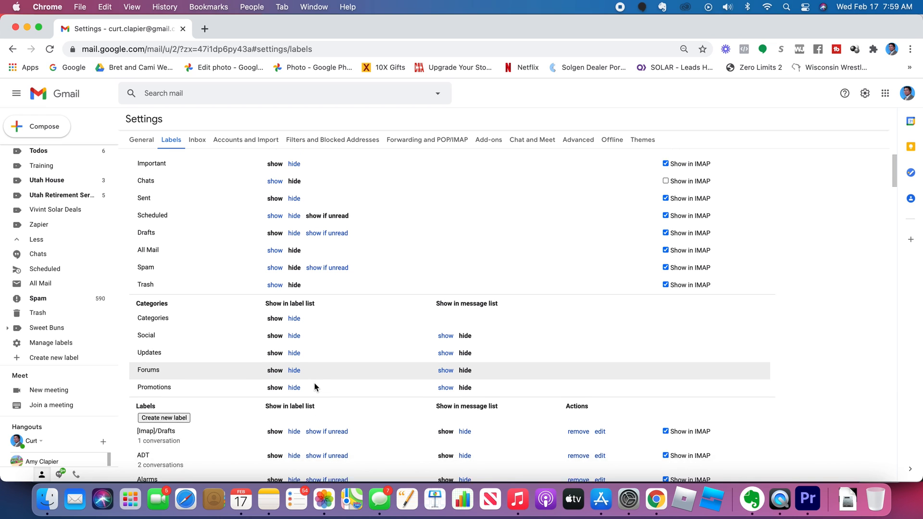
{"action": "scroll", "scroll_direction": "down", "scroll_amount": 3}
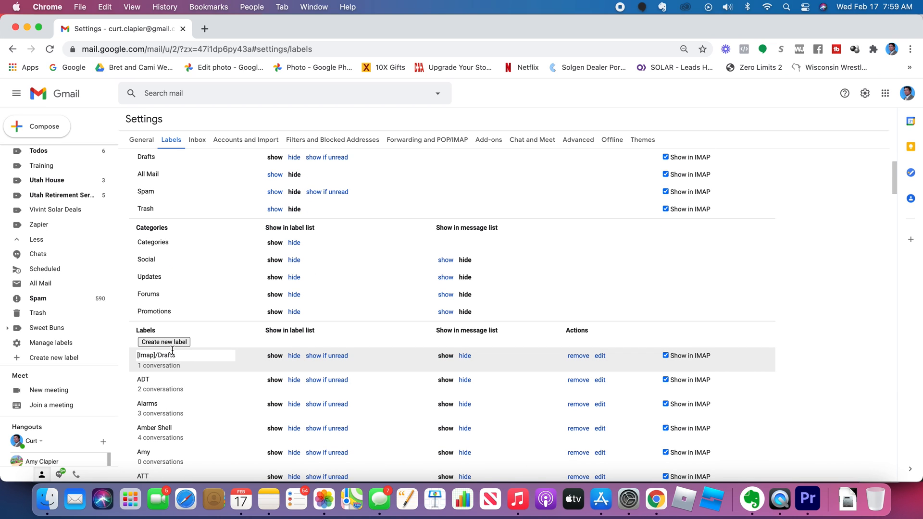
{"action": "scroll", "scroll_direction": "down", "scroll_amount": 3}
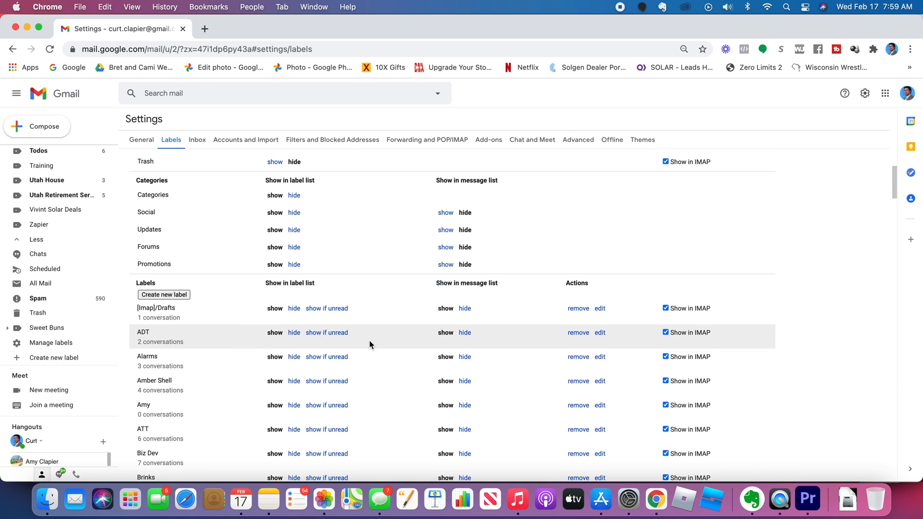
{"action": "mouse_move", "coordinate": [365, 329]}
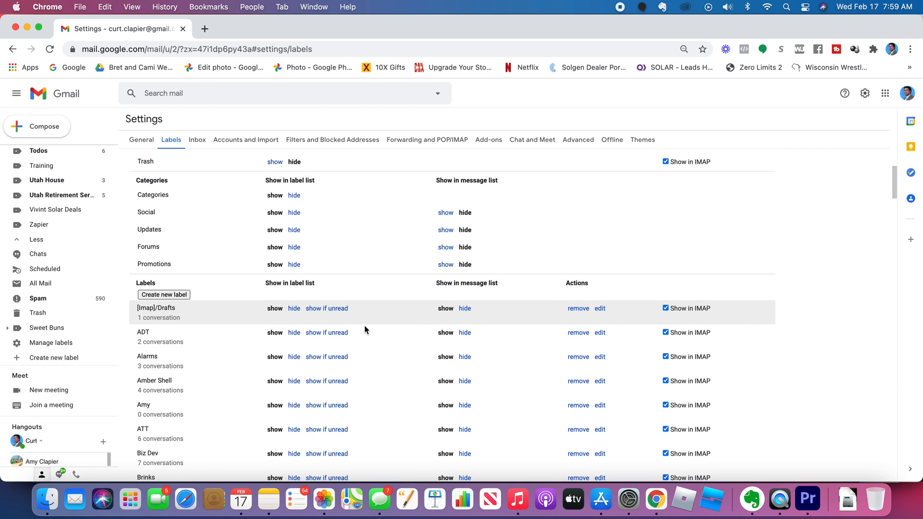
Create a new top-level label named Family
{"action": "left_click", "coordinate": [164, 294]}
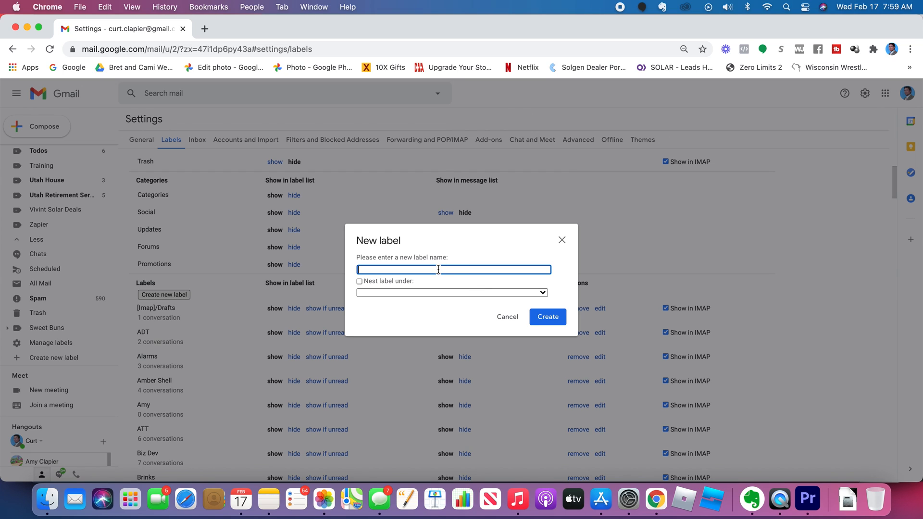
{"action": "type", "text": "FAm"}
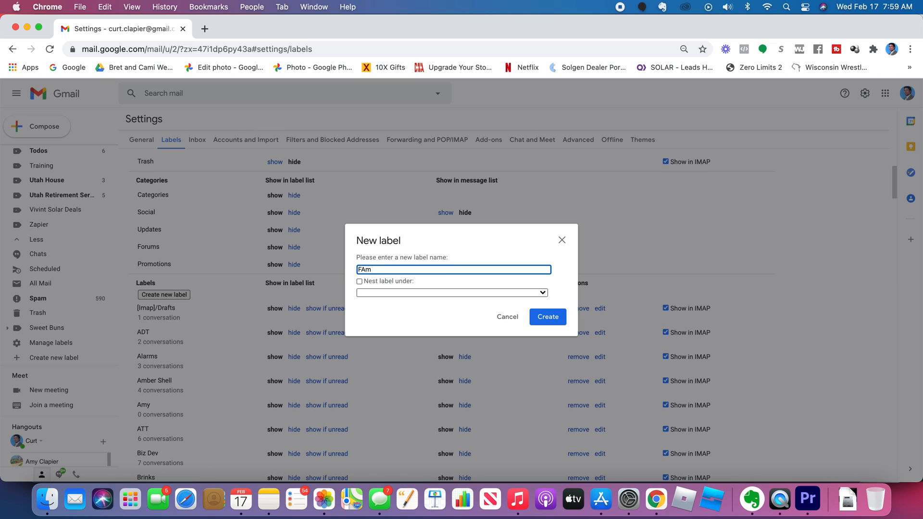
{"action": "type", "text": "Family"}
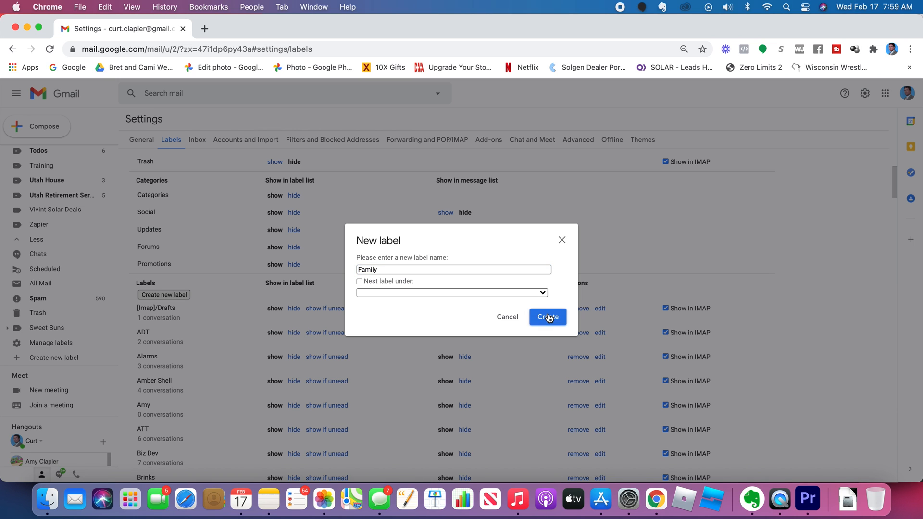
{"action": "left_click", "coordinate": [546, 317]}
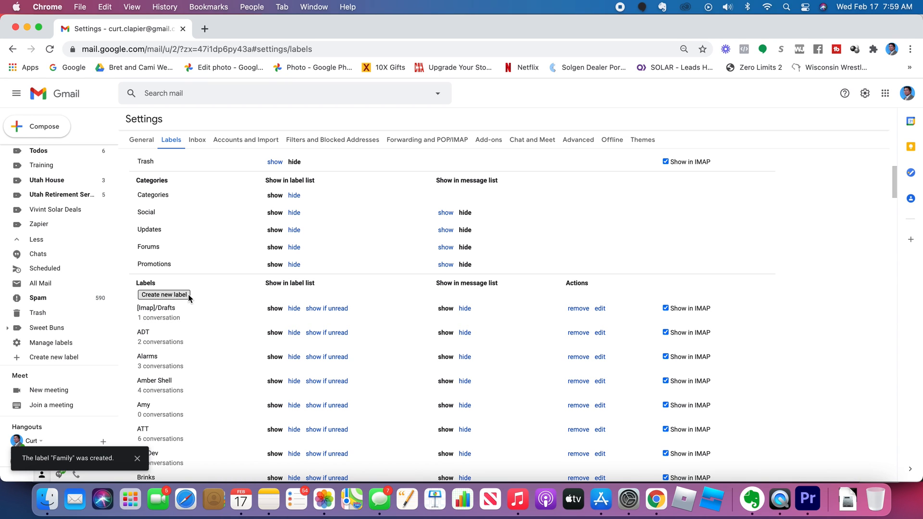
Attempt a Business label, retry it as Family, and dismiss the duplicate-label attempt
{"action": "left_click", "coordinate": [164, 294]}
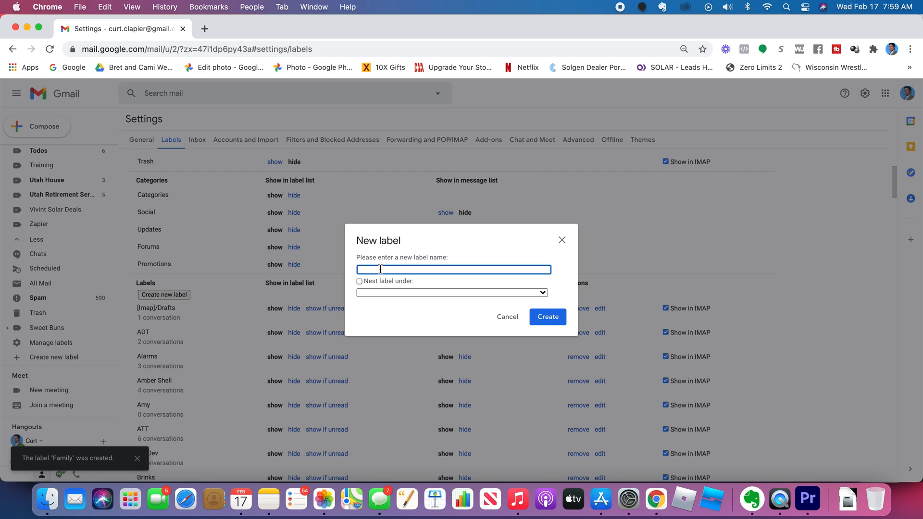
{"action": "type", "text": "Buis"}
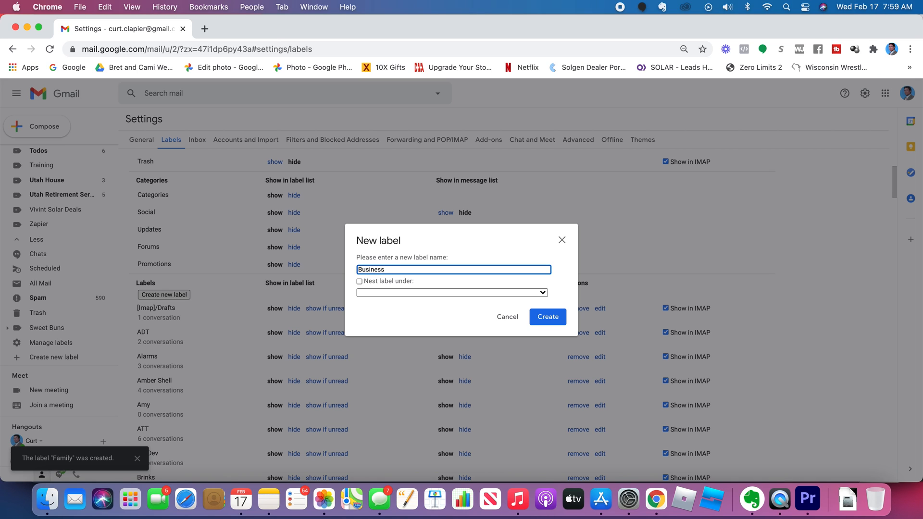
{"action": "left_click", "coordinate": [546, 316]}
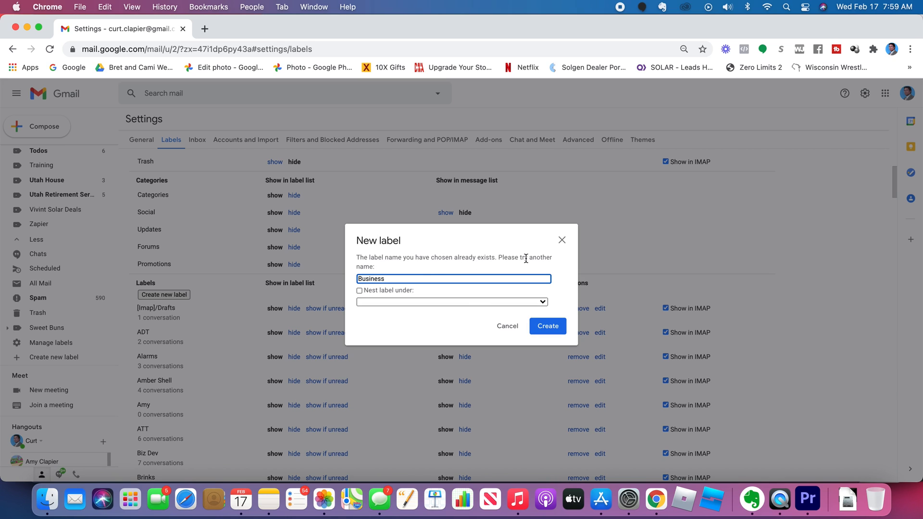
{"action": "mouse_move", "coordinate": [481, 273]}
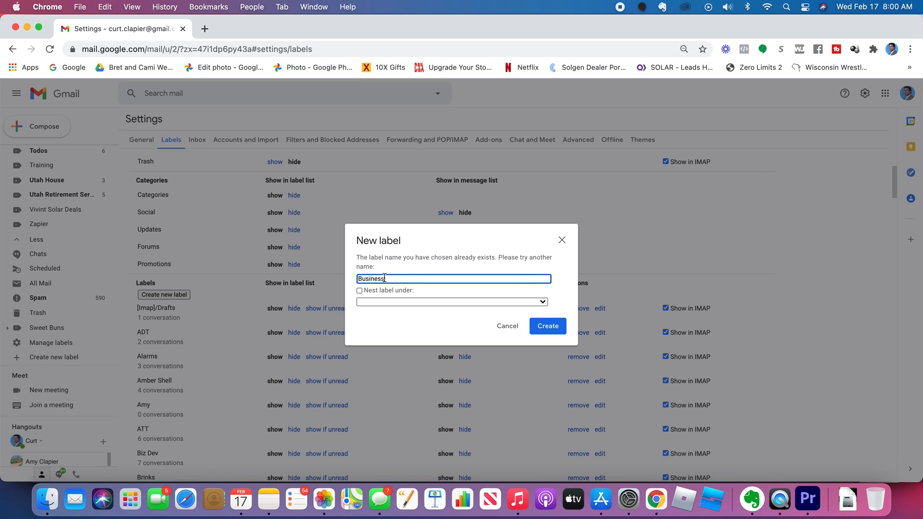
{"action": "double_click", "coordinate": [371, 279]}
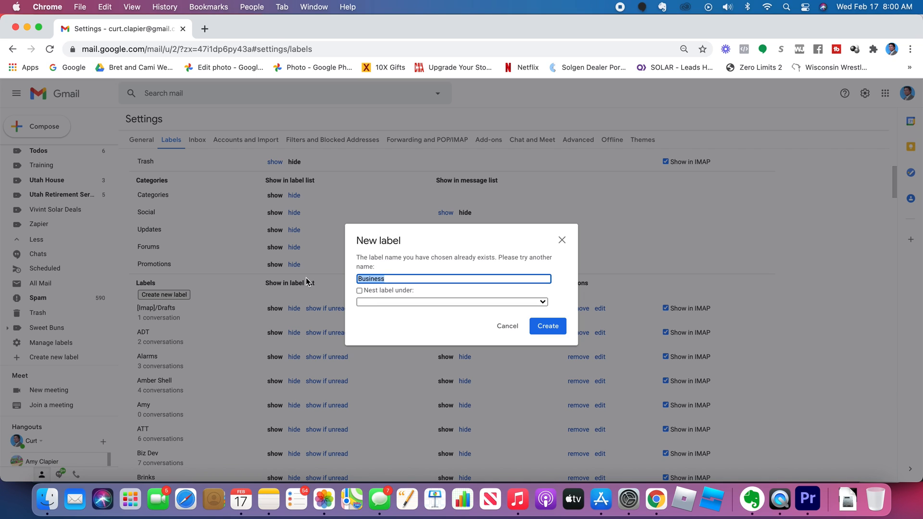
{"action": "mouse_move", "coordinate": [346, 274]}
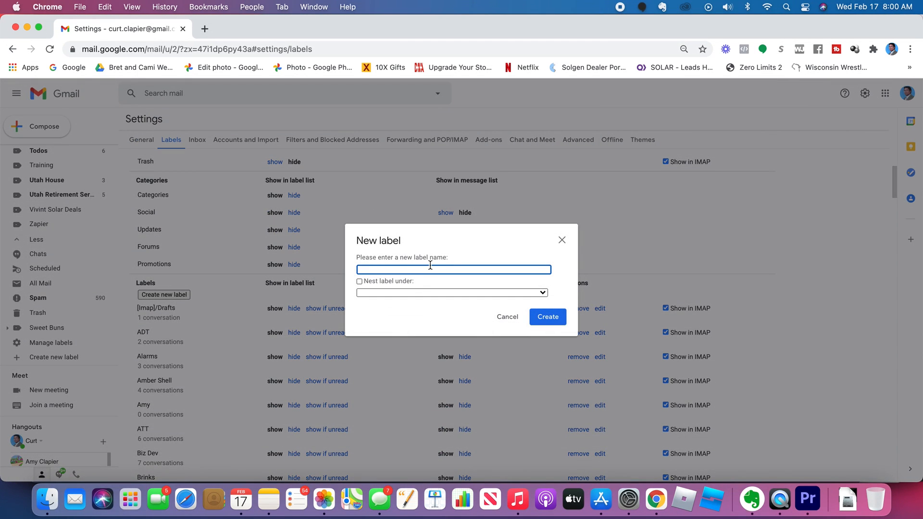
{"action": "type", "text": "Family"}
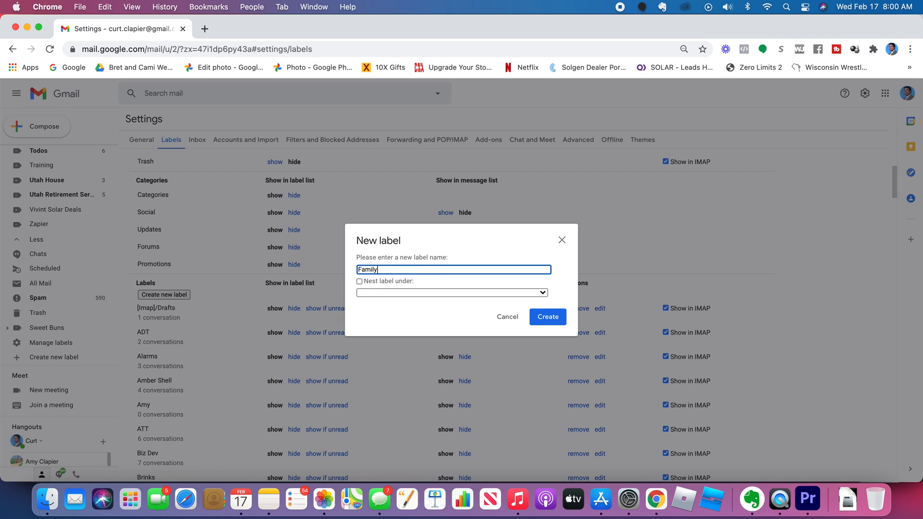
{"action": "left_click", "coordinate": [546, 317]}
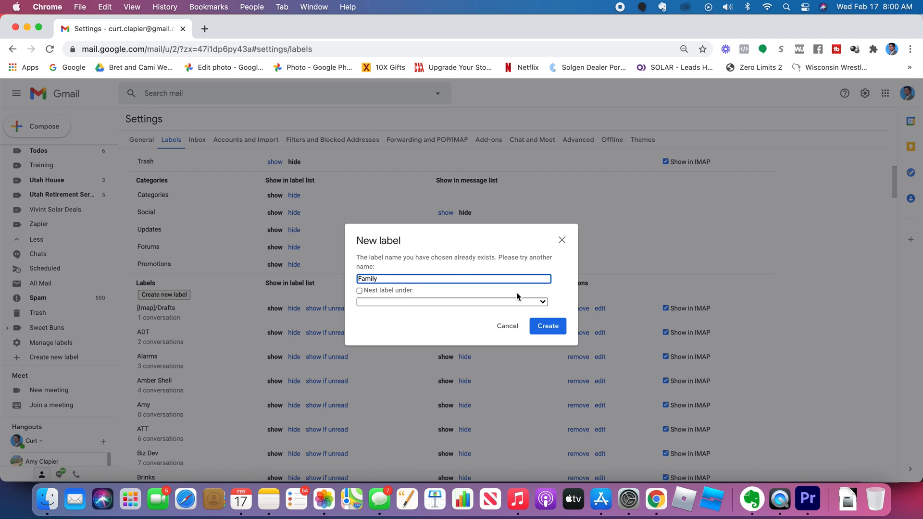
{"action": "left_click", "coordinate": [506, 326]}
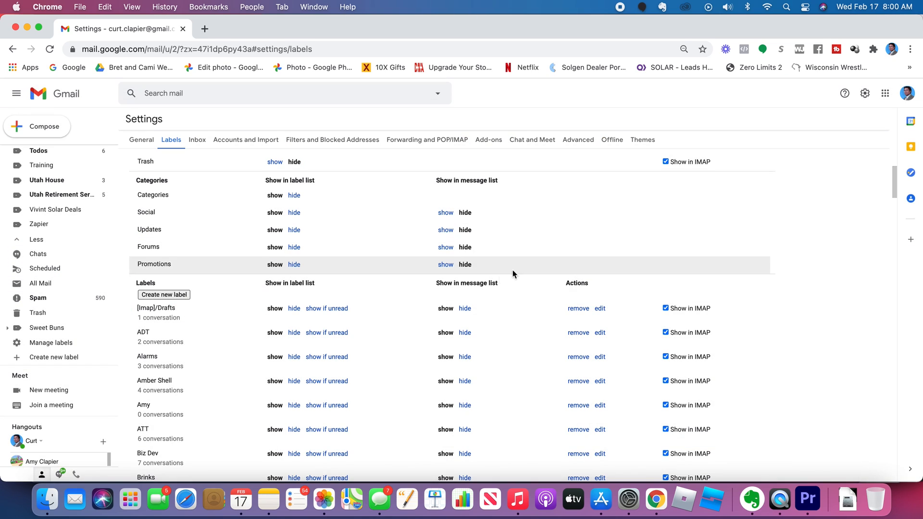
Start a new label named Church and abandon it unfinished
{"action": "scroll", "scroll_direction": "down", "scroll_amount": 3}
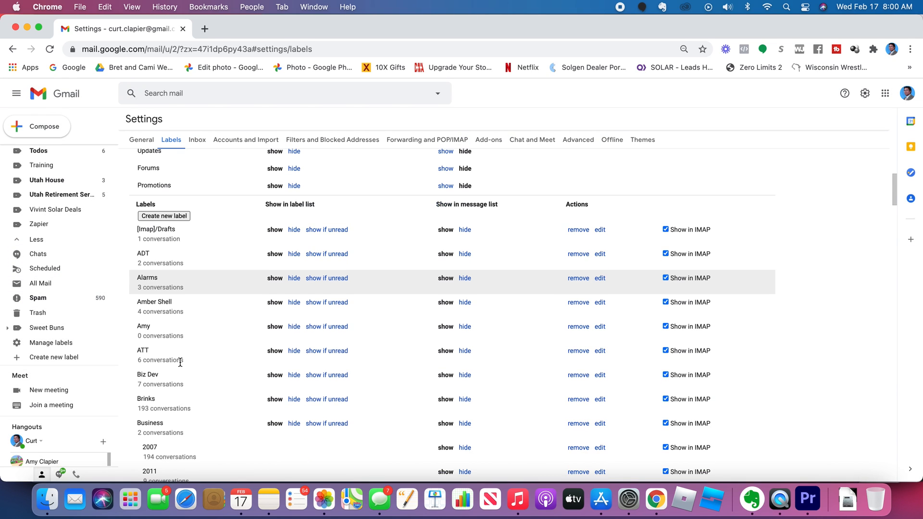
{"action": "scroll", "scroll_direction": "down", "scroll_amount": 3}
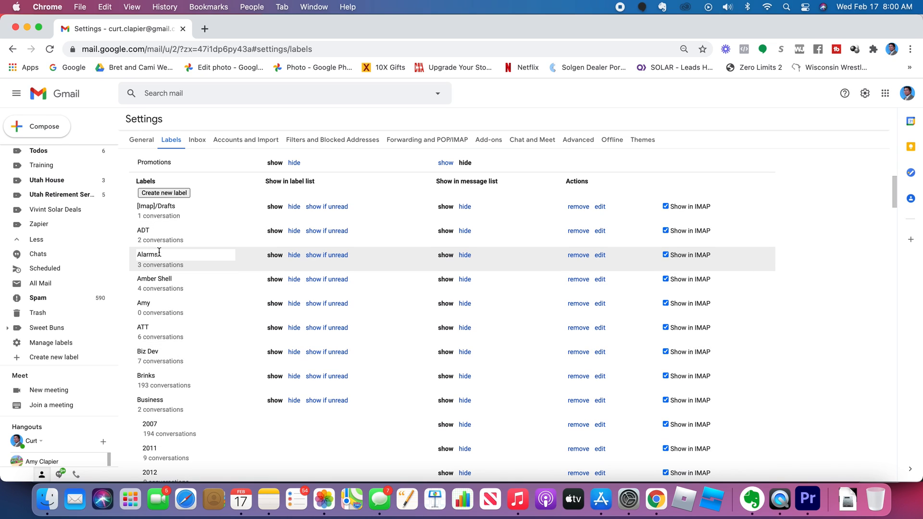
{"action": "mouse_move", "coordinate": [150, 230]}
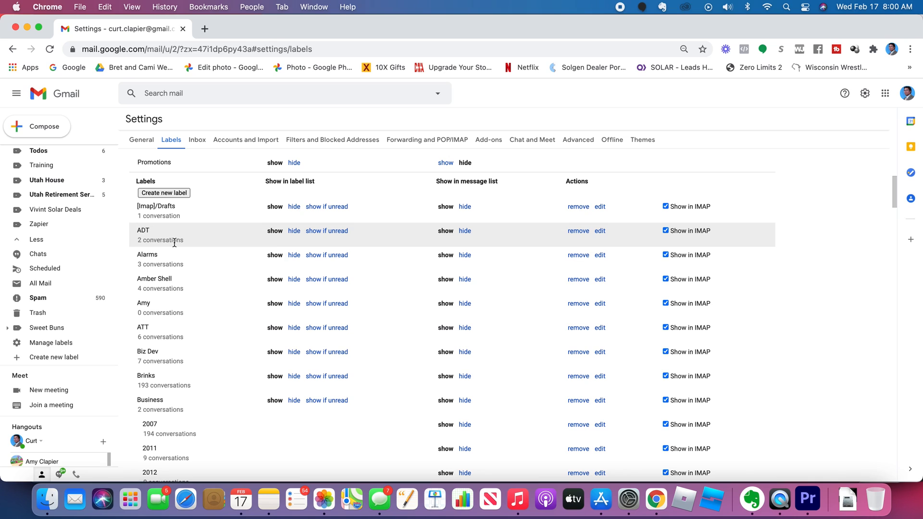
{"action": "scroll", "scroll_direction": "down", "scroll_amount": 3}
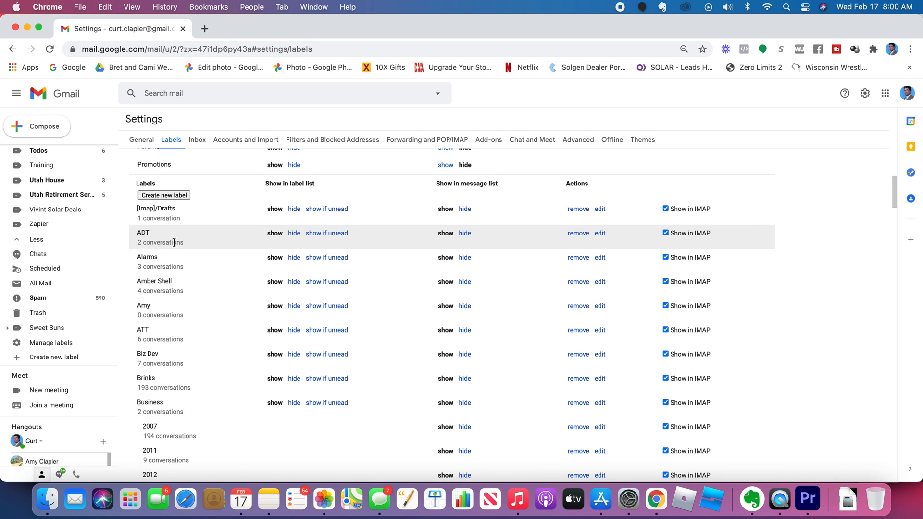
{"action": "left_click", "coordinate": [163, 195]}
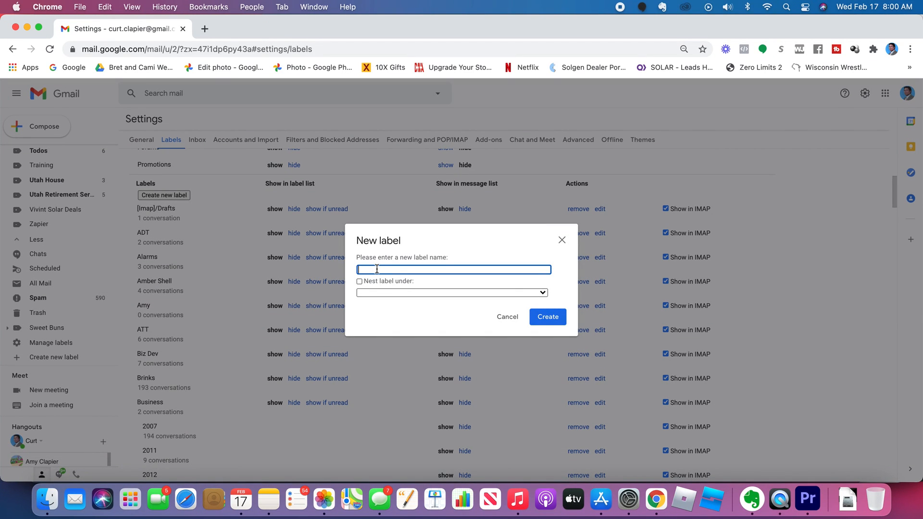
{"action": "type", "text": "Chur"}
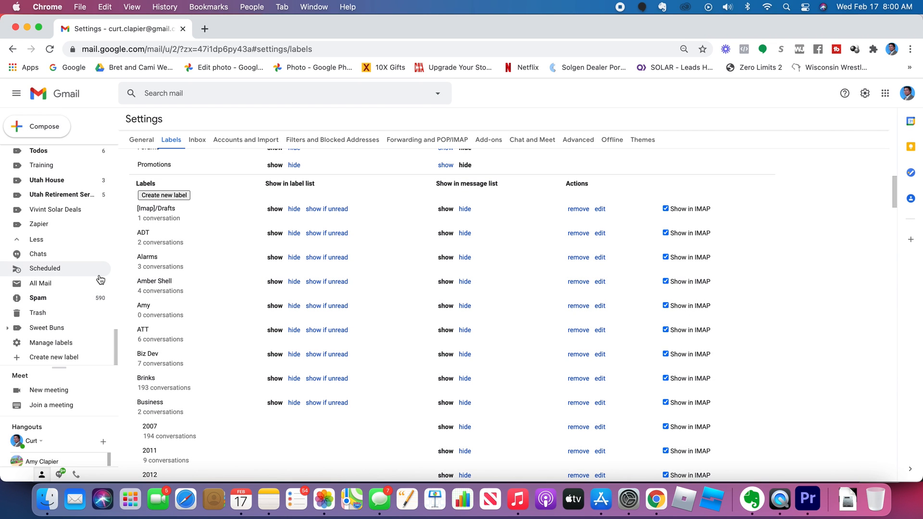
{"action": "left_click", "coordinate": [143, 232]}
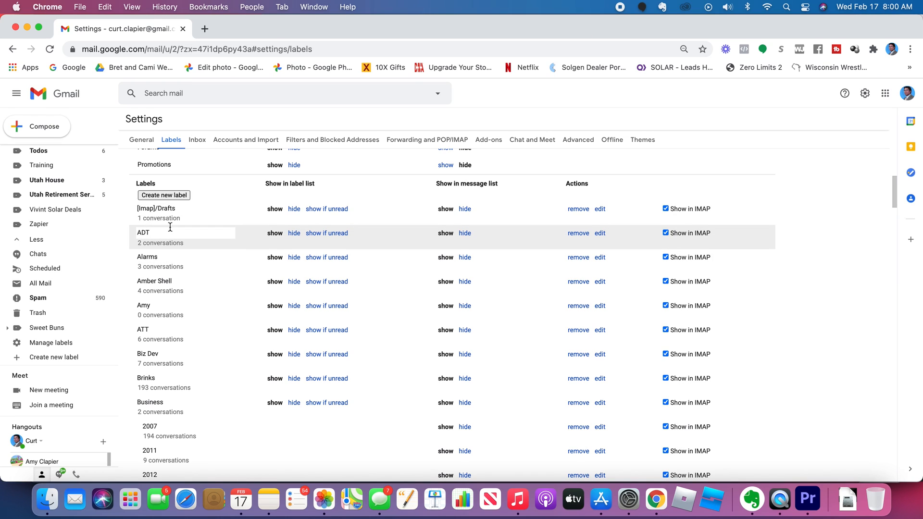
{"action": "mouse_move", "coordinate": [436, 228]}
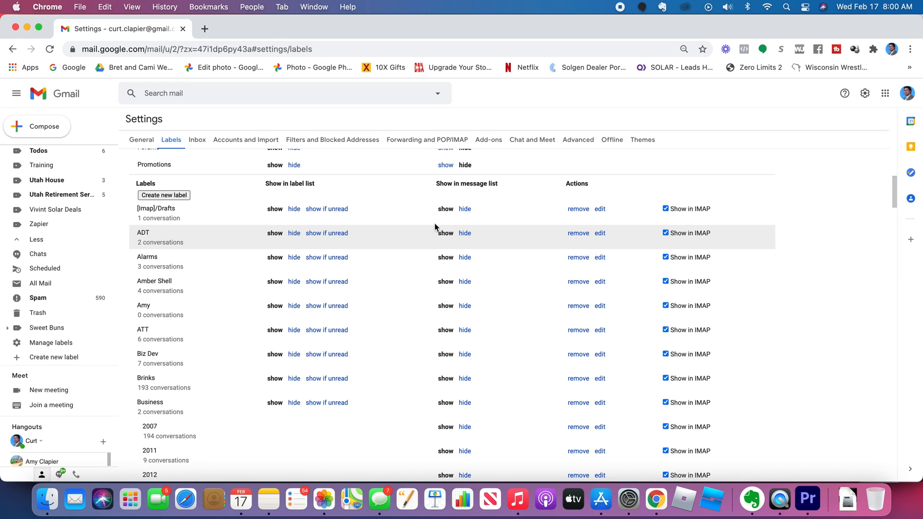
Nest the ADT label under Business, making it Business/ADT
{"action": "left_click", "coordinate": [599, 233]}
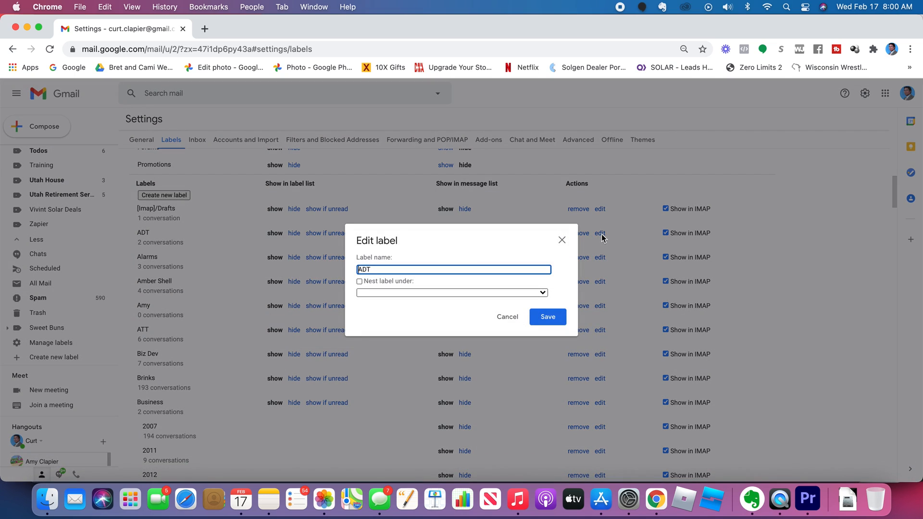
{"action": "left_click", "coordinate": [359, 282]}
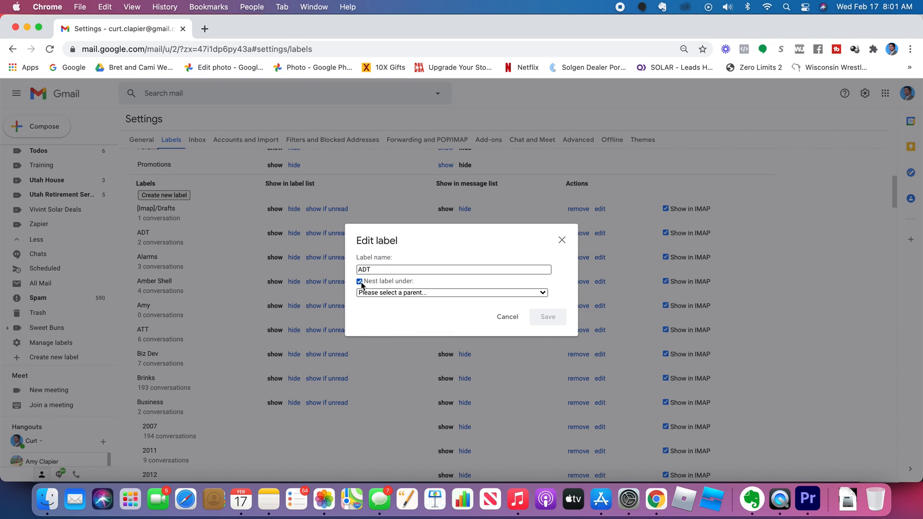
{"action": "left_click", "coordinate": [450, 292]}
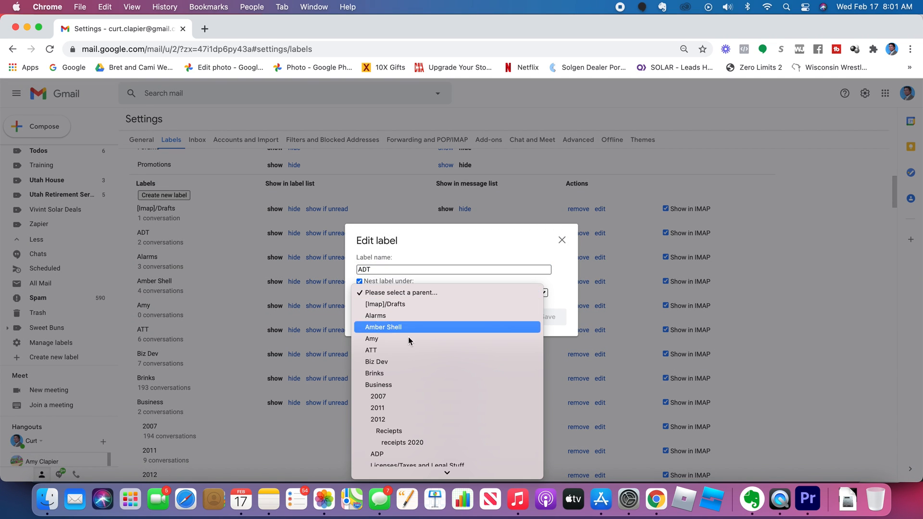
{"action": "mouse_move", "coordinate": [420, 385]}
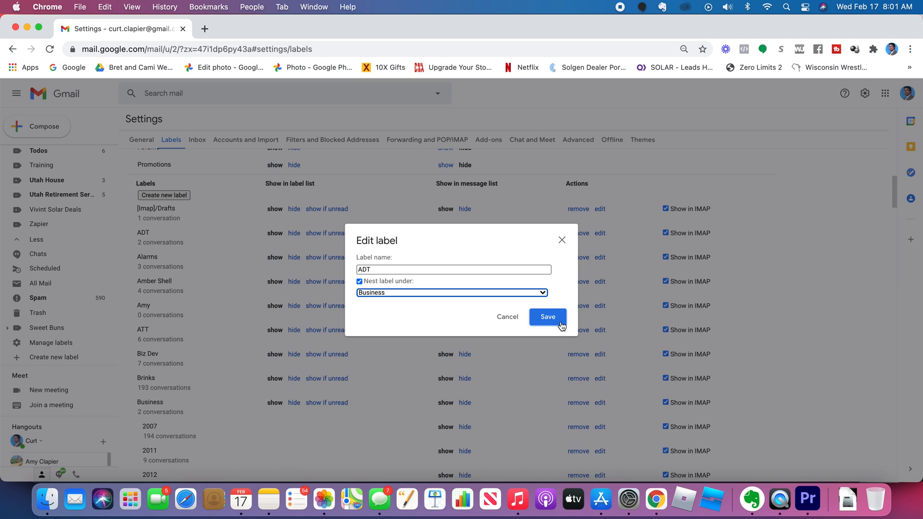
{"action": "left_click", "coordinate": [547, 316]}
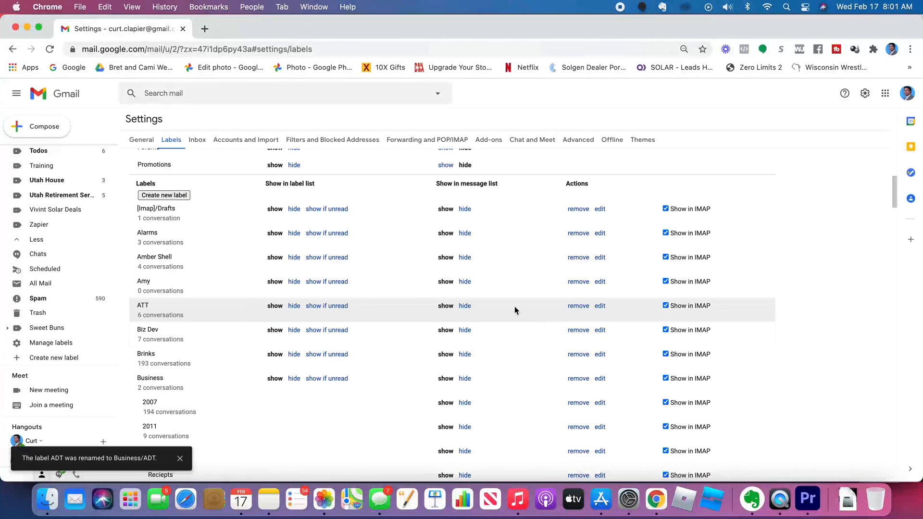
{"action": "mouse_move", "coordinate": [266, 258]}
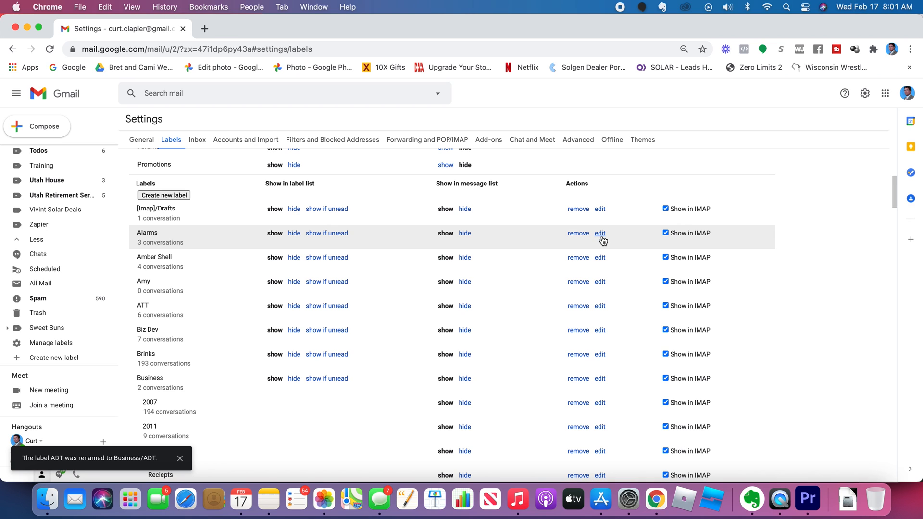
Nest the Alarms label under Business, making it Business/Alarms
{"action": "left_click", "coordinate": [599, 232]}
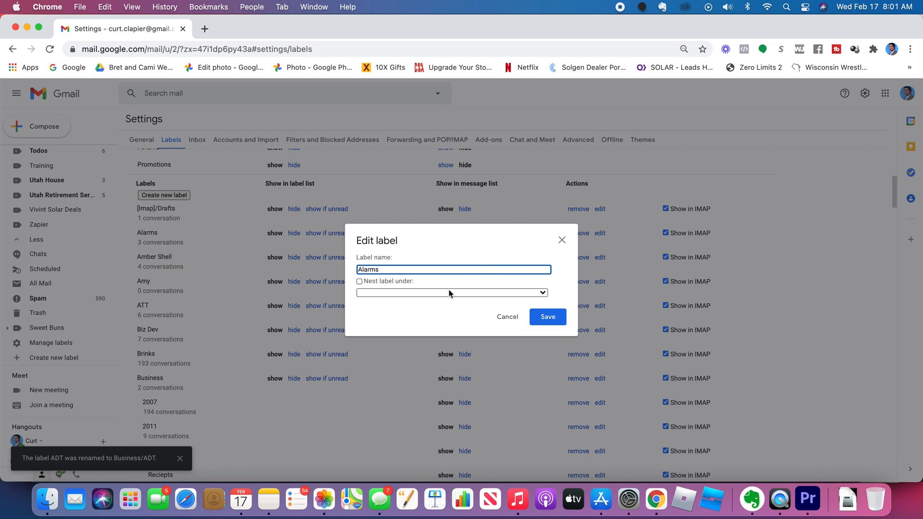
{"action": "left_click", "coordinate": [450, 292]}
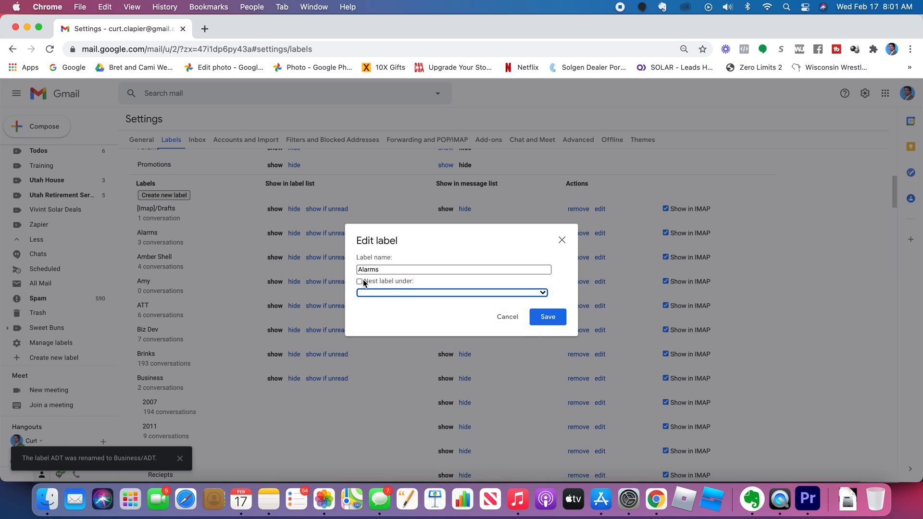
{"action": "left_click", "coordinate": [360, 282]}
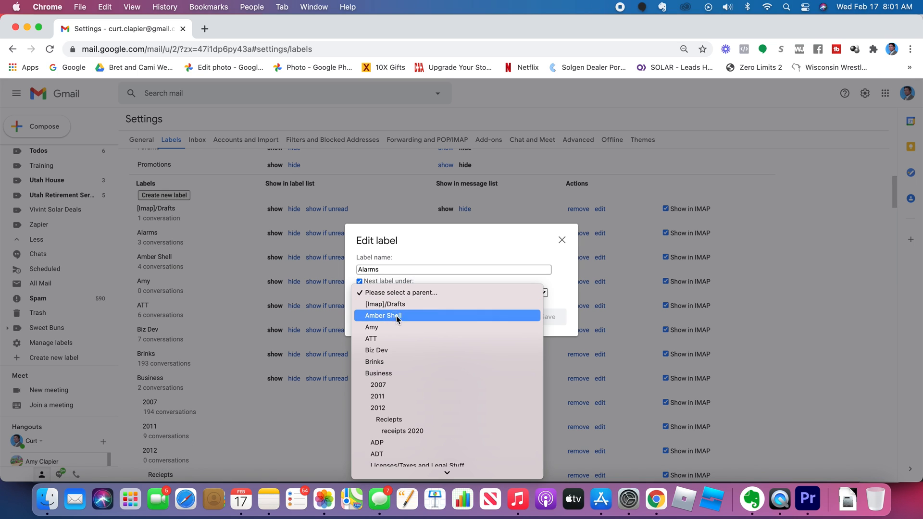
{"action": "mouse_move", "coordinate": [403, 372]}
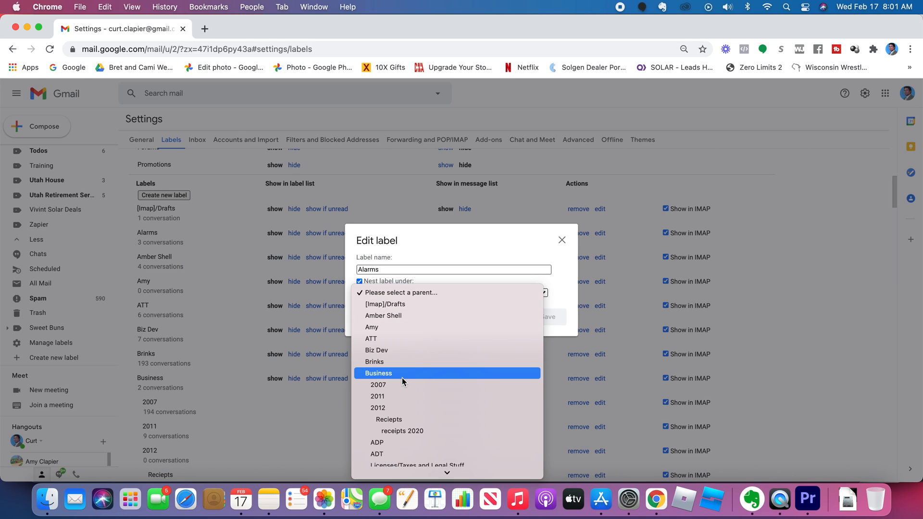
{"action": "left_click", "coordinate": [378, 373]}
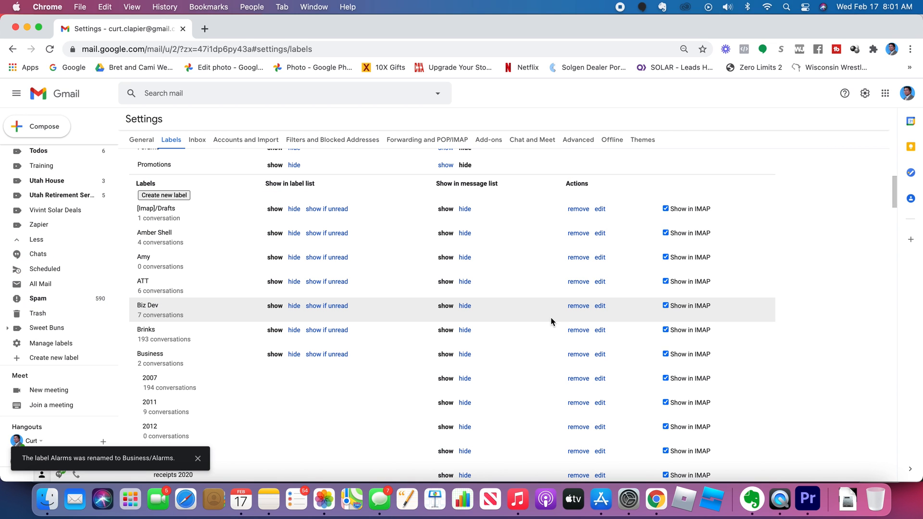
{"action": "mouse_move", "coordinate": [23, 172]}
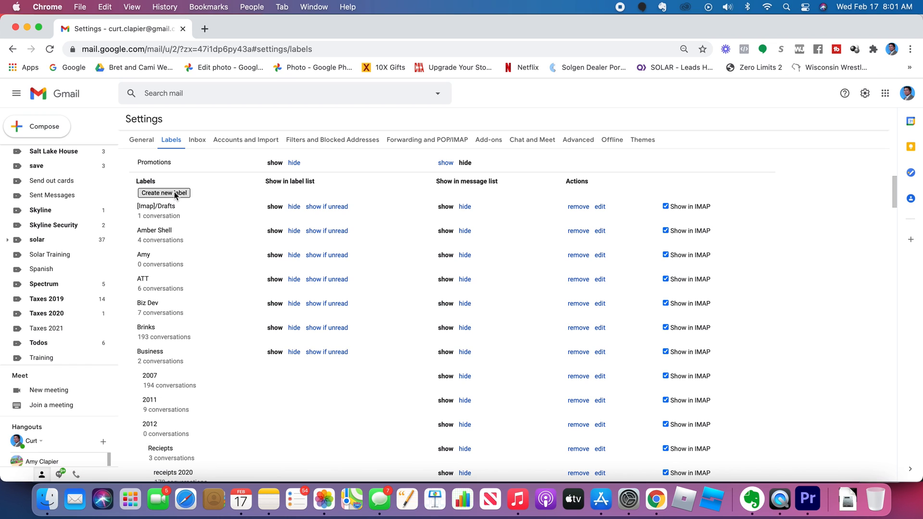
Create a new label Home 2021 nested under Business
{"action": "left_click", "coordinate": [163, 193]}
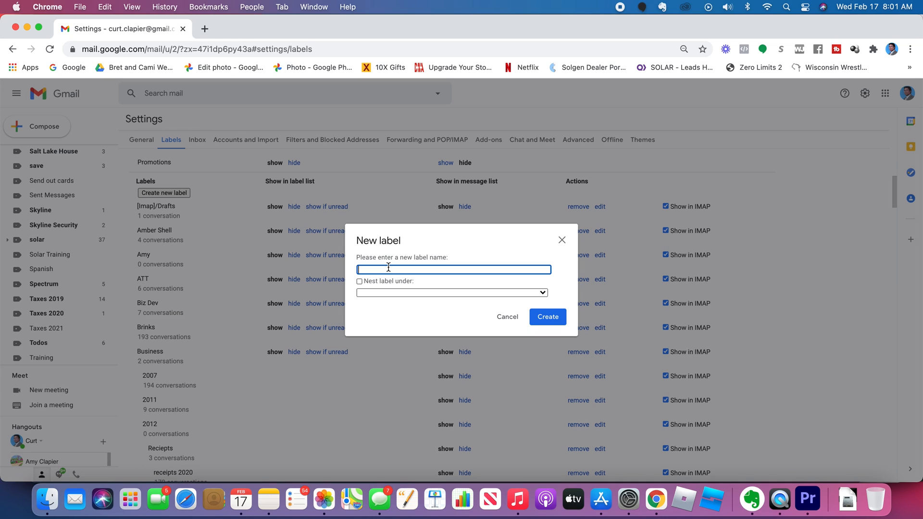
{"action": "type", "text": "Home"}
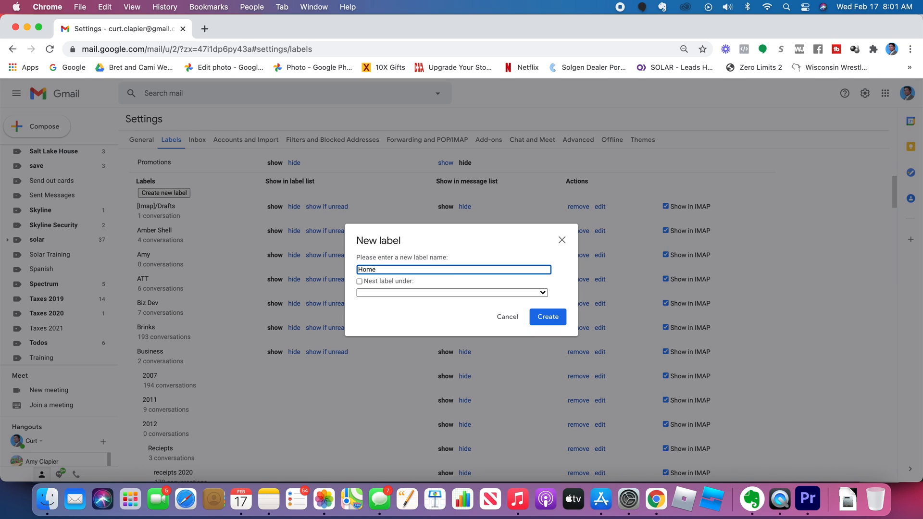
{"action": "type", "text": "2021"}
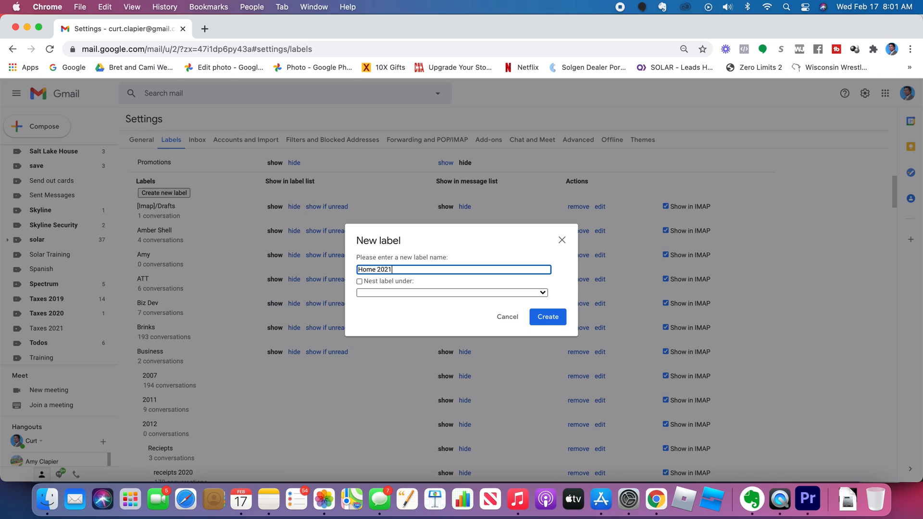
{"action": "left_click", "coordinate": [358, 281]}
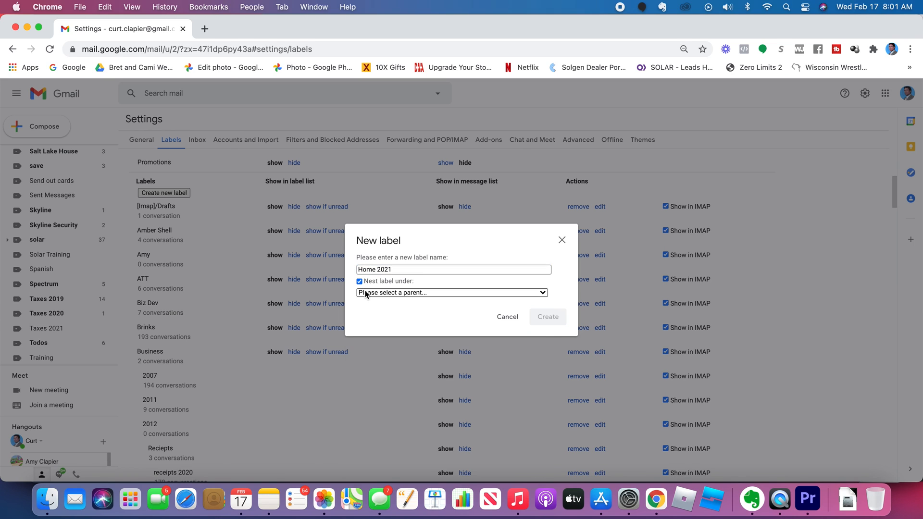
{"action": "left_click", "coordinate": [451, 292]}
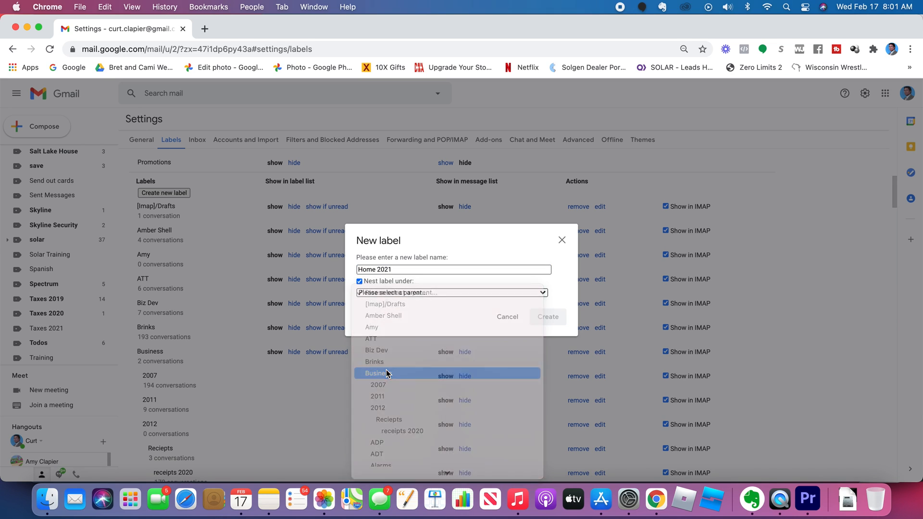
{"action": "left_click", "coordinate": [546, 316]}
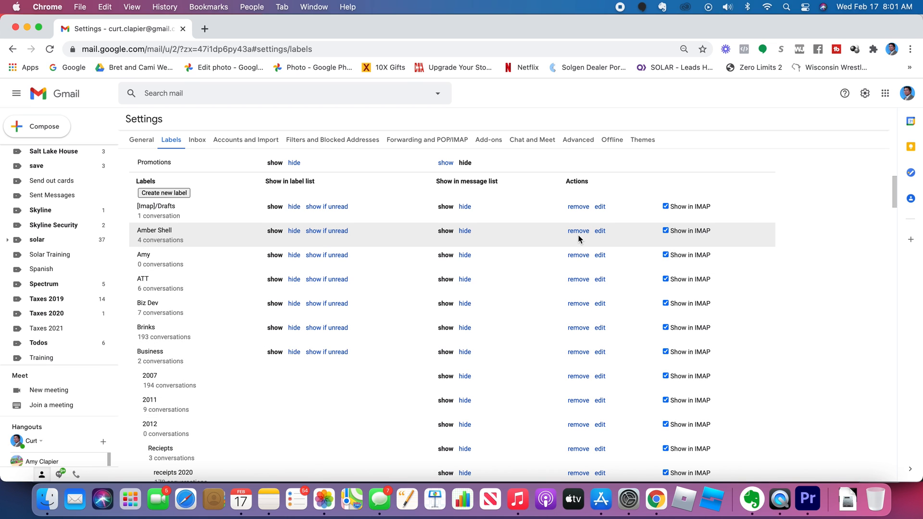
Nest the Amber Shell label under Business
{"action": "left_click", "coordinate": [599, 231]}
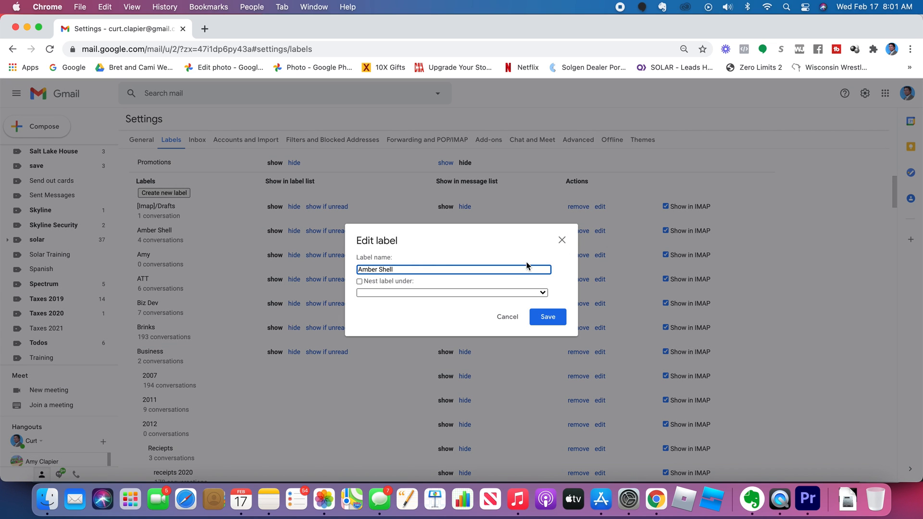
{"action": "left_click", "coordinate": [360, 281]}
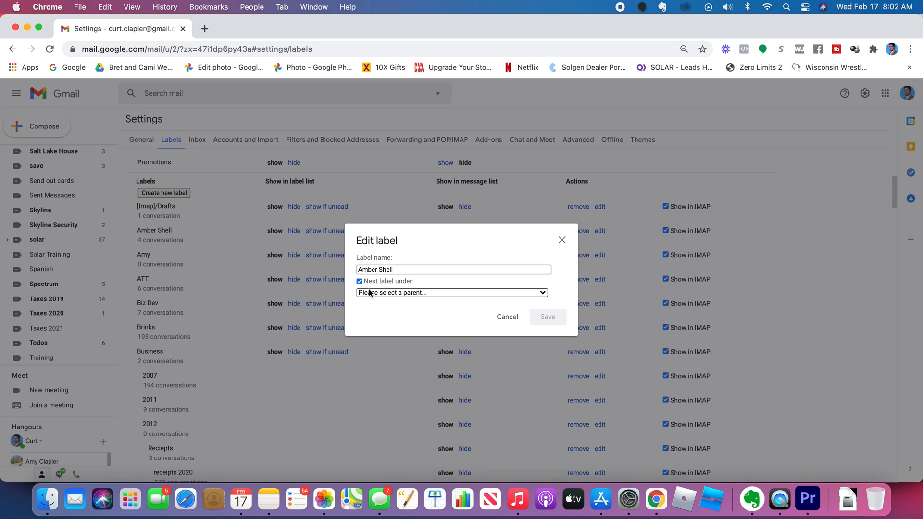
{"action": "left_click", "coordinate": [452, 293]}
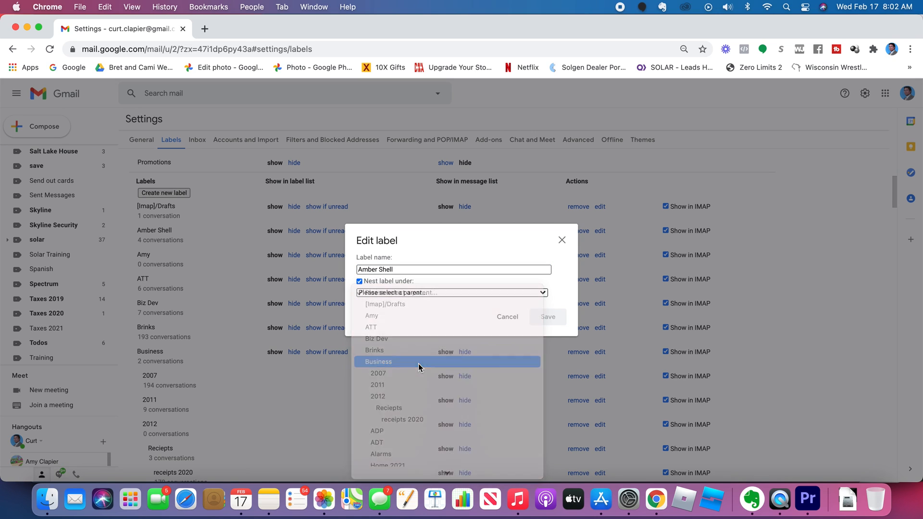
{"action": "left_click", "coordinate": [547, 316]}
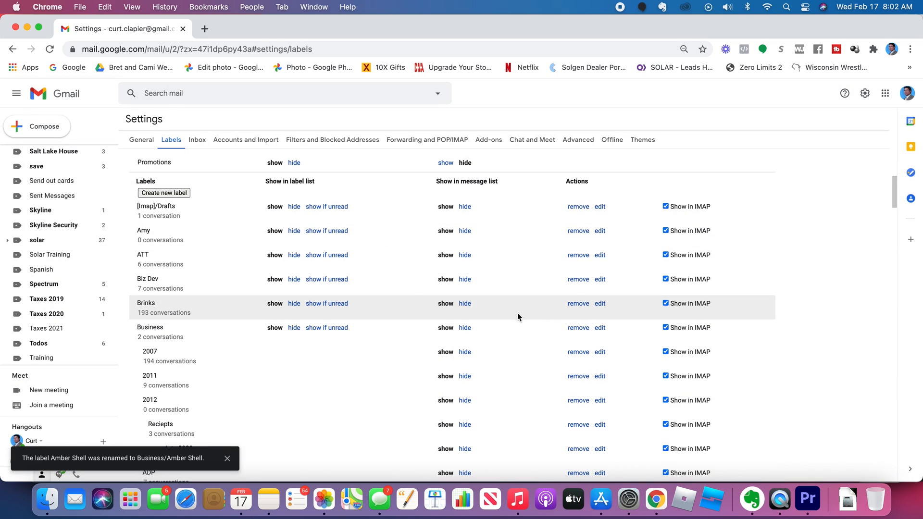
{"action": "mouse_move", "coordinate": [295, 245]}
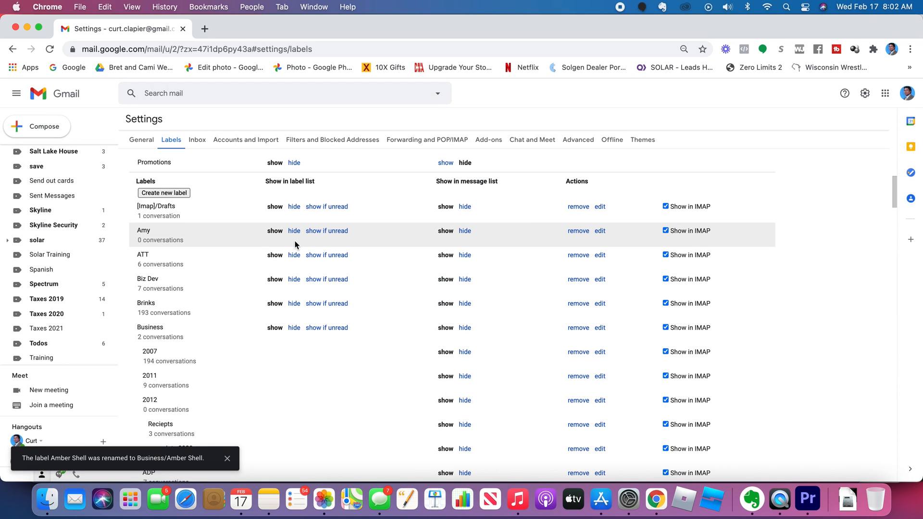
{"action": "mouse_move", "coordinate": [530, 241]}
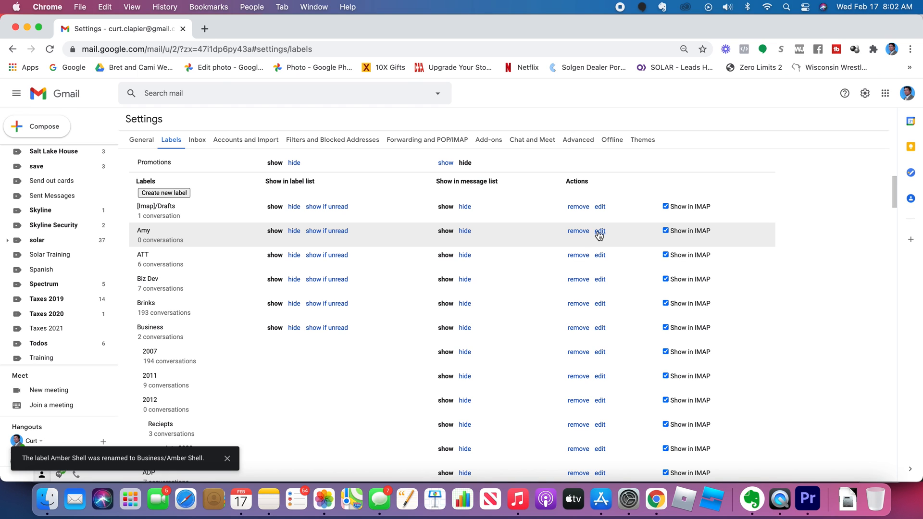
Nest the Amy label under Family, making it Family/Amy
{"action": "left_click", "coordinate": [600, 229]}
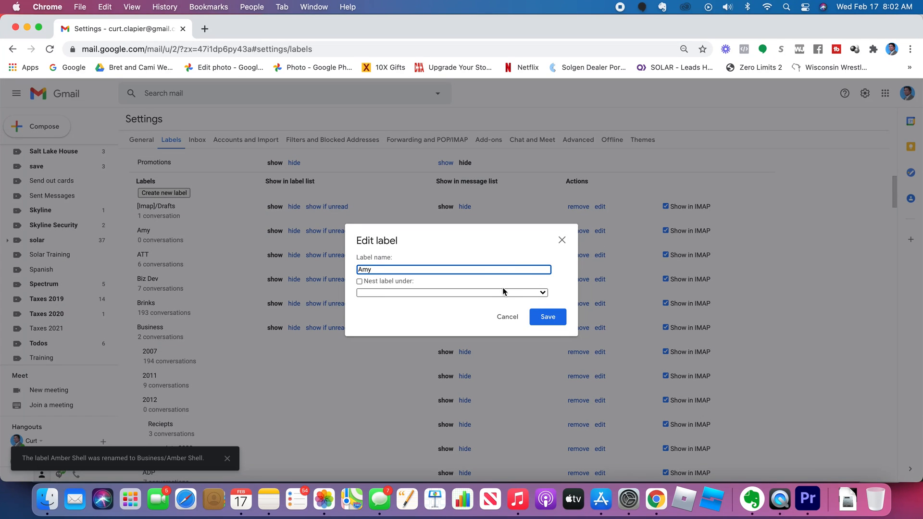
{"action": "left_click", "coordinate": [451, 293]}
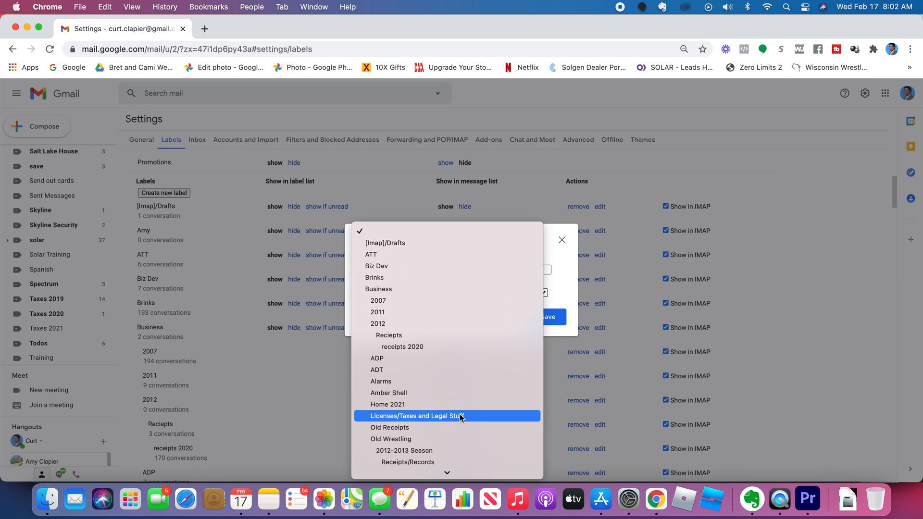
{"action": "scroll", "scroll_direction": "down", "scroll_amount": 3}
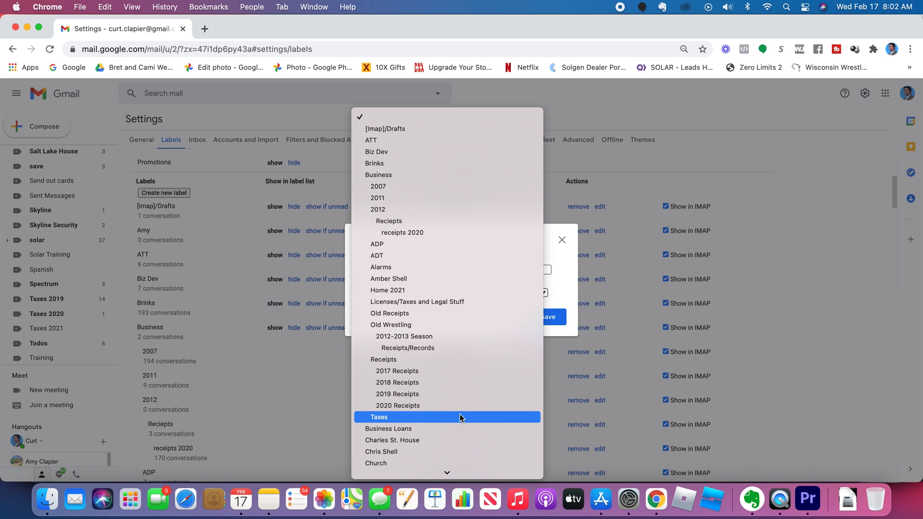
{"action": "scroll", "scroll_direction": "down", "scroll_amount": 3}
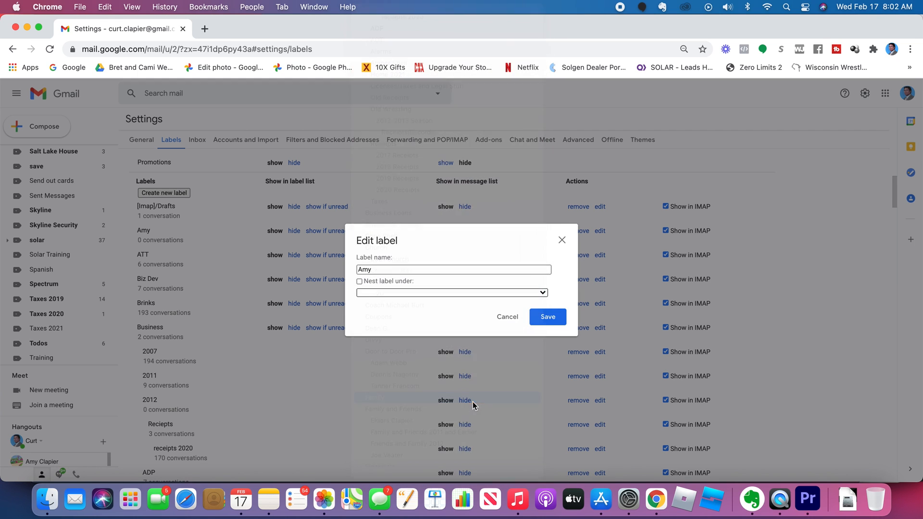
{"action": "left_click", "coordinate": [546, 316]}
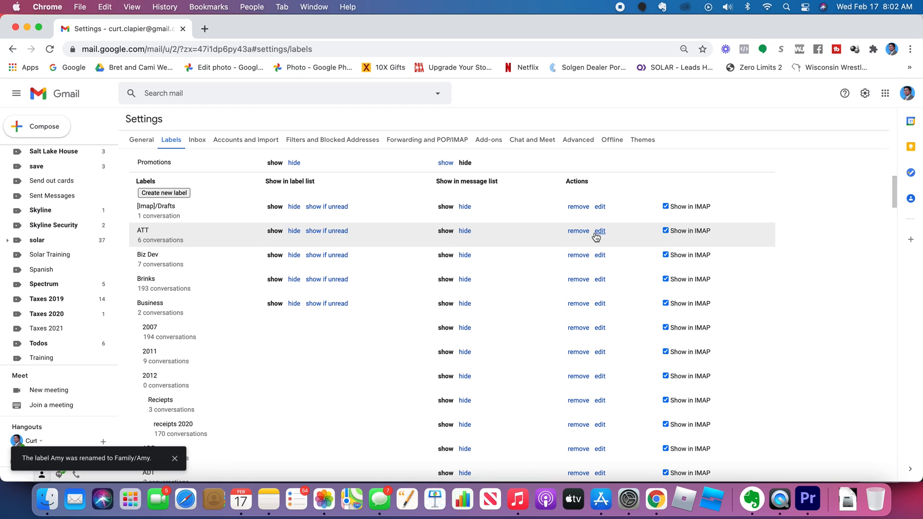
Nest the ATT label under Business, making it Business/ATT
{"action": "left_click", "coordinate": [600, 230]}
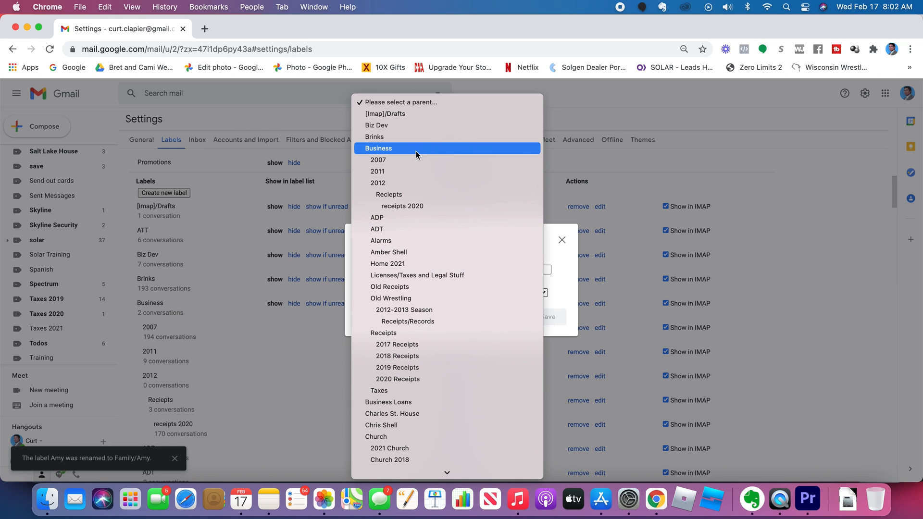
{"action": "left_click", "coordinate": [378, 148]}
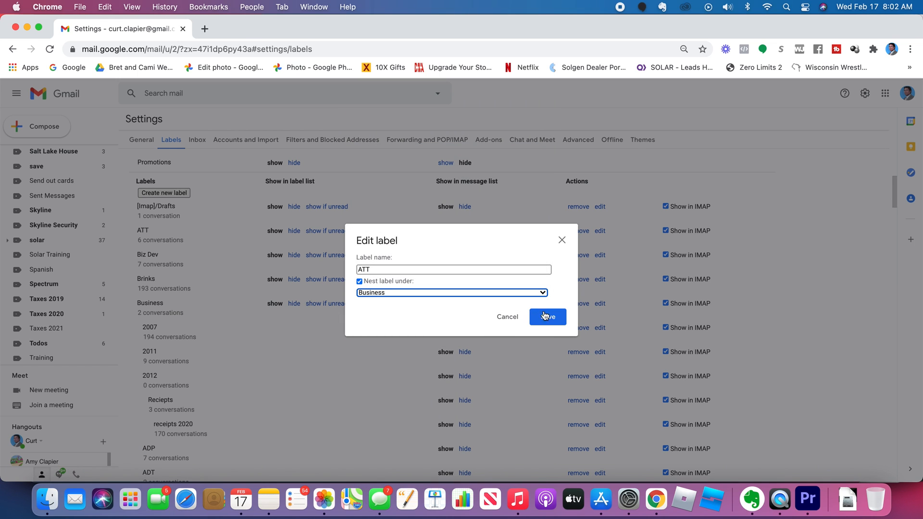
{"action": "left_click", "coordinate": [546, 316]}
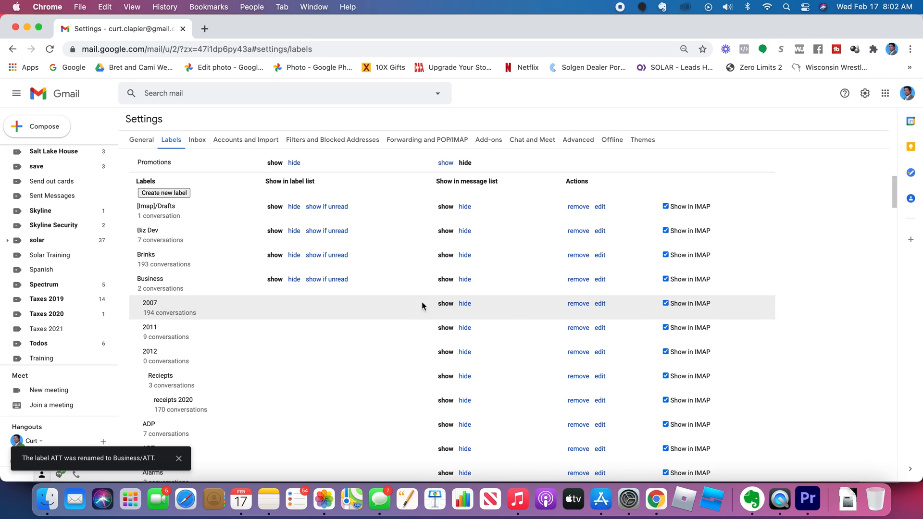
{"action": "mouse_move", "coordinate": [399, 318]}
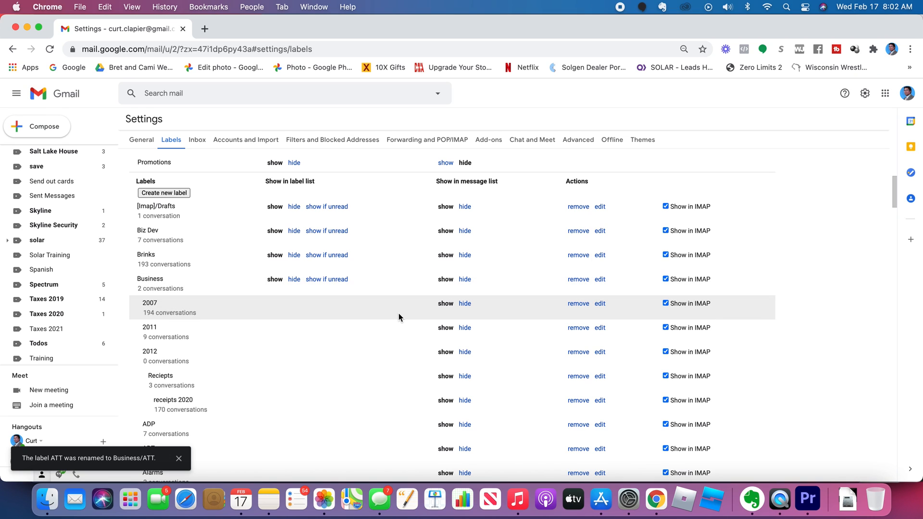
{"action": "mouse_move", "coordinate": [403, 317]}
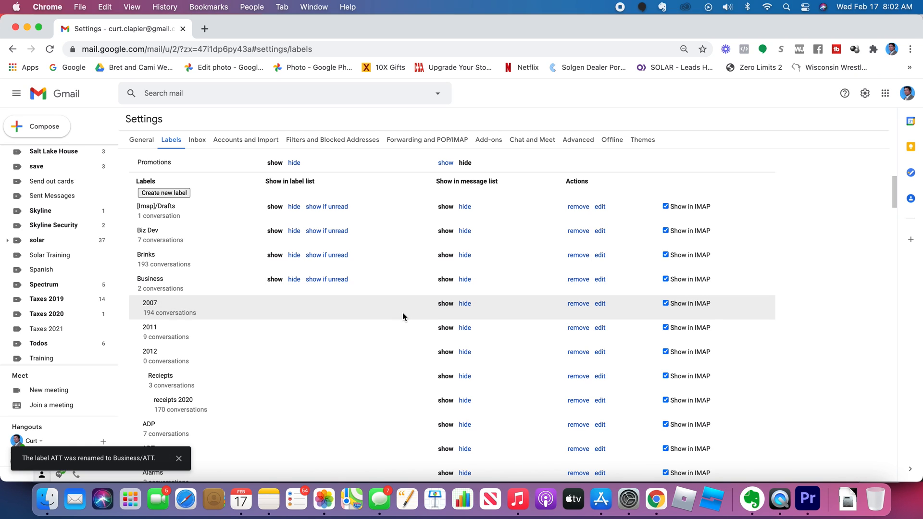
{"action": "mouse_move", "coordinate": [184, 286]}
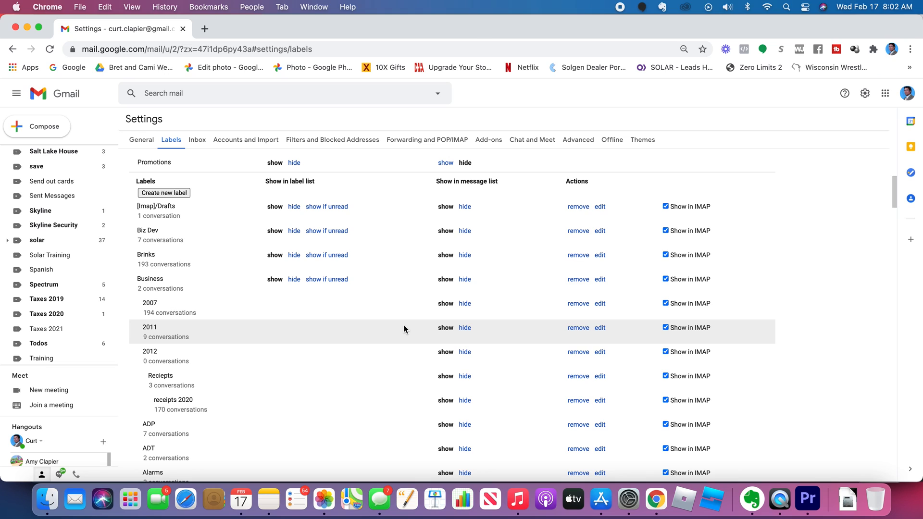
{"action": "mouse_move", "coordinate": [339, 306]}
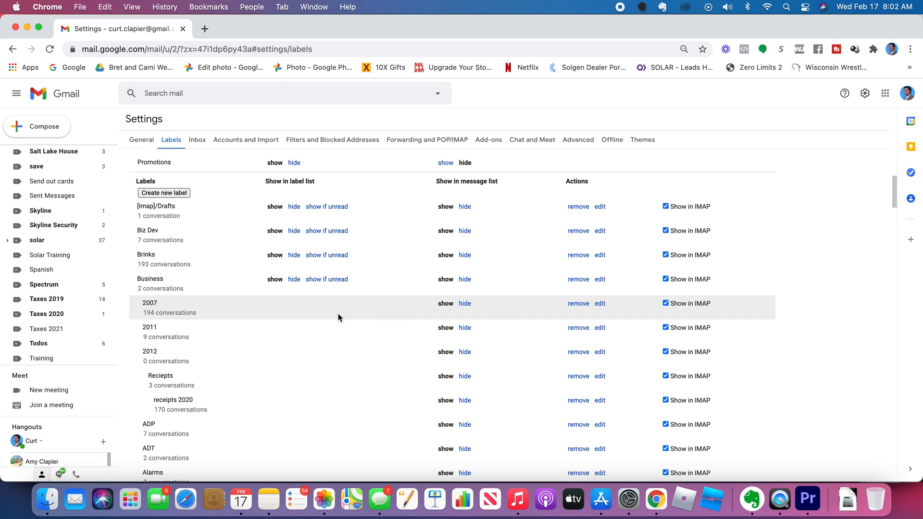
{"action": "mouse_move", "coordinate": [330, 318]}
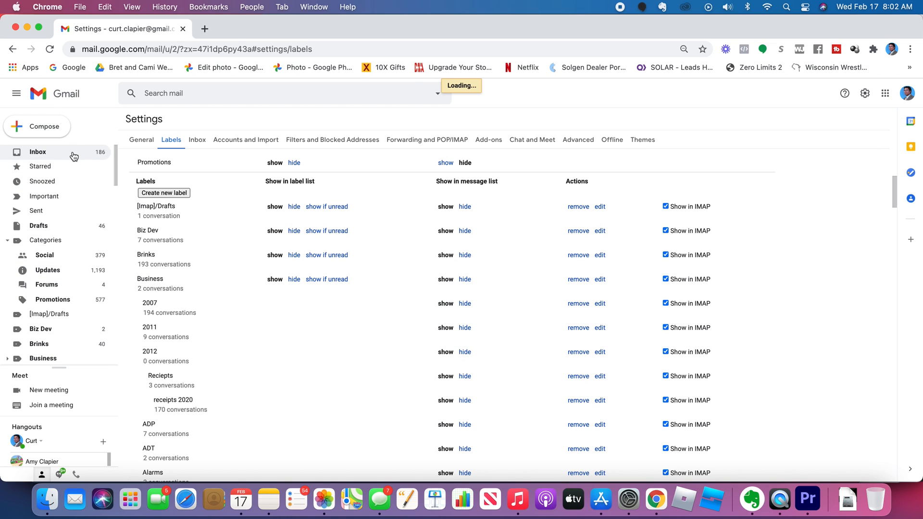
Return to the inbox and expand More to show every remaining sidebar label
{"action": "left_click", "coordinate": [37, 152]}
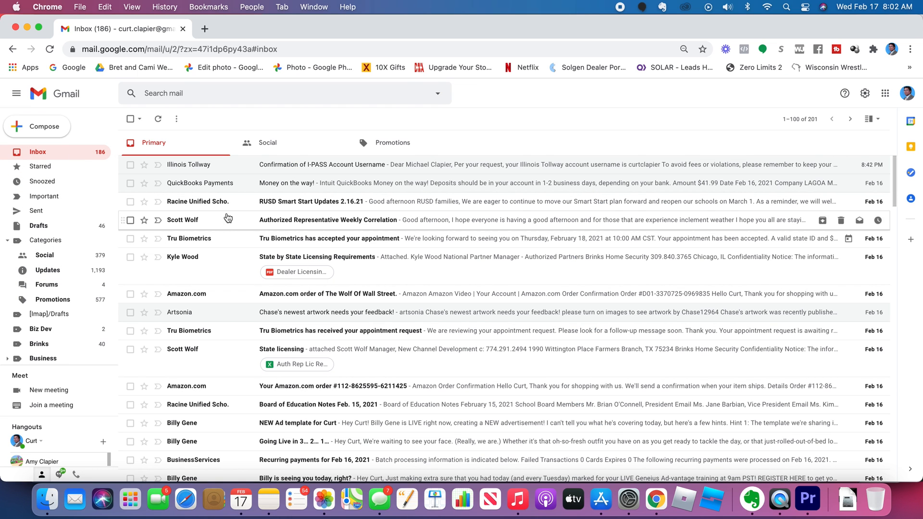
{"action": "mouse_move", "coordinate": [28, 327]}
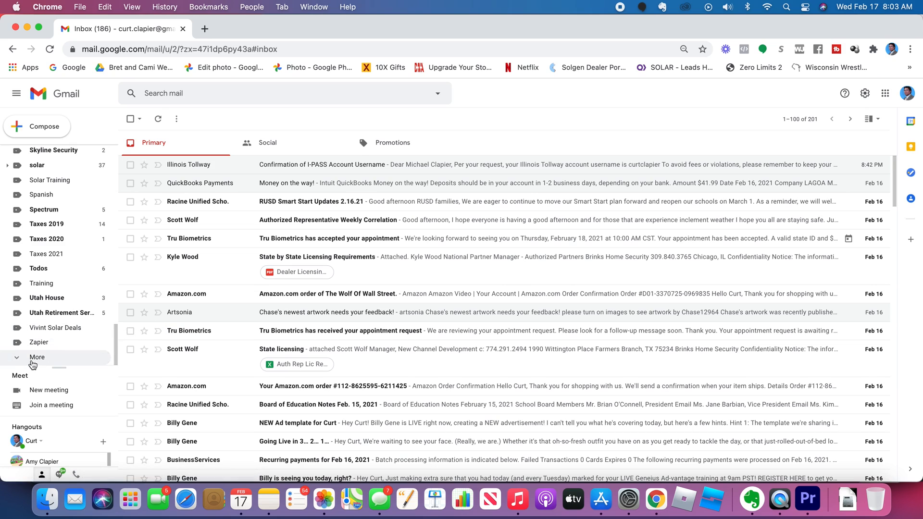
{"action": "left_click", "coordinate": [38, 357]}
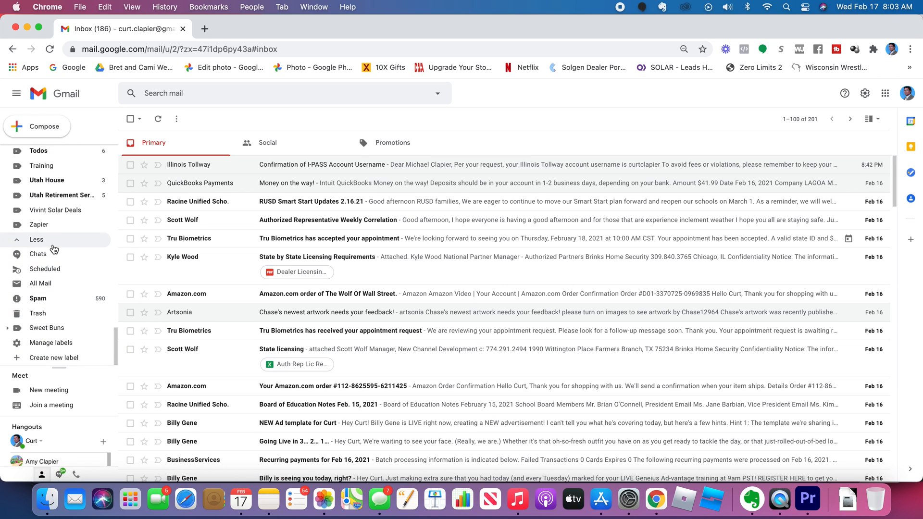
{"action": "mouse_move", "coordinate": [61, 259]}
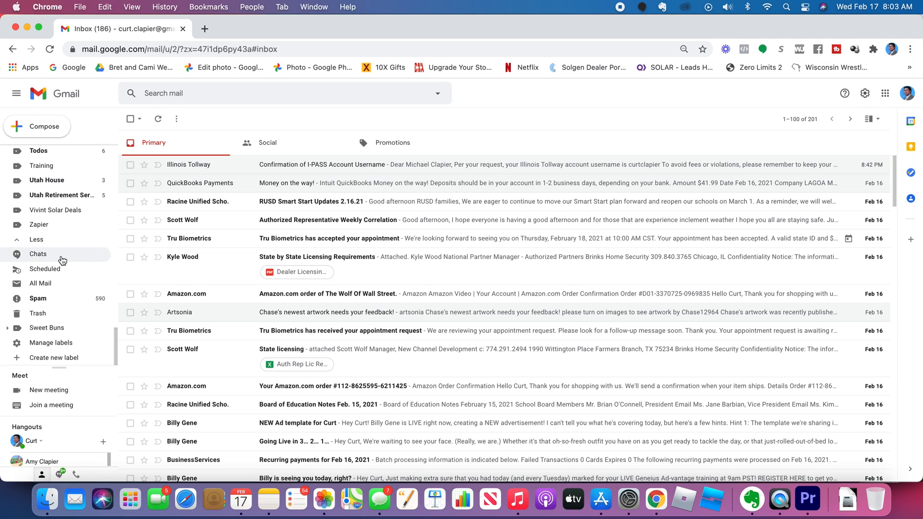
{"action": "mouse_move", "coordinate": [64, 277]}
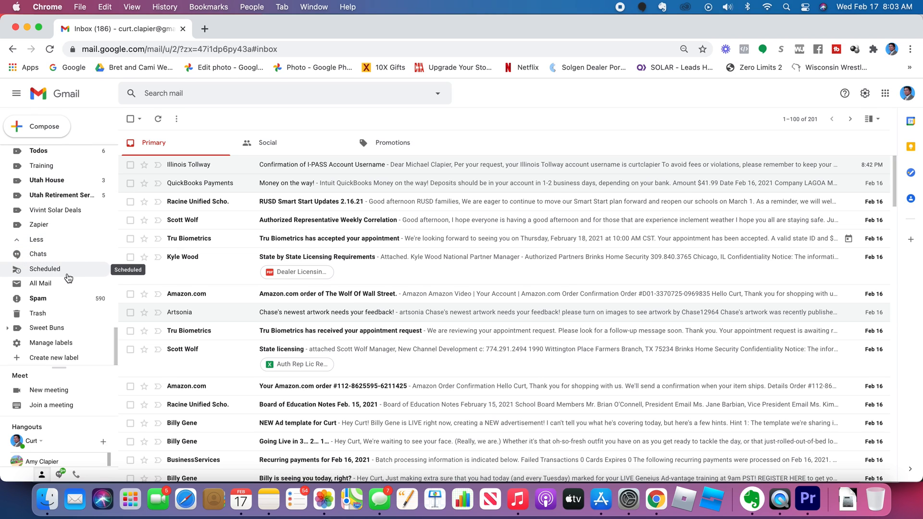
{"action": "mouse_move", "coordinate": [64, 282]}
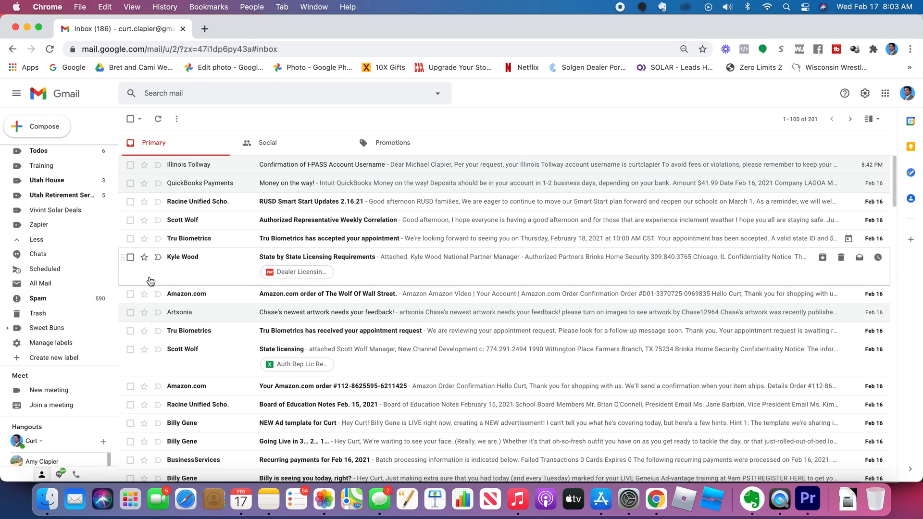
{"action": "mouse_move", "coordinate": [51, 342]}
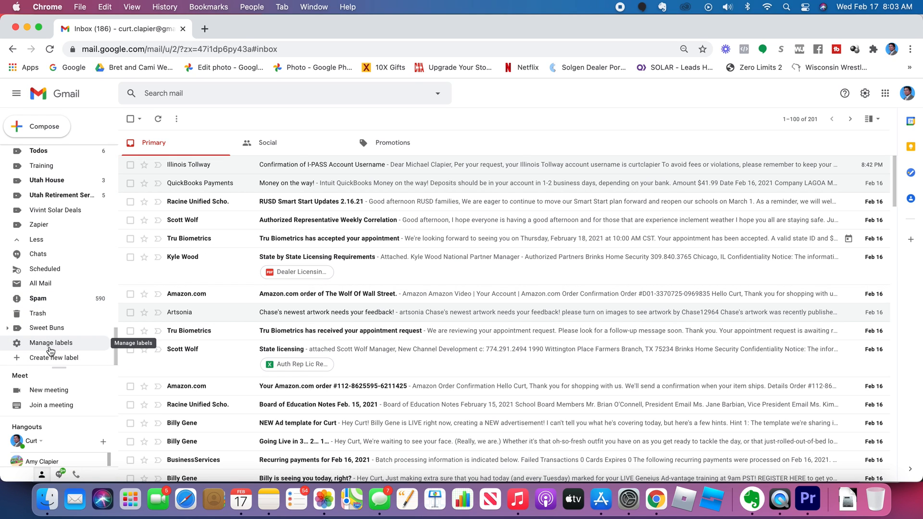
{"action": "mouse_move", "coordinate": [51, 342]}
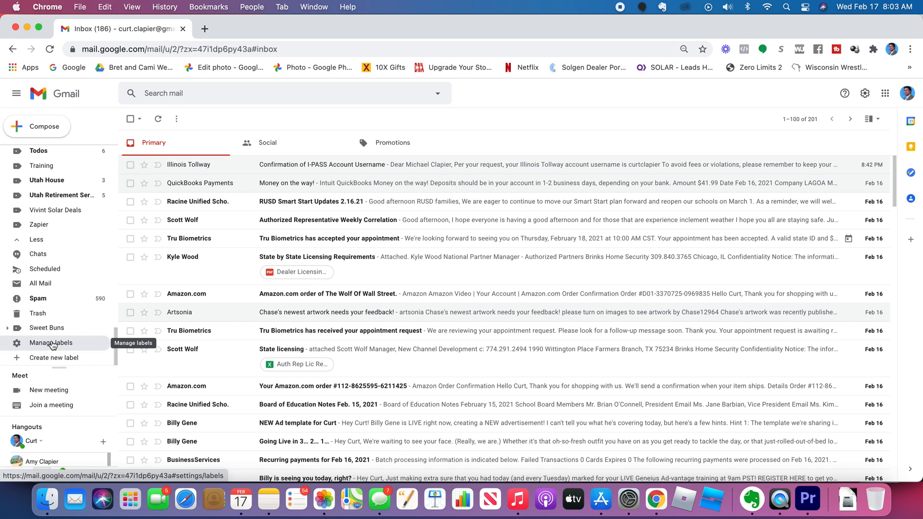
In Manage labels, nest Brinks under Business and review the rest of the list
{"action": "left_click", "coordinate": [51, 342]}
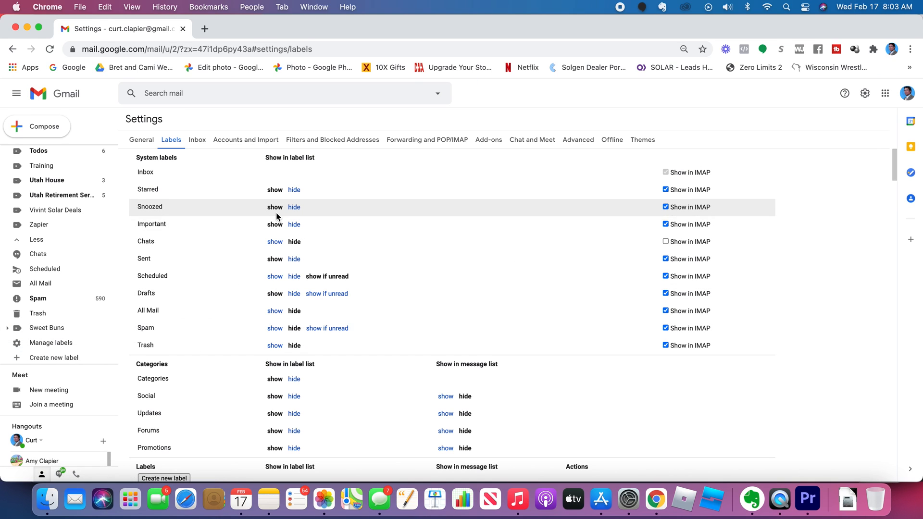
{"action": "mouse_move", "coordinate": [346, 248]}
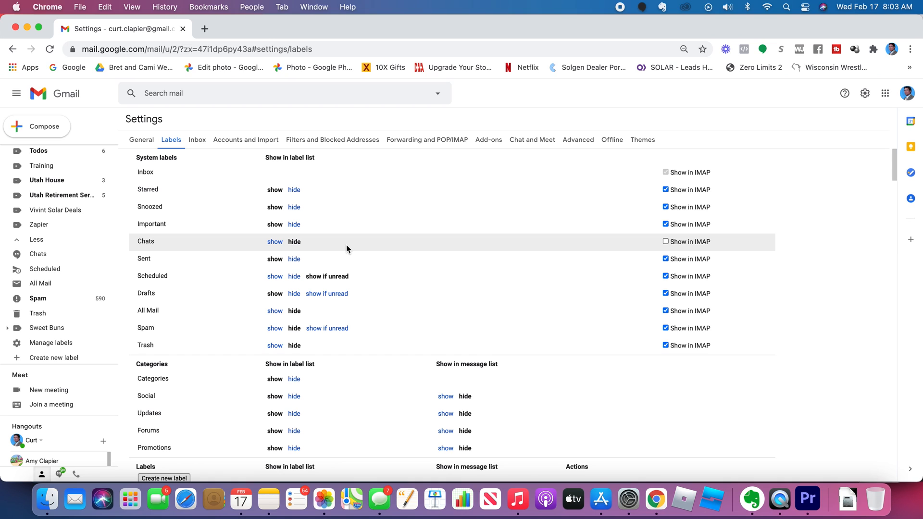
{"action": "scroll", "scroll_direction": "down", "scroll_amount": 3}
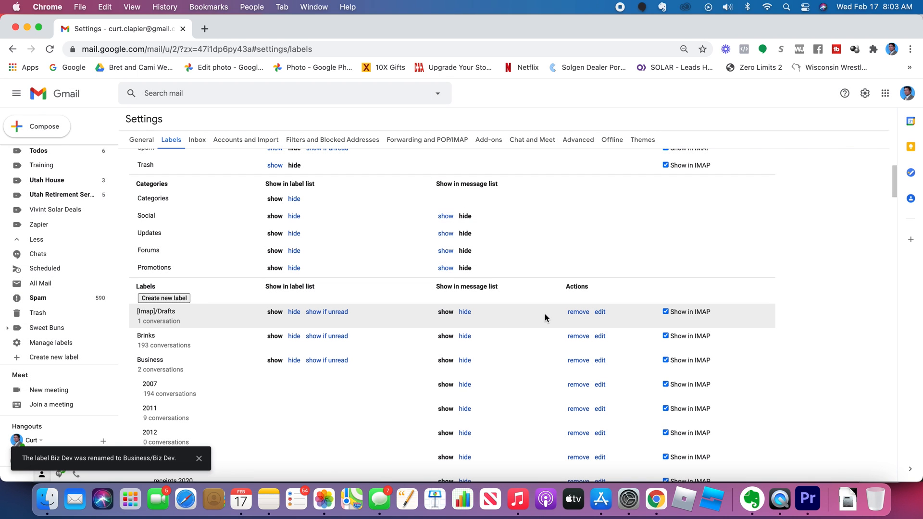
{"action": "left_click", "coordinate": [600, 337]}
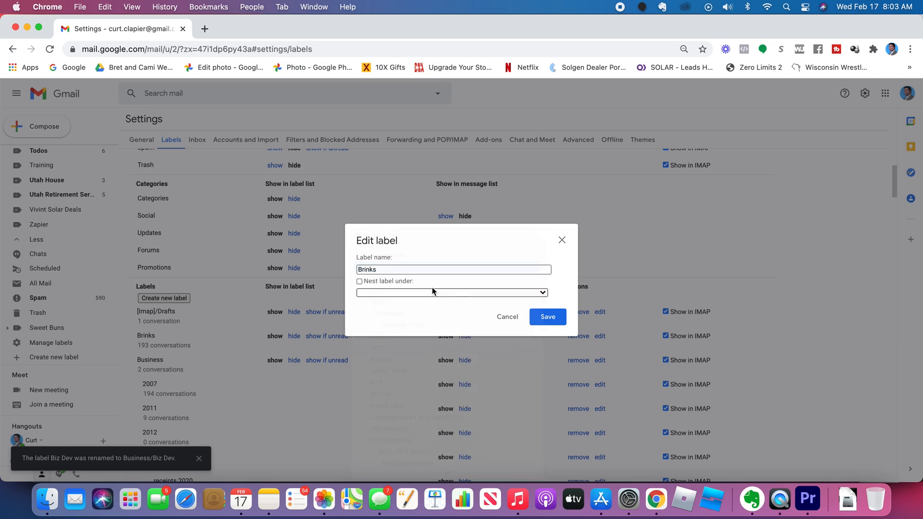
{"action": "left_click", "coordinate": [546, 317]}
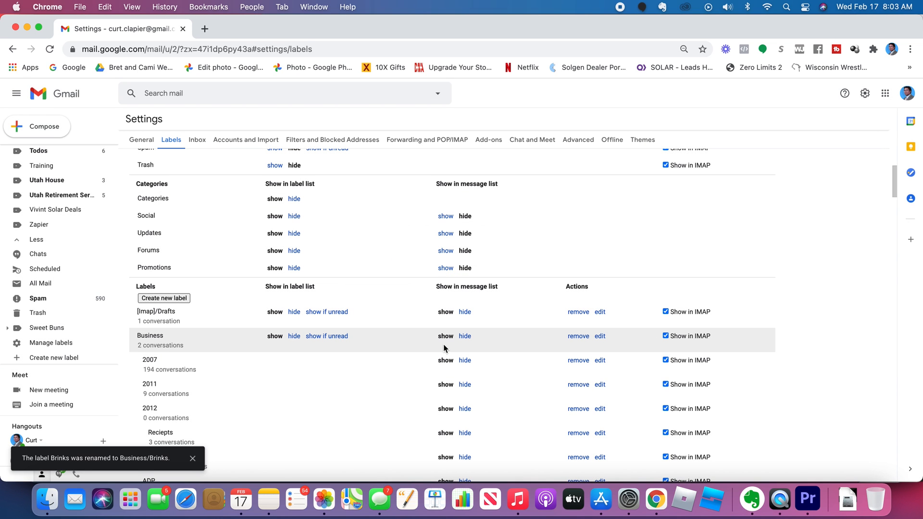
{"action": "scroll", "scroll_direction": "down", "scroll_amount": 3}
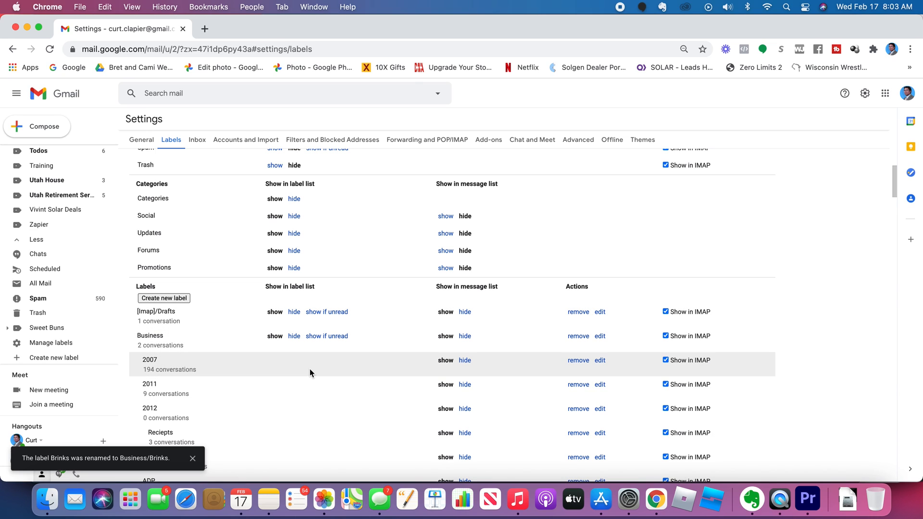
{"action": "scroll", "scroll_direction": "down", "scroll_amount": 3}
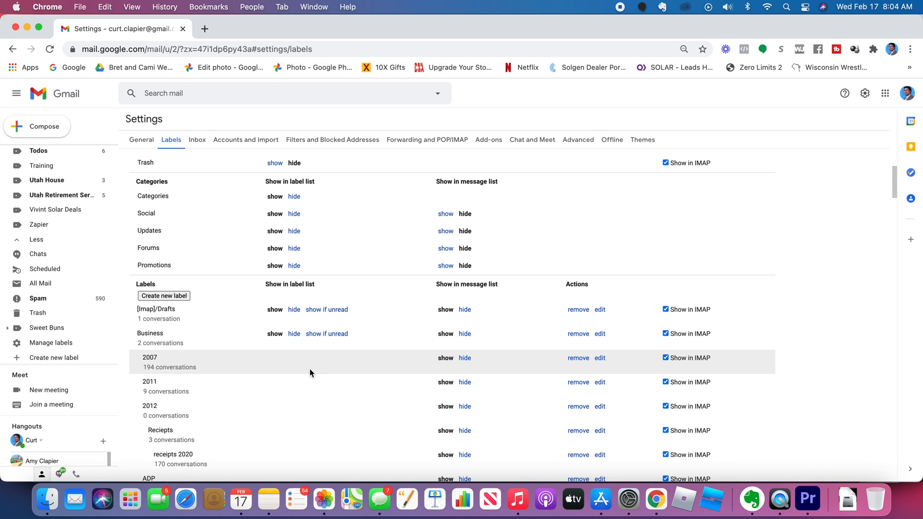
{"action": "mouse_move", "coordinate": [358, 388]}
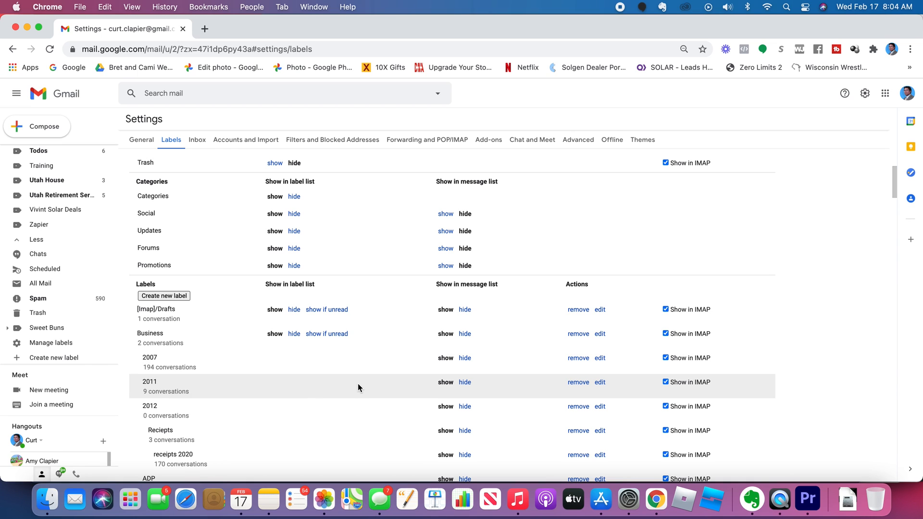
{"action": "scroll", "scroll_direction": "down", "scroll_amount": 3}
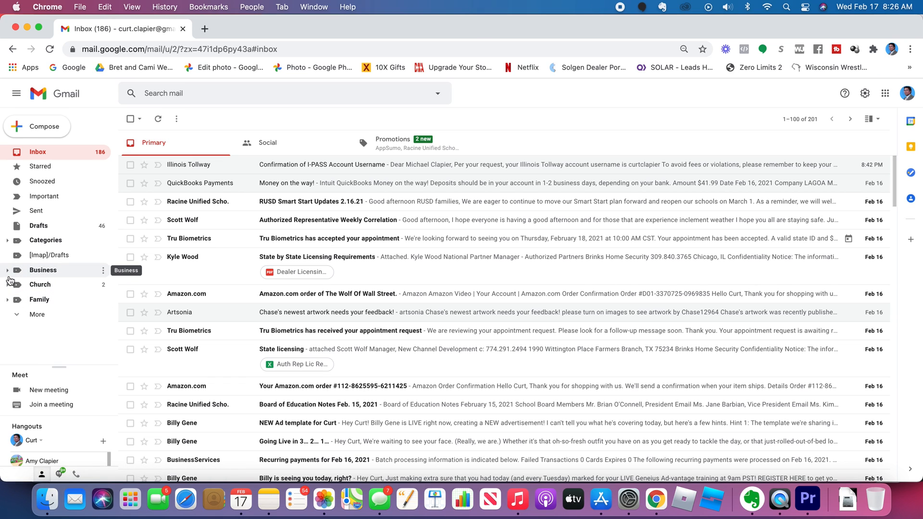
Expand Business to check its sublabels, collapse it, and peek at the next parent label
{"action": "left_click", "coordinate": [8, 270]}
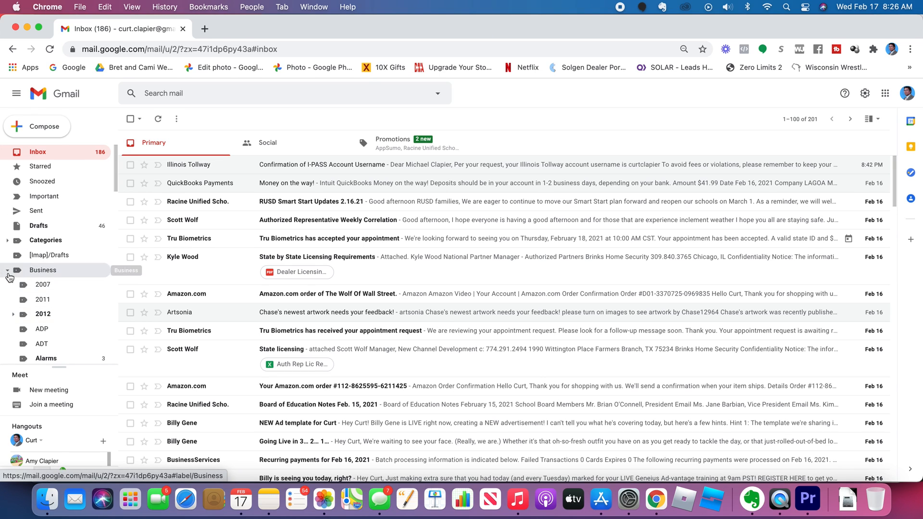
{"action": "left_click", "coordinate": [8, 270]}
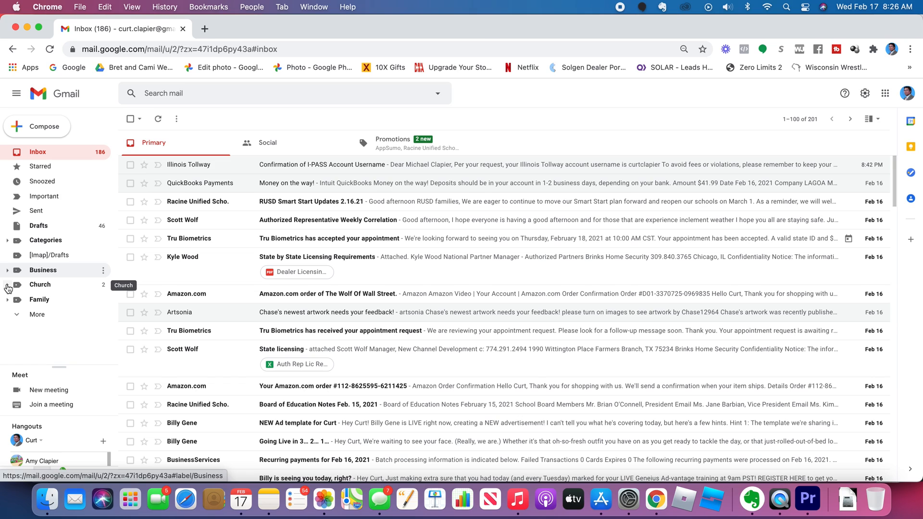
{"action": "left_click", "coordinate": [7, 287]}
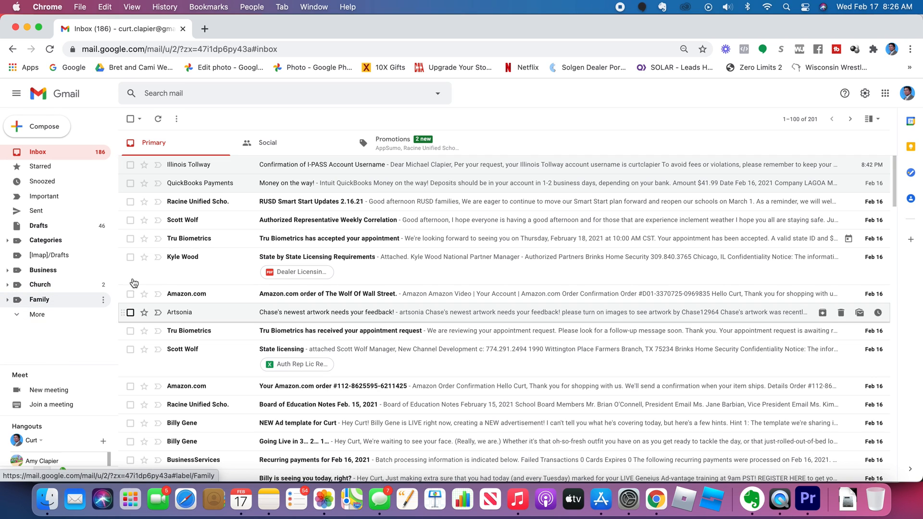
{"action": "mouse_move", "coordinate": [51, 300]}
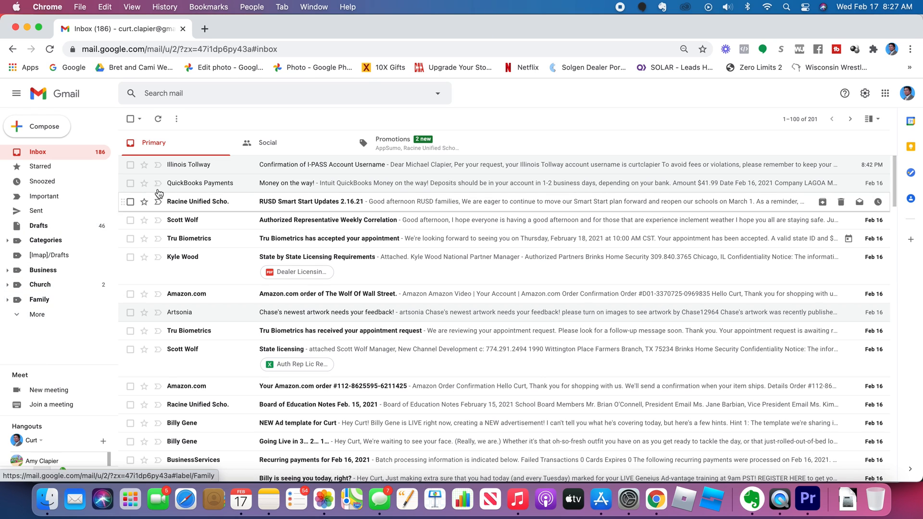
{"action": "mouse_move", "coordinate": [189, 211]}
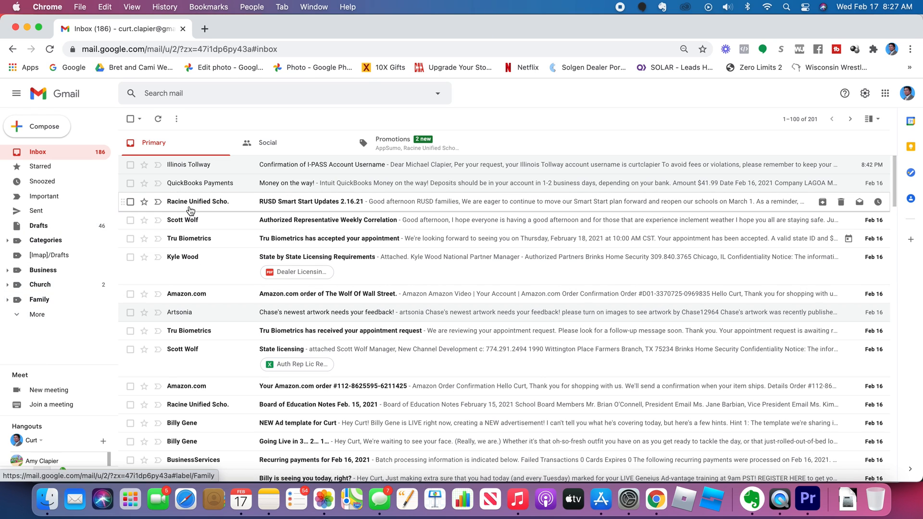
{"action": "mouse_move", "coordinate": [130, 164]}
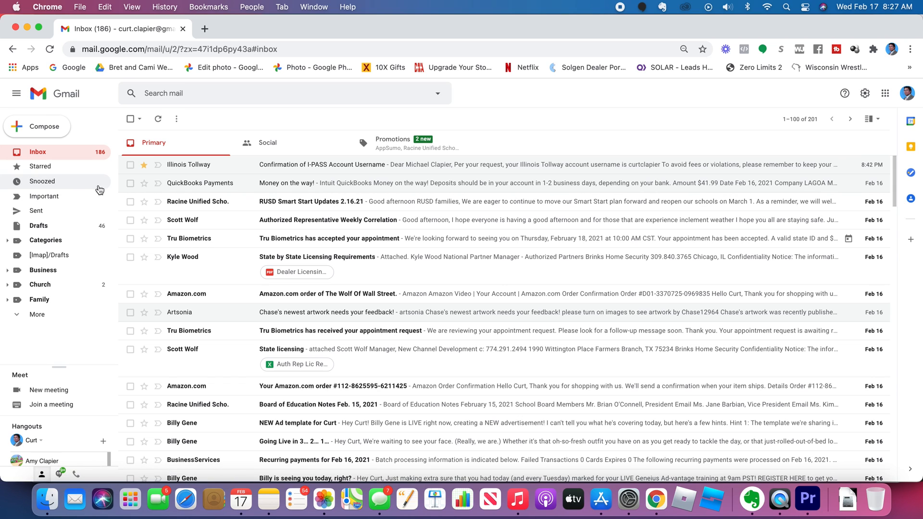
View the Starred messages, then return to the Primary inbox
{"action": "left_click", "coordinate": [40, 166]}
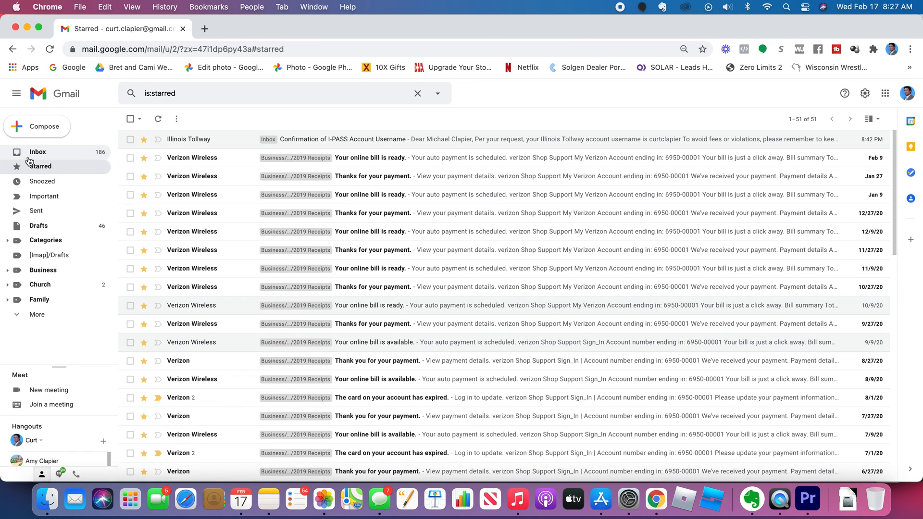
{"action": "left_click", "coordinate": [38, 152]}
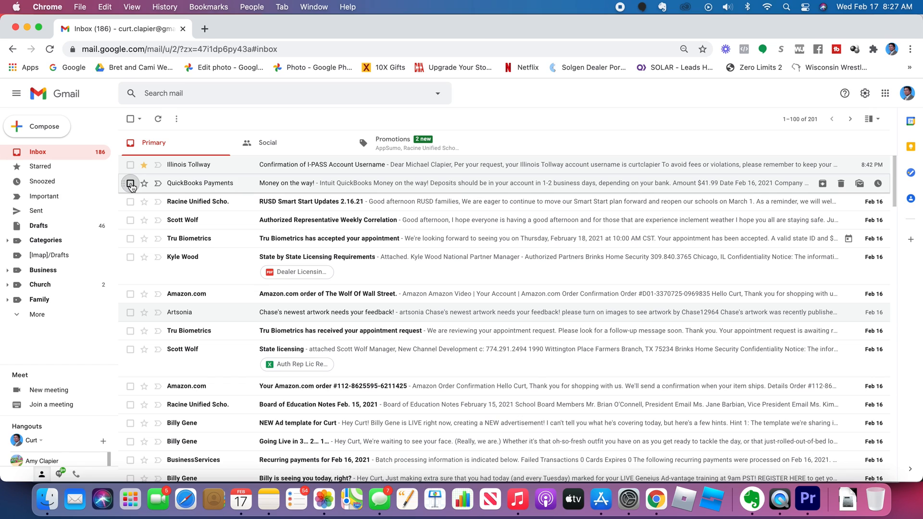
Move the QuickBooks Payments 'Money on the way' email into the Business label
{"action": "left_click", "coordinate": [130, 182]}
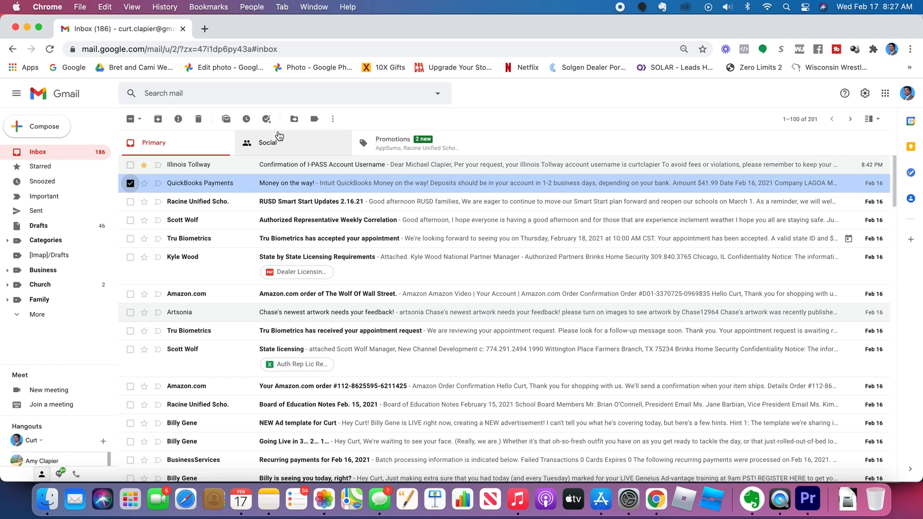
{"action": "mouse_move", "coordinate": [294, 118]}
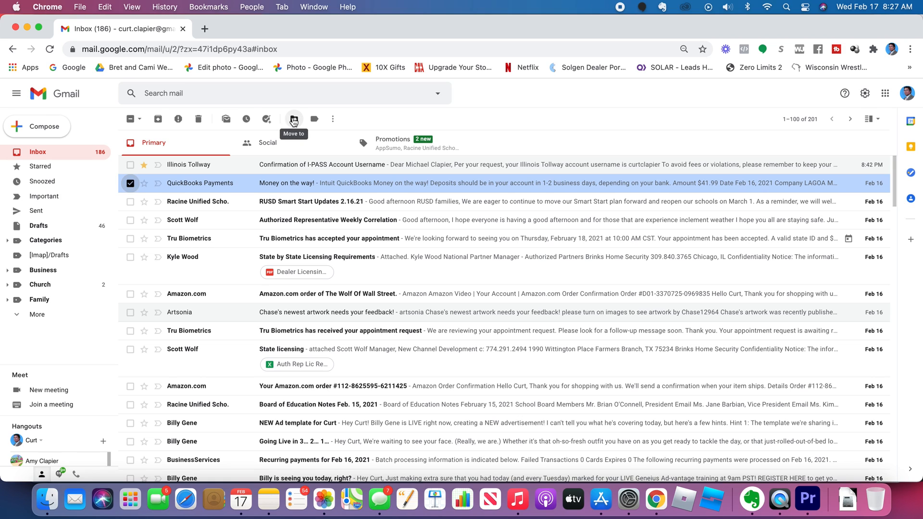
{"action": "mouse_move", "coordinate": [294, 122]}
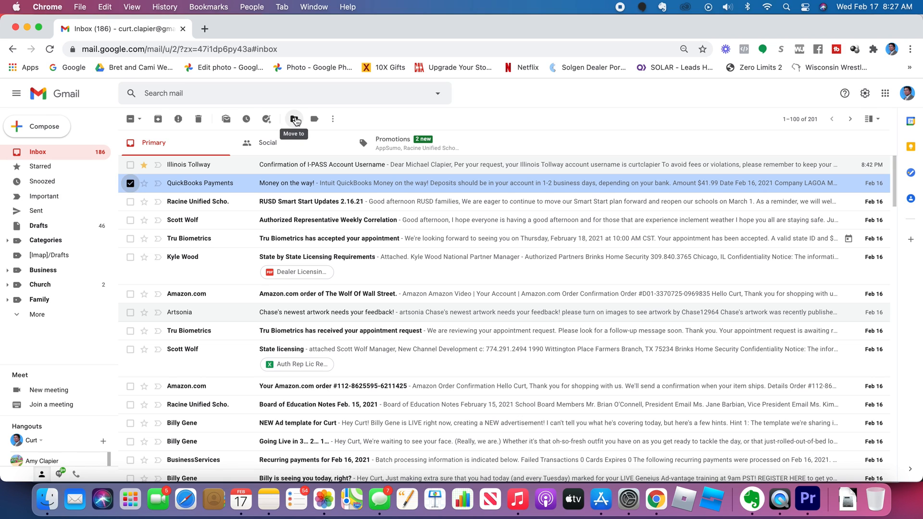
{"action": "left_click", "coordinate": [294, 118]}
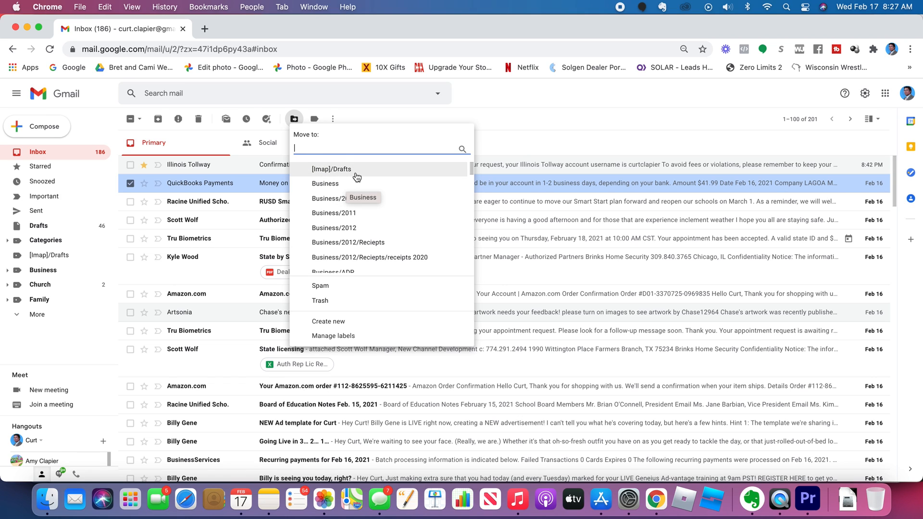
{"action": "mouse_move", "coordinate": [381, 247]}
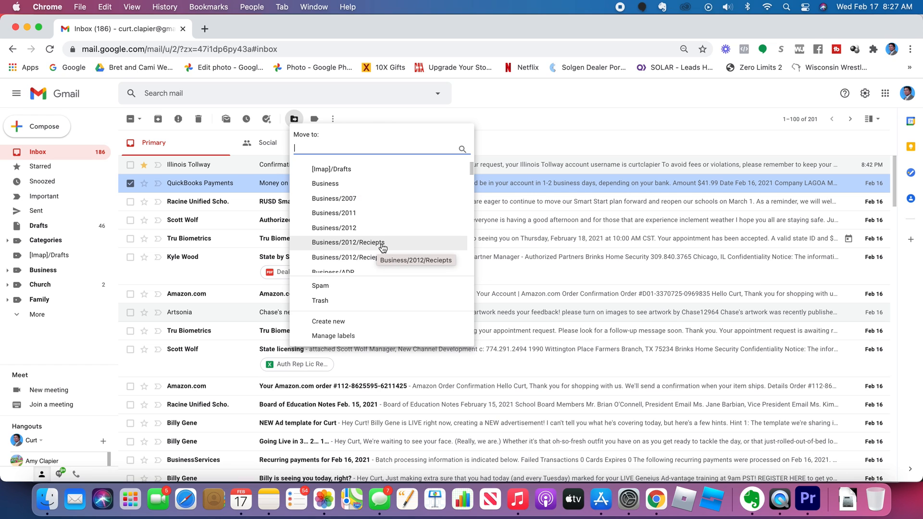
{"action": "mouse_move", "coordinate": [342, 183]}
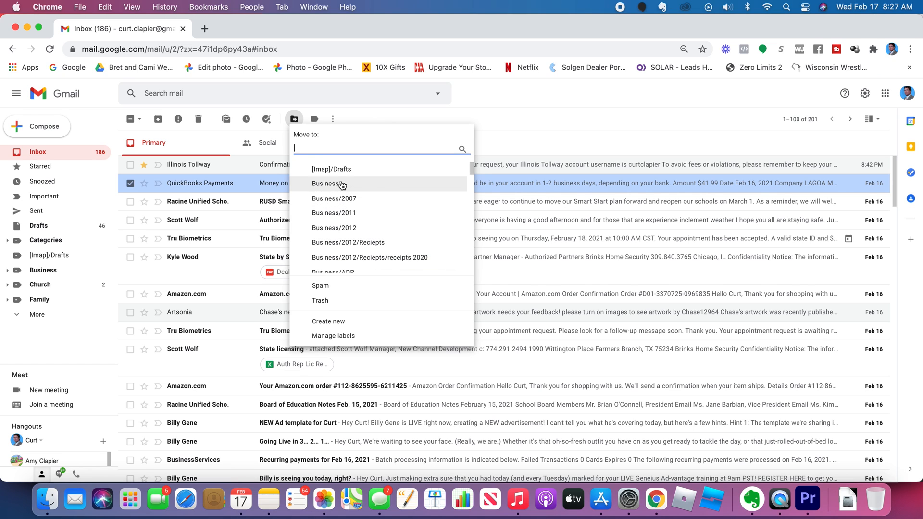
{"action": "left_click", "coordinate": [326, 184]}
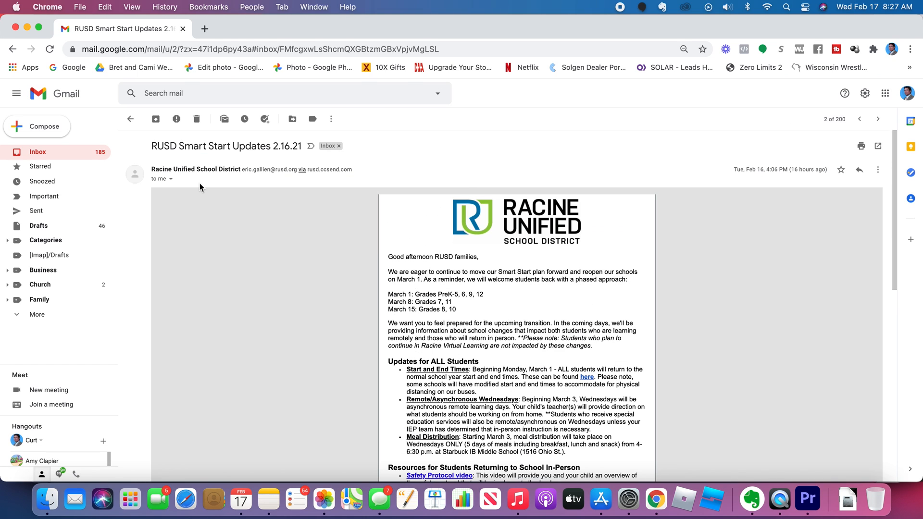
{"action": "mouse_move", "coordinate": [86, 107]}
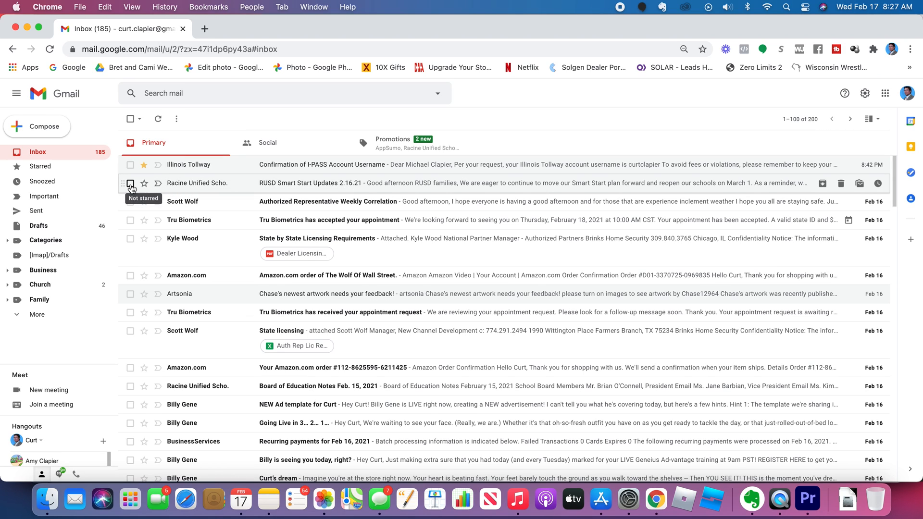
Trash the RUSD Smart Start Updates email, then select the Authorized Representative and Tru Biometrics emails
{"action": "left_click", "coordinate": [130, 182]}
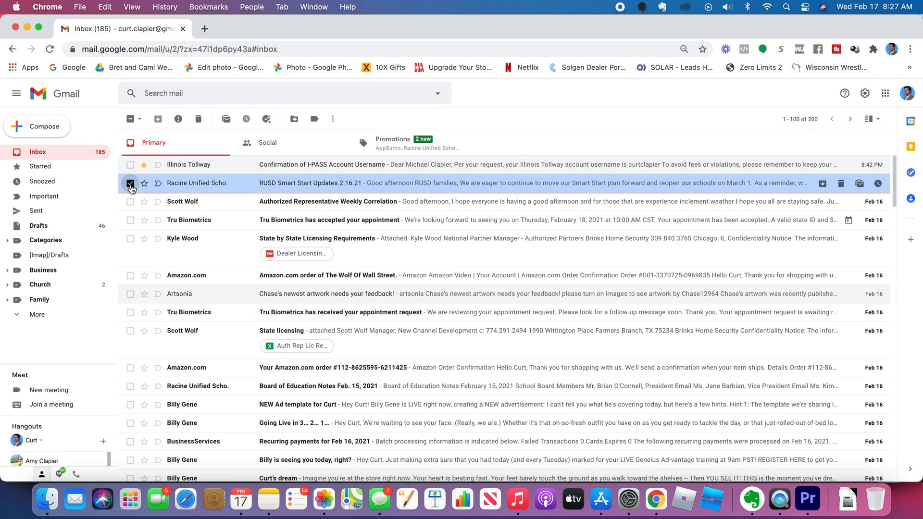
{"action": "mouse_move", "coordinate": [198, 119]}
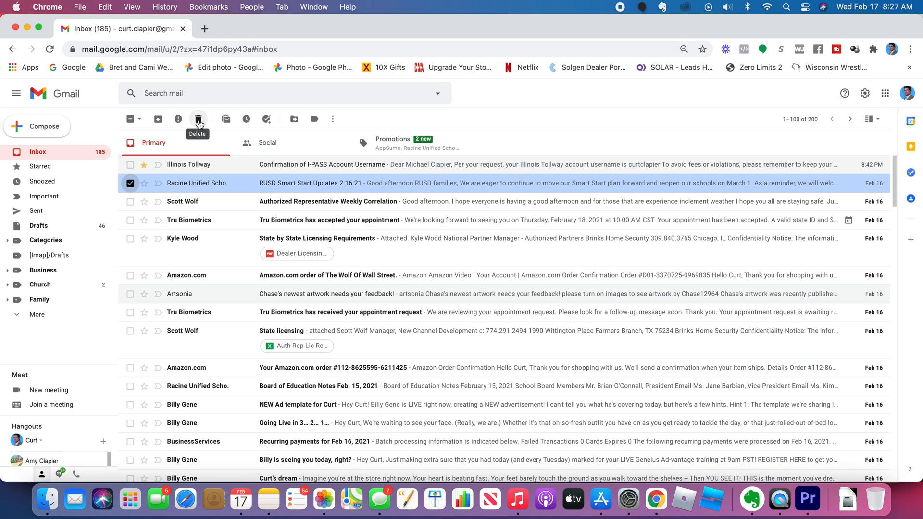
{"action": "left_click", "coordinate": [197, 119]}
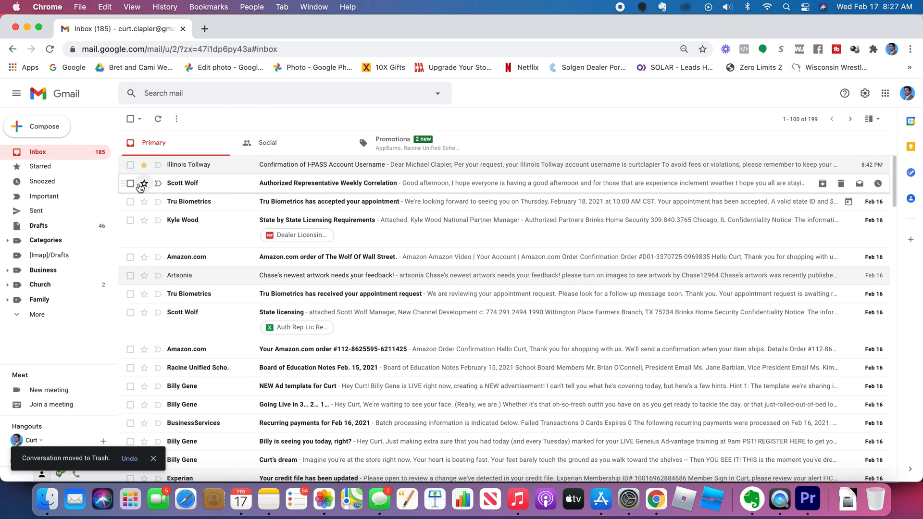
{"action": "left_click", "coordinate": [130, 182]}
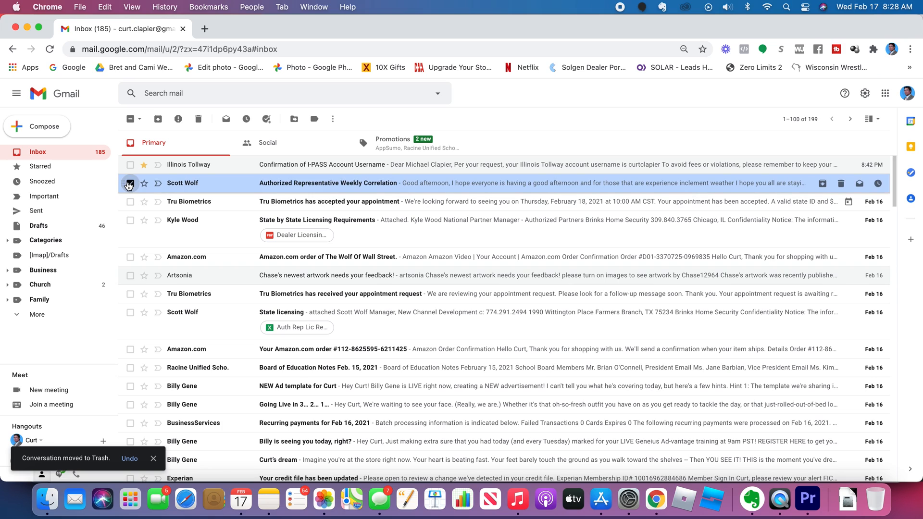
{"action": "left_click", "coordinate": [130, 201]}
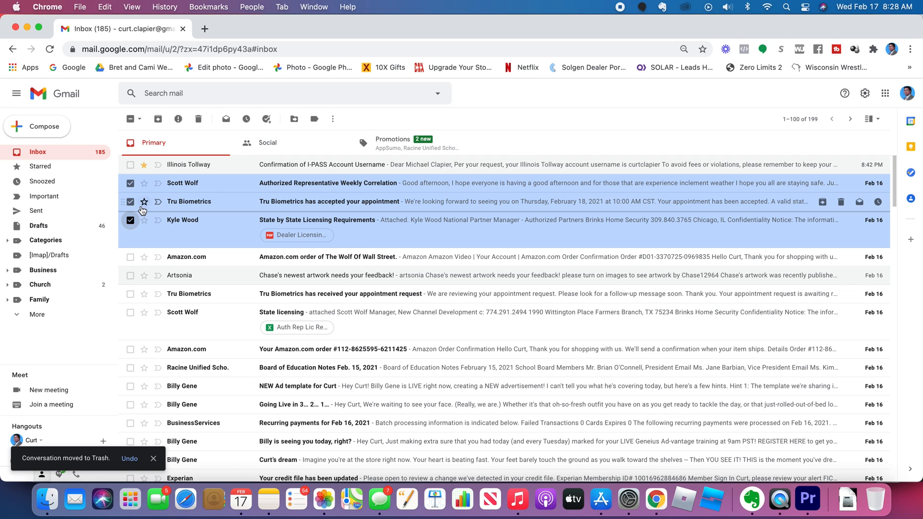
{"action": "mouse_move", "coordinate": [201, 118]}
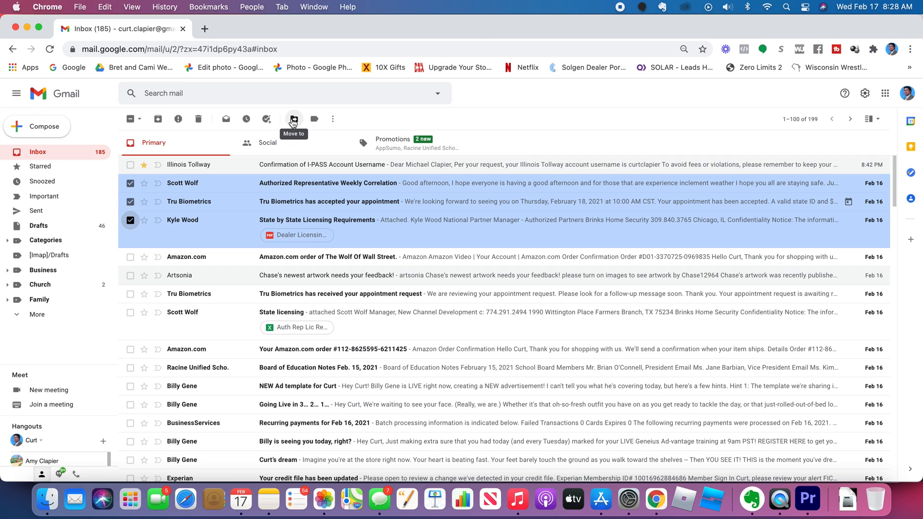
{"action": "mouse_move", "coordinate": [198, 118]}
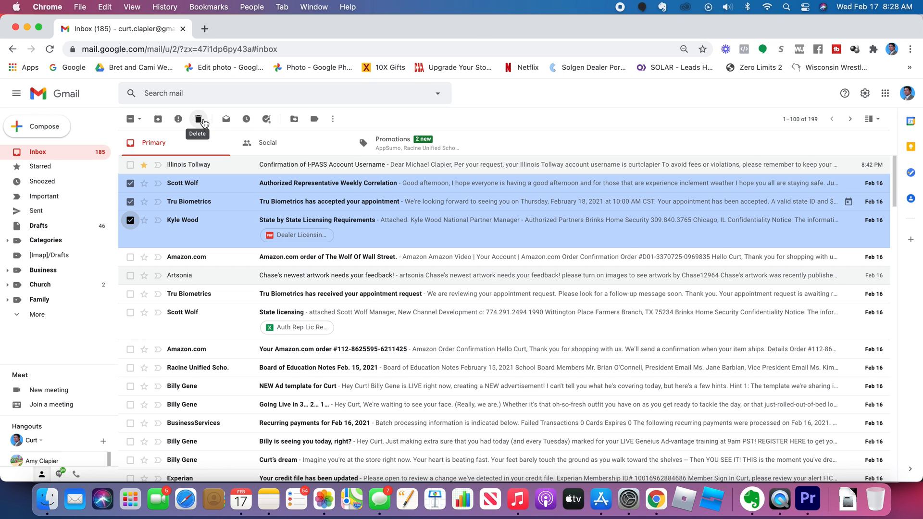
{"action": "mouse_move", "coordinate": [235, 109]}
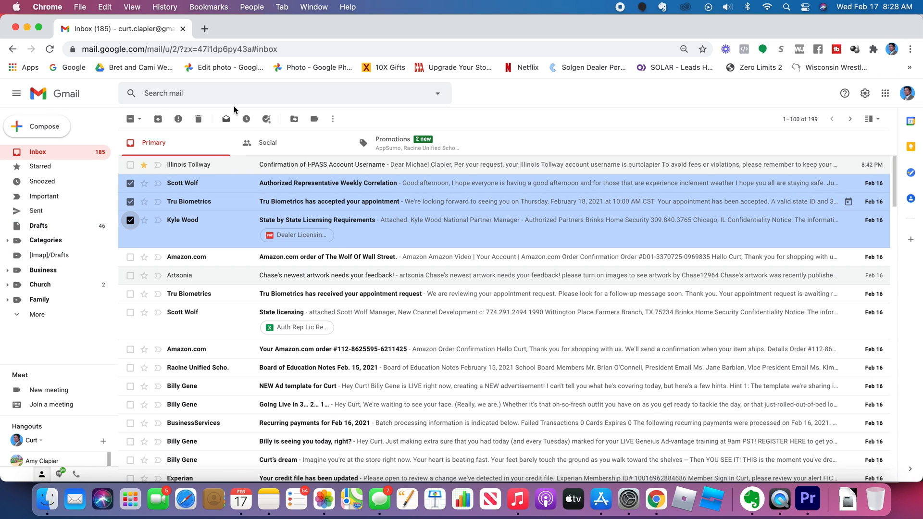
{"action": "mouse_move", "coordinate": [293, 118]}
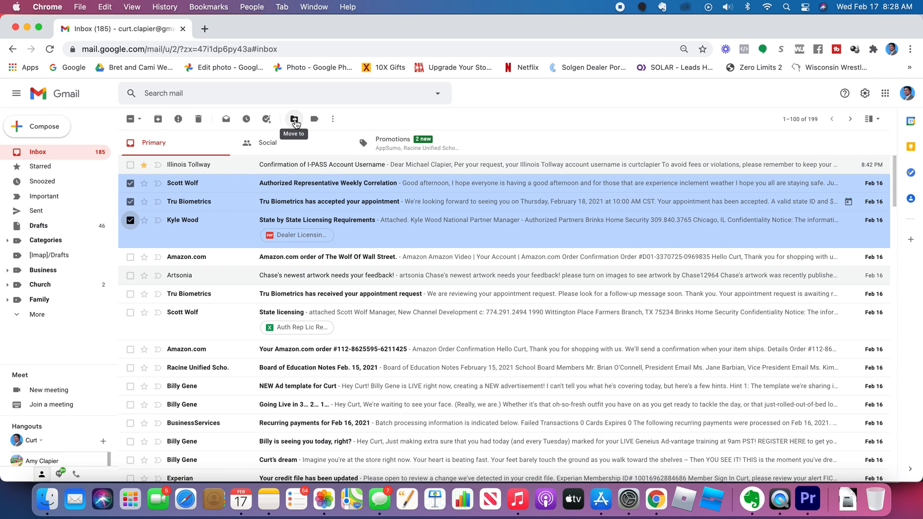
{"action": "left_click", "coordinate": [294, 118]}
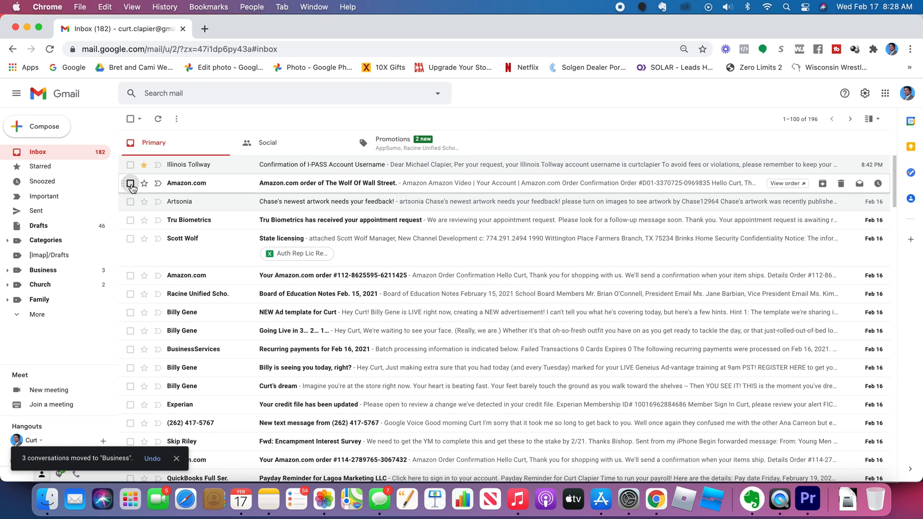
{"action": "left_click", "coordinate": [130, 183]}
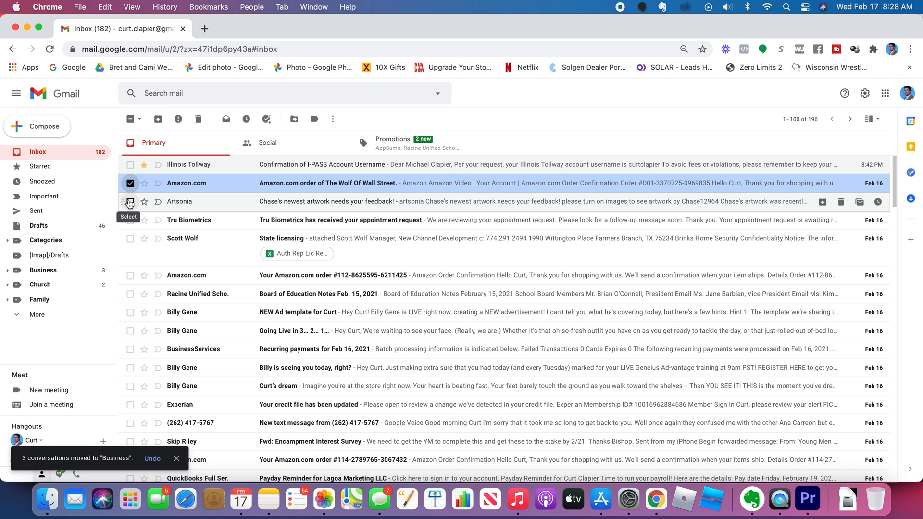
{"action": "left_click", "coordinate": [130, 201]}
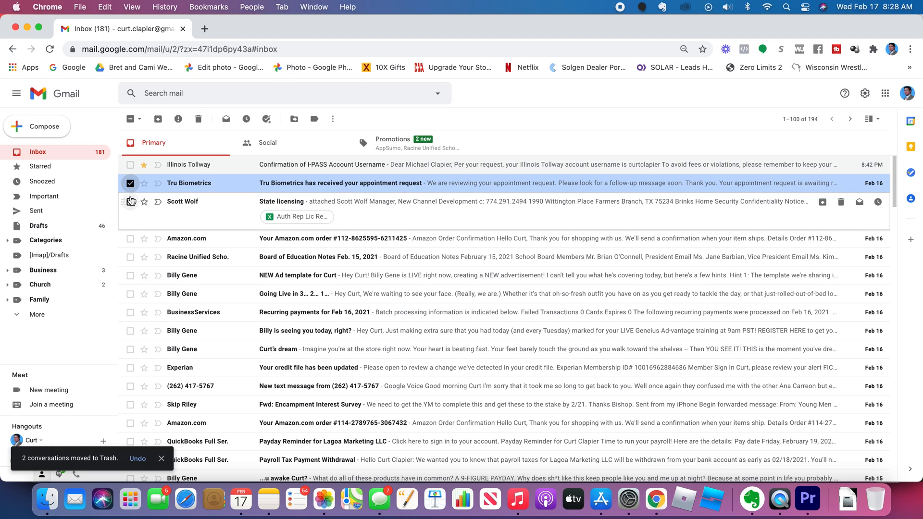
{"action": "left_click", "coordinate": [130, 201]}
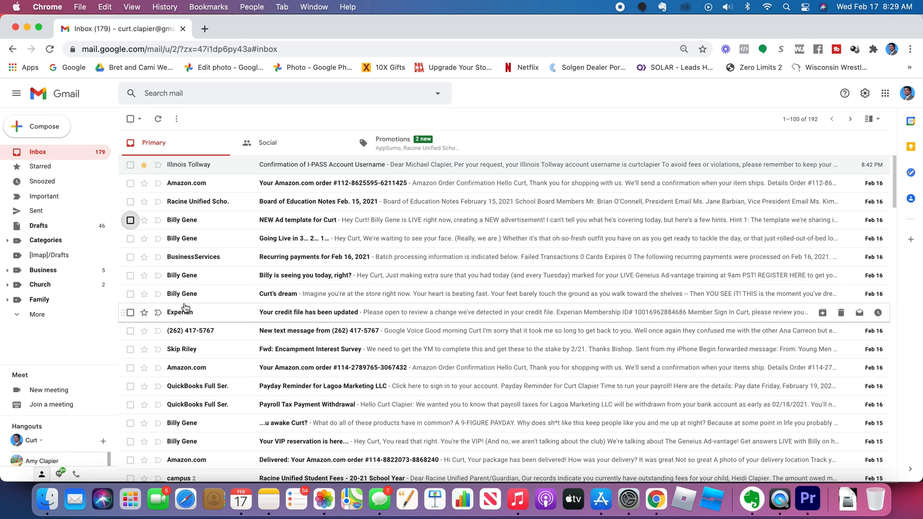
{"action": "mouse_move", "coordinate": [184, 239]}
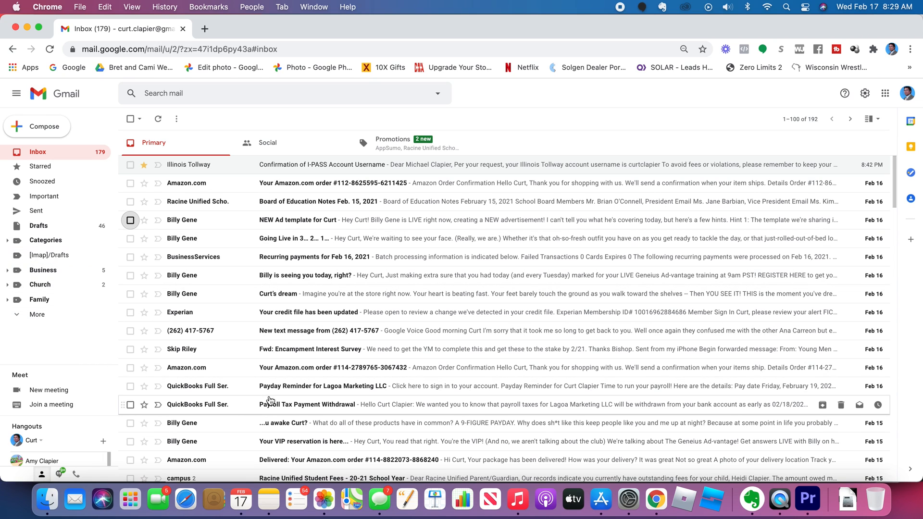
{"action": "mouse_move", "coordinate": [88, 300]}
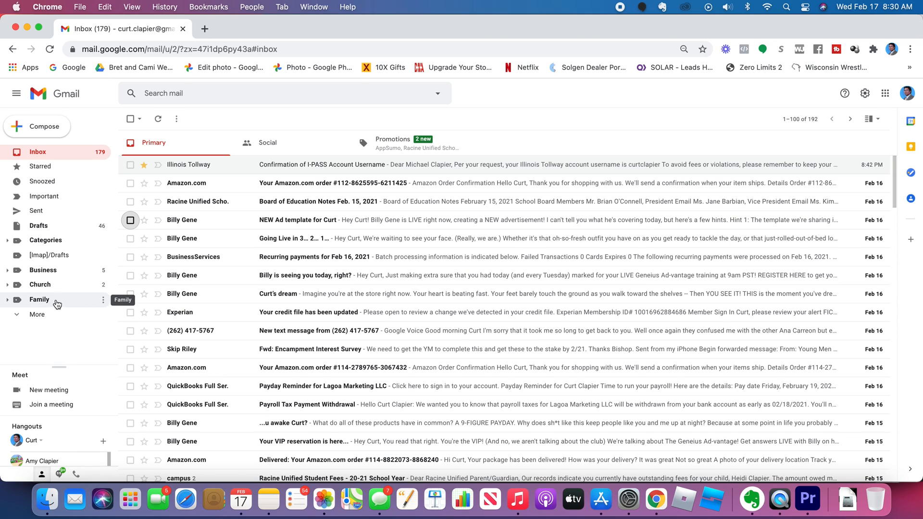
{"action": "mouse_move", "coordinate": [95, 305]}
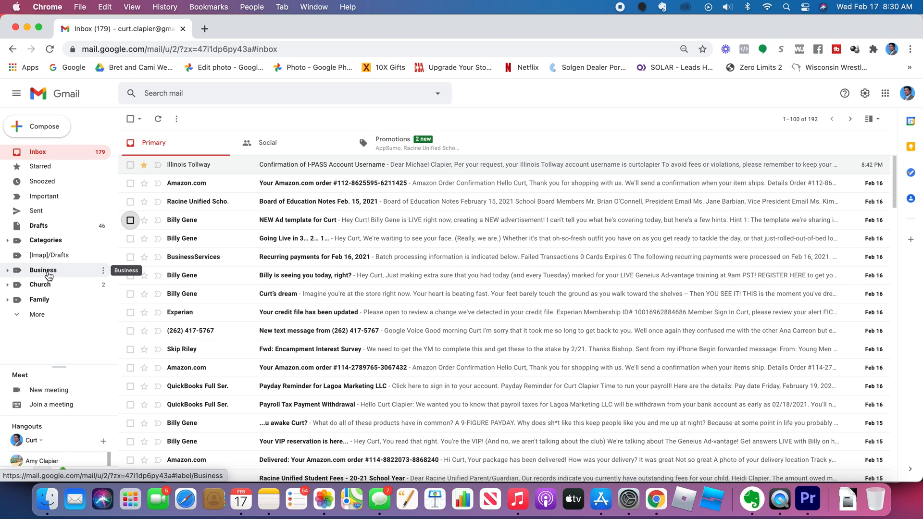
{"action": "left_click", "coordinate": [37, 313]}
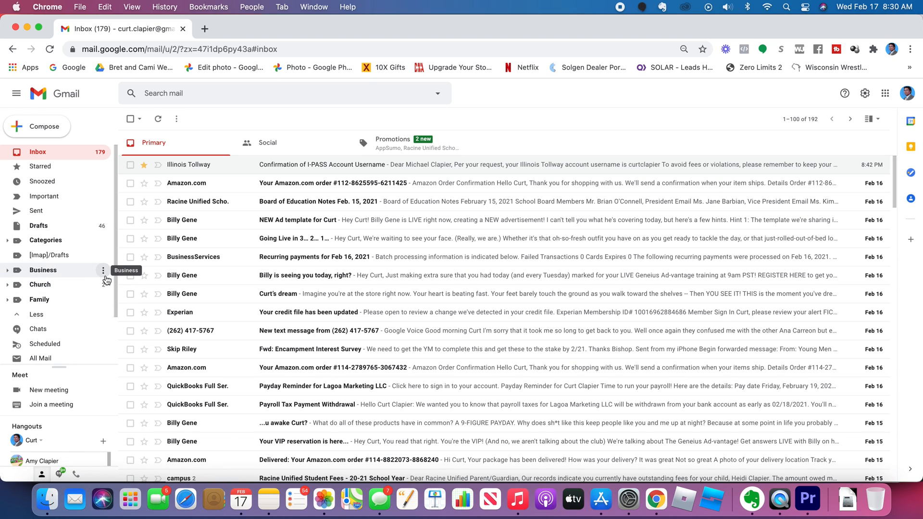
{"action": "left_click", "coordinate": [104, 270]}
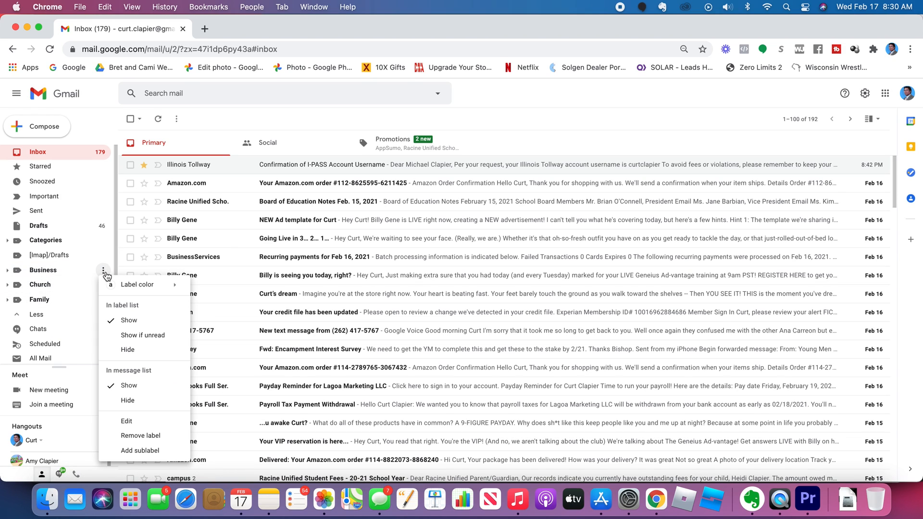
{"action": "mouse_move", "coordinate": [141, 436]}
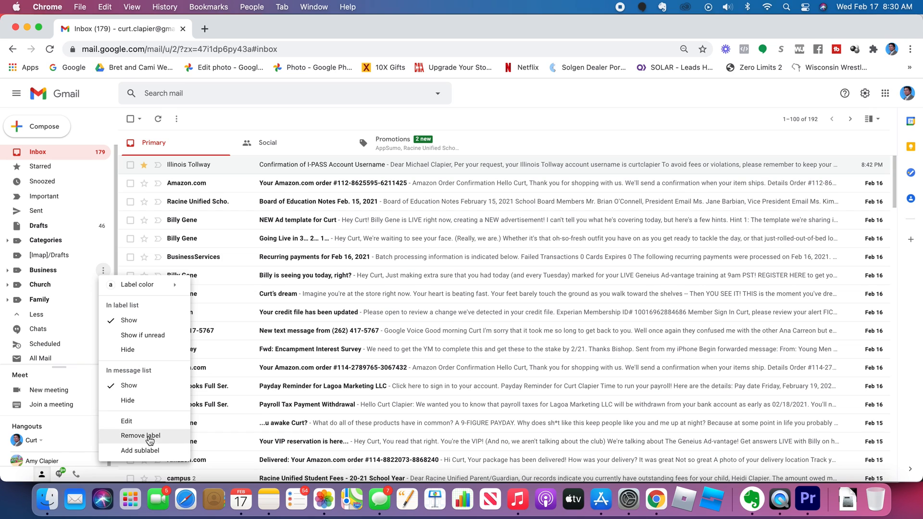
{"action": "mouse_move", "coordinate": [229, 245]}
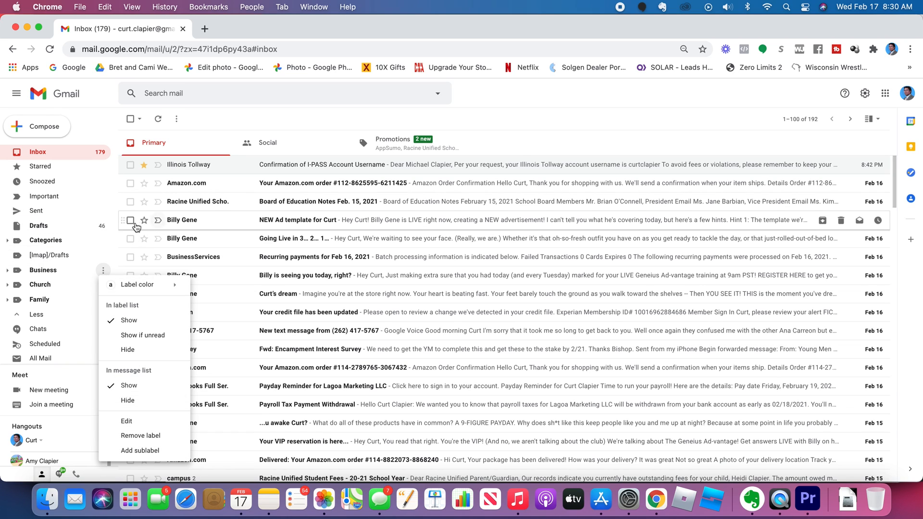
{"action": "mouse_move", "coordinate": [263, 143]}
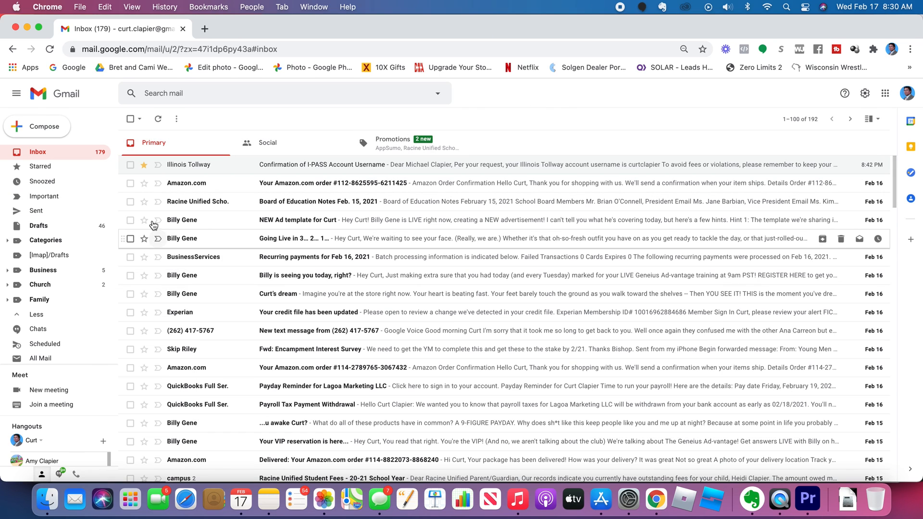
{"action": "mouse_move", "coordinate": [130, 201]}
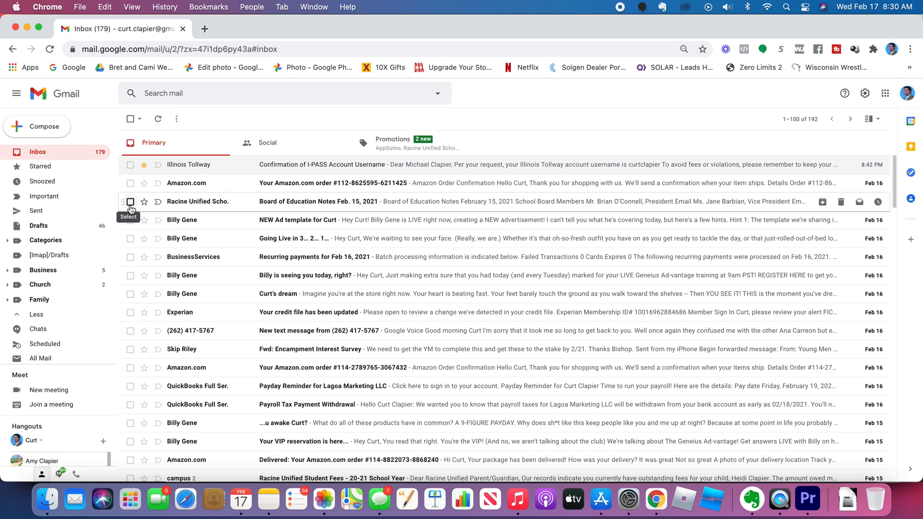
Trash the Board of Education Notes email and start a new label for the Encampment Interest Survey email
{"action": "left_click", "coordinate": [841, 200]}
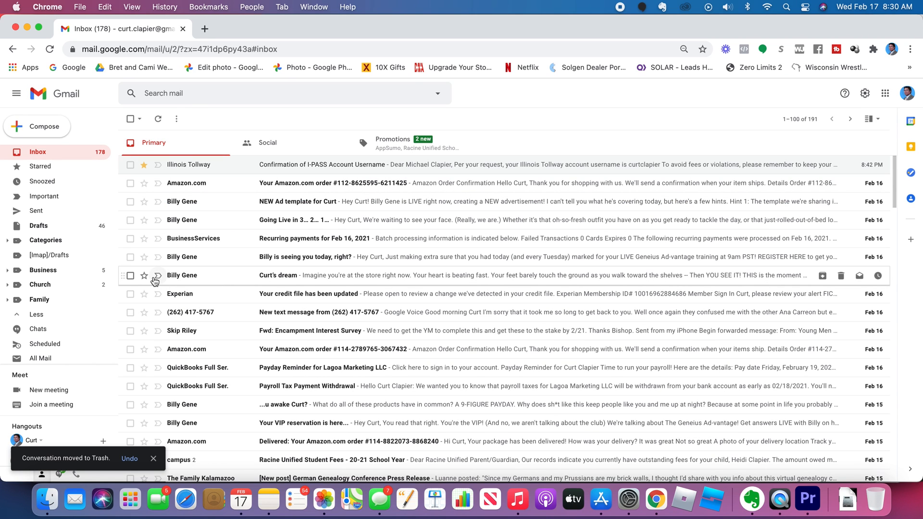
{"action": "mouse_move", "coordinate": [130, 276]}
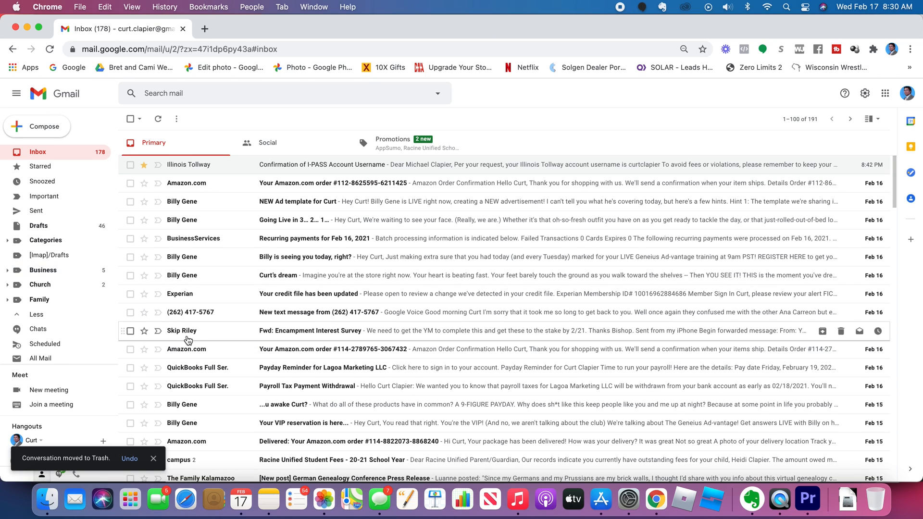
{"action": "mouse_move", "coordinate": [130, 331]}
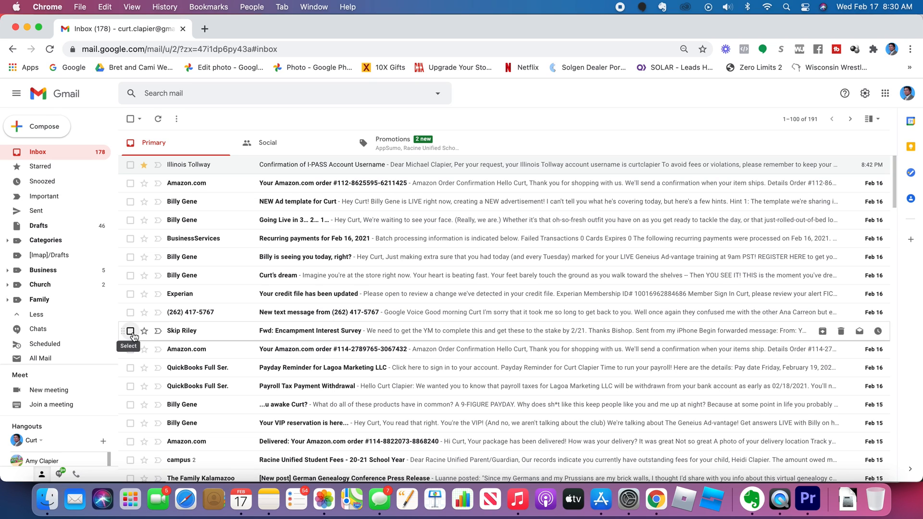
{"action": "left_click", "coordinate": [130, 330]}
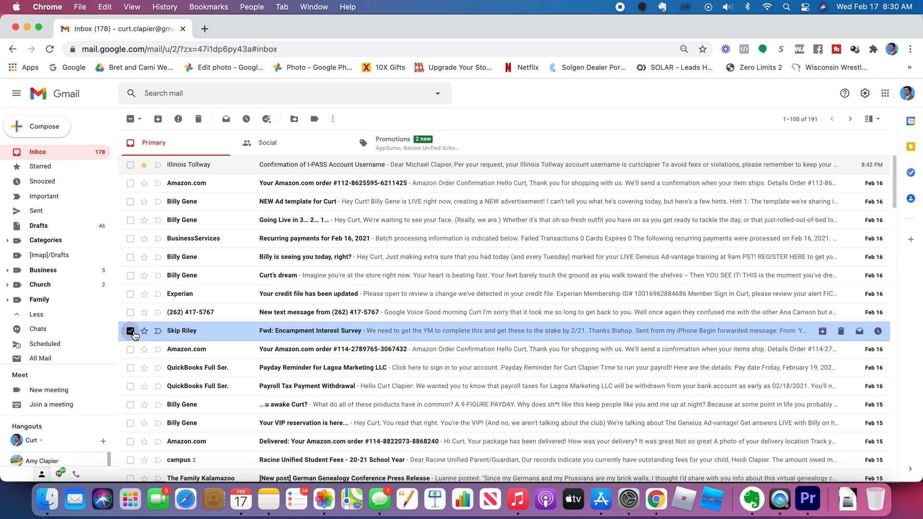
{"action": "mouse_move", "coordinate": [294, 119]}
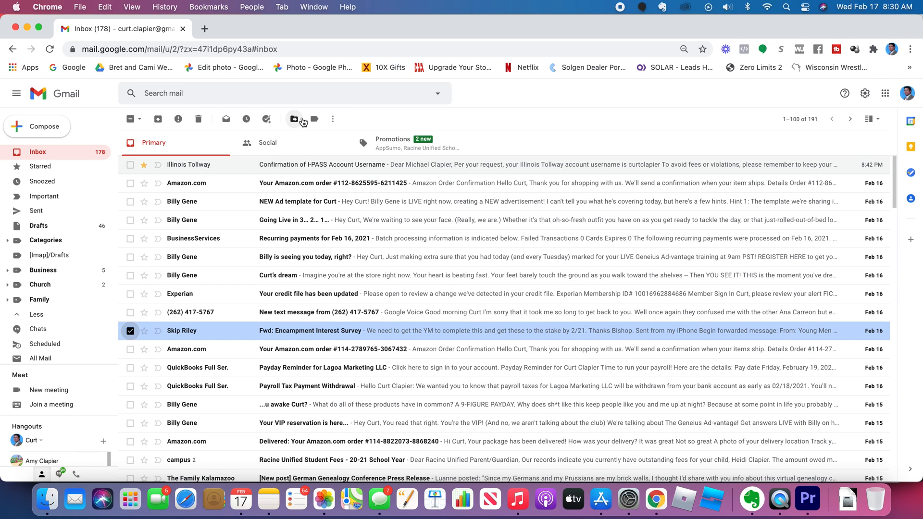
{"action": "left_click", "coordinate": [294, 118]}
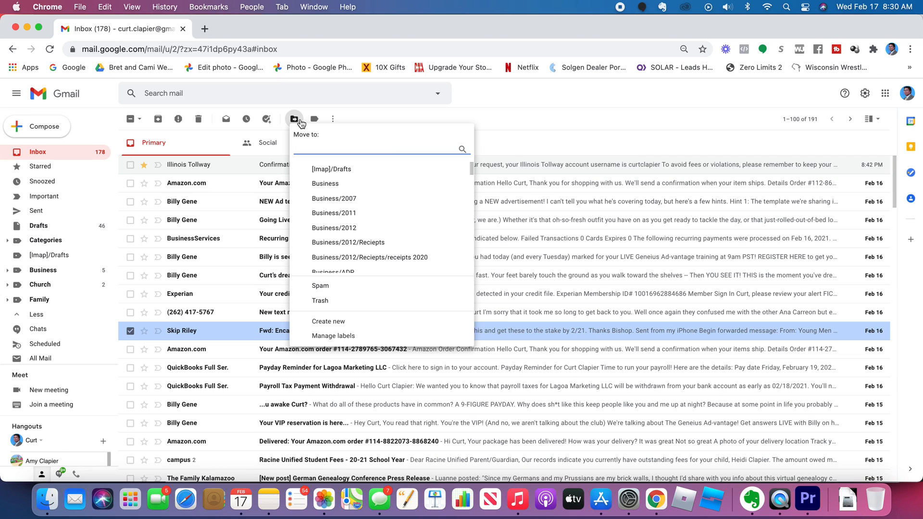
{"action": "mouse_move", "coordinate": [336, 271]}
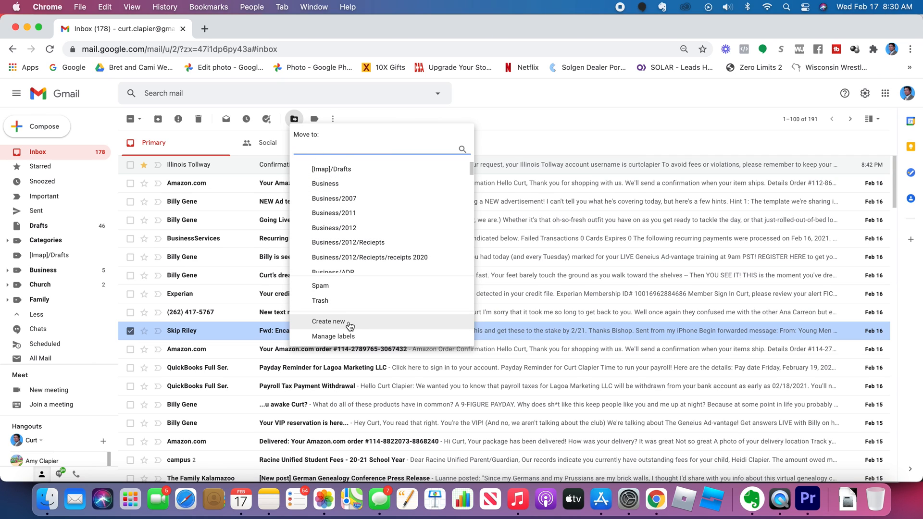
{"action": "left_click", "coordinate": [327, 321]}
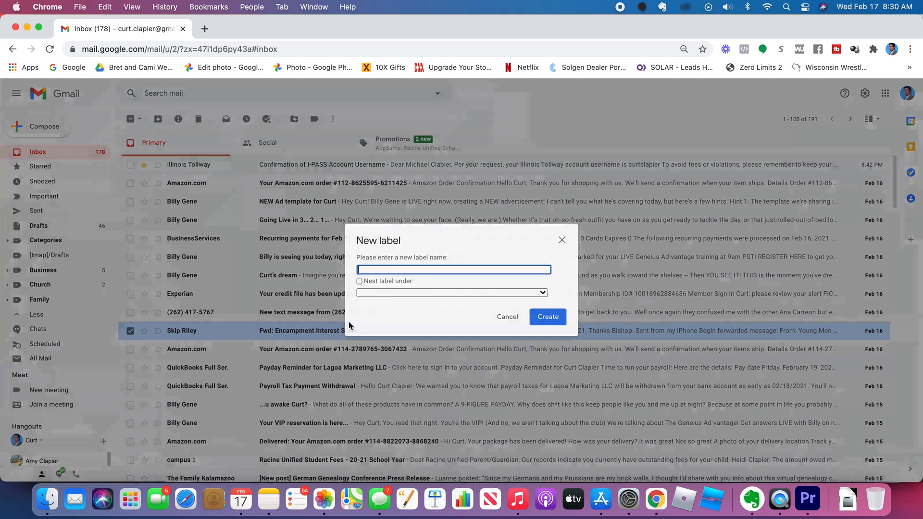
Name the label Bishop, nest it under Church, and create it with the survey email filed there
{"action": "left_click", "coordinate": [453, 269]}
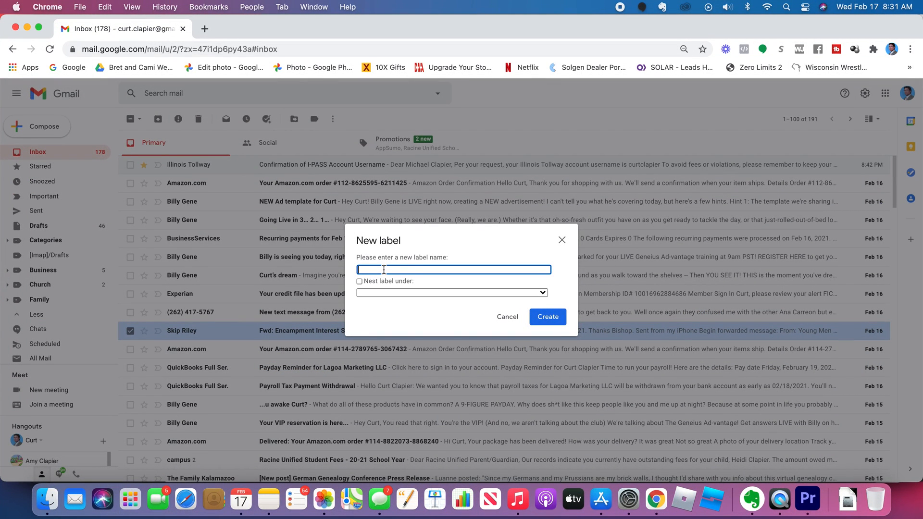
{"action": "type", "text": "Bishopt"}
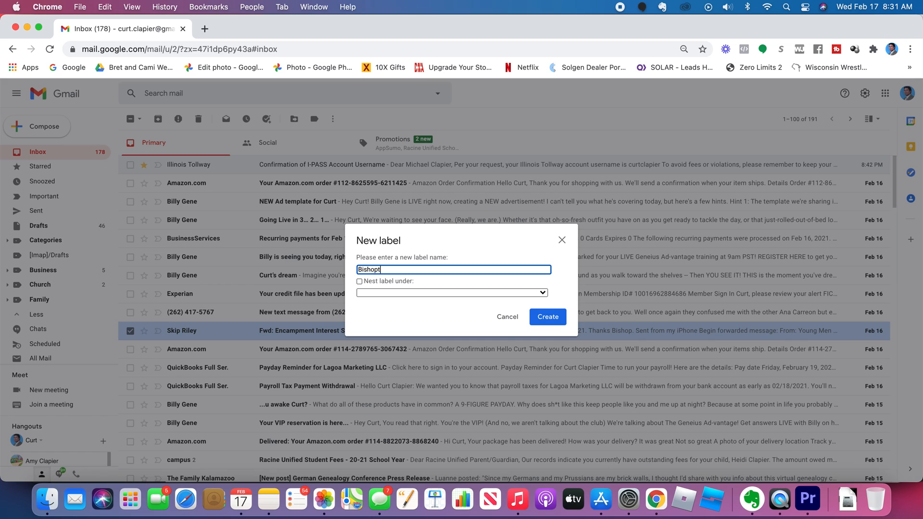
{"action": "key", "text": "Backspace"}
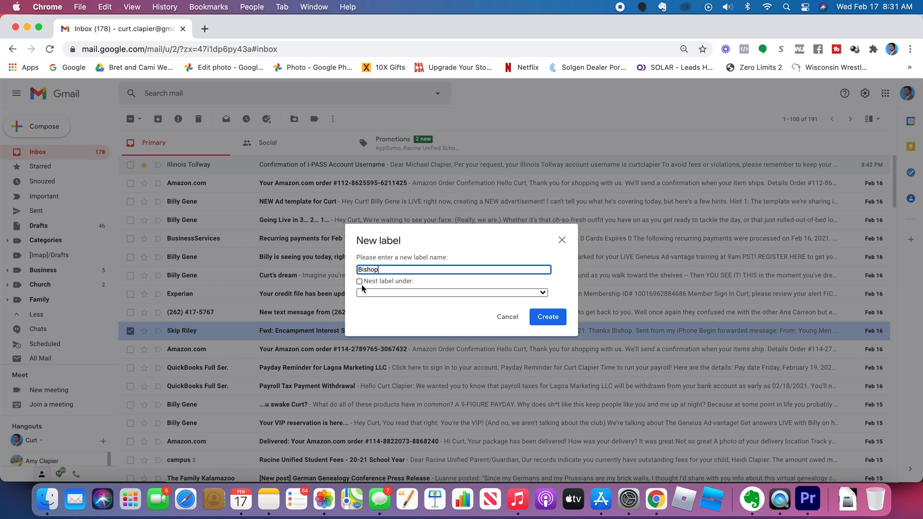
{"action": "left_click", "coordinate": [359, 281]}
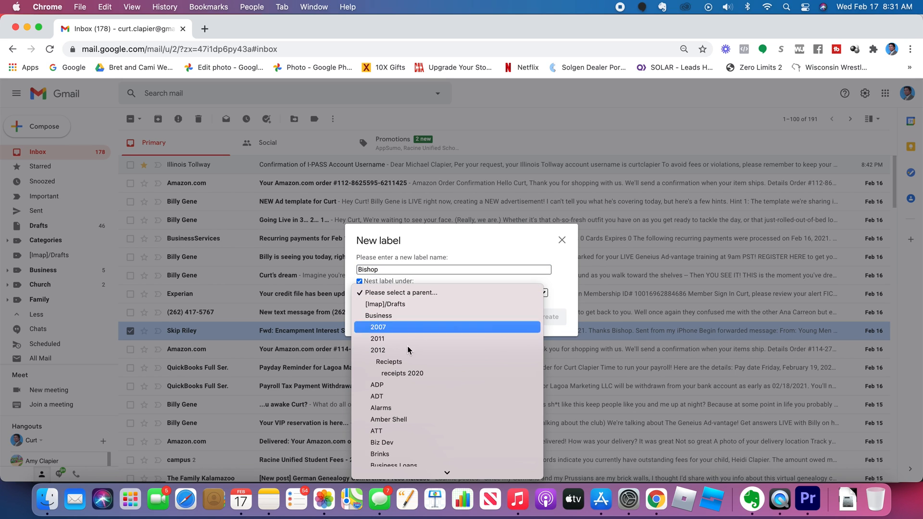
{"action": "scroll", "scroll_direction": "down", "scroll_amount": 3}
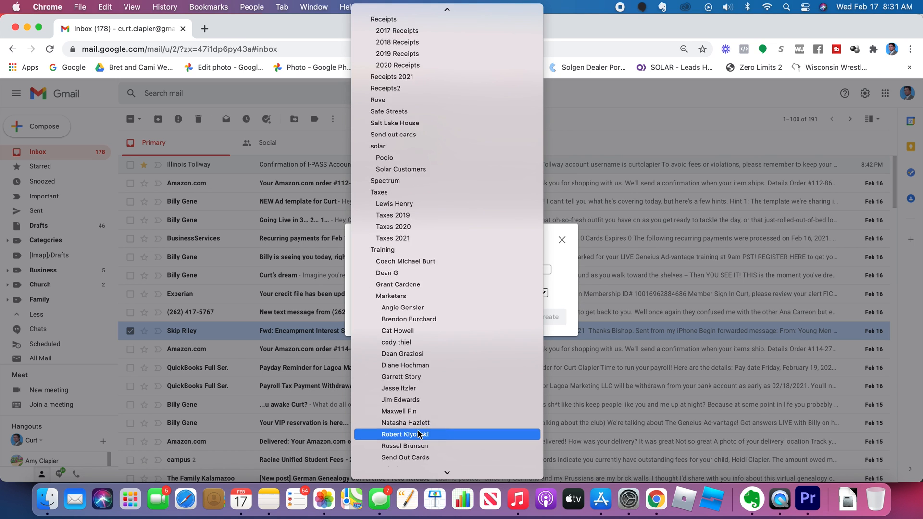
{"action": "scroll", "scroll_direction": "down", "scroll_amount": 3}
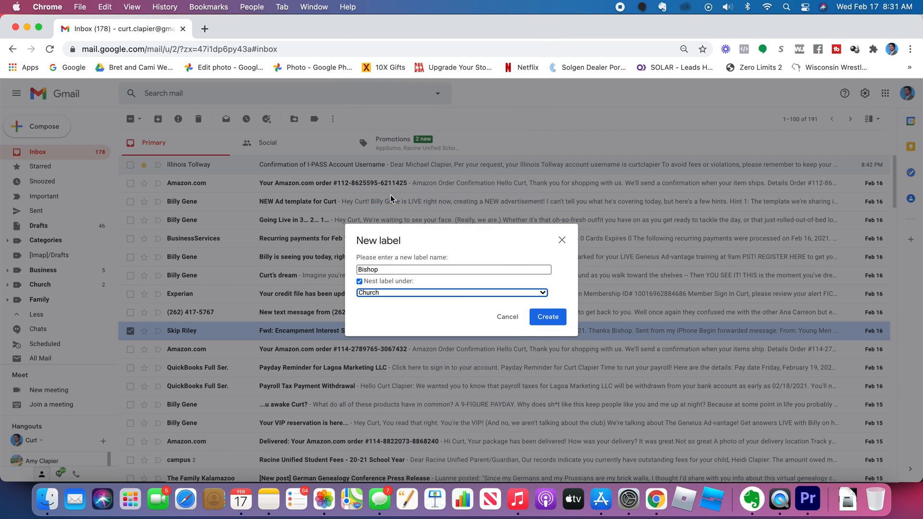
{"action": "left_click", "coordinate": [546, 316]}
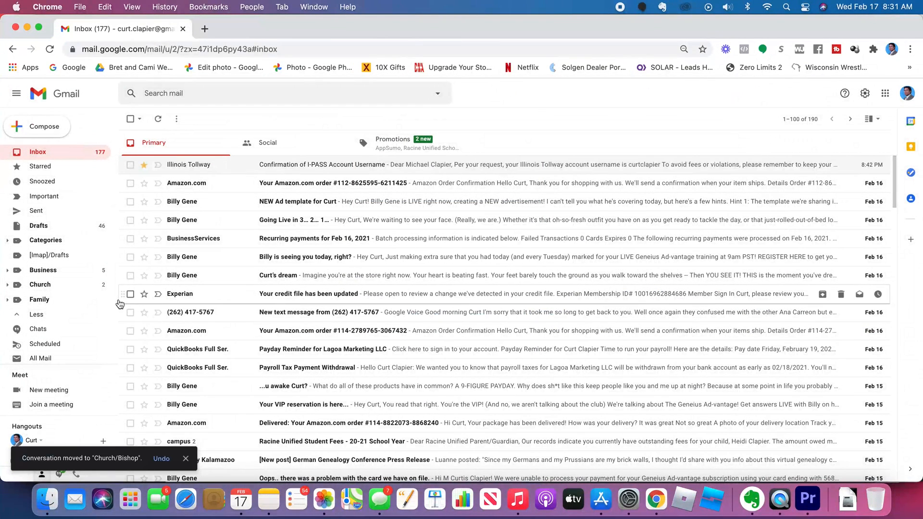
{"action": "mouse_move", "coordinate": [103, 286]}
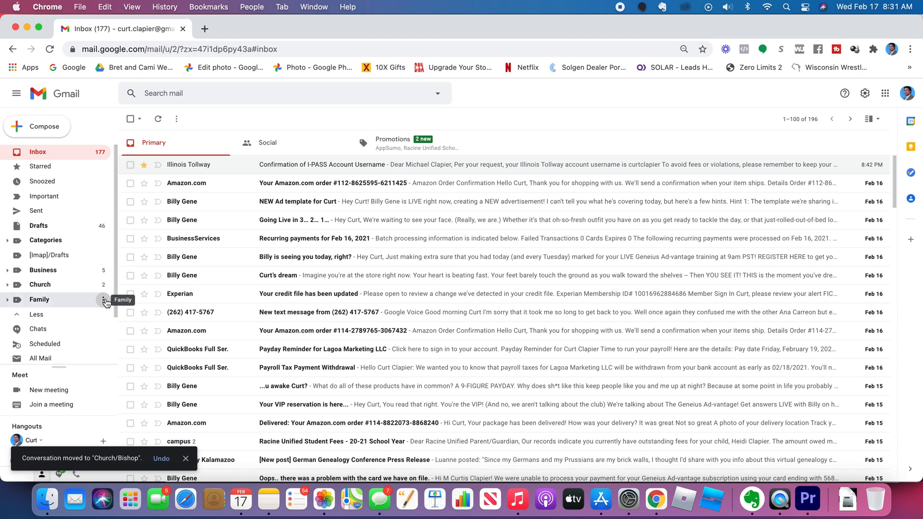
Add a sublabel named Wife under the Family label
{"action": "left_click", "coordinate": [105, 300]}
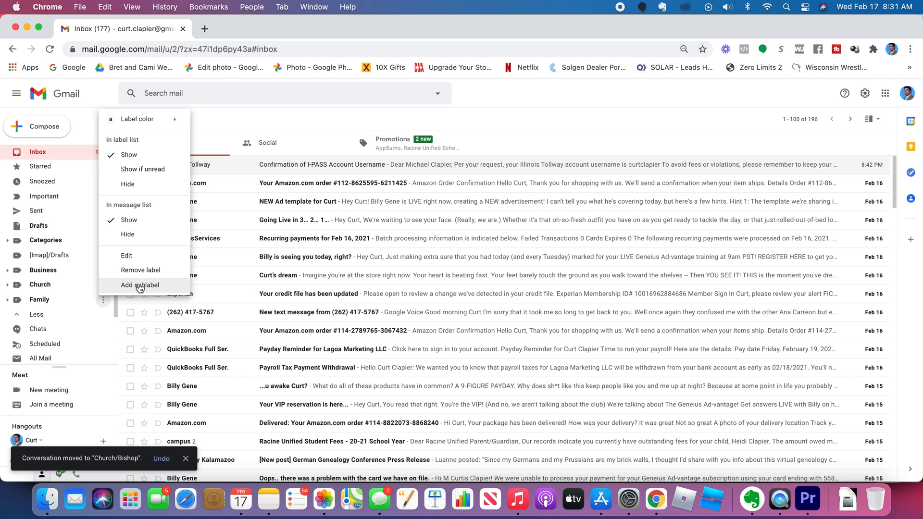
{"action": "left_click", "coordinate": [140, 284]}
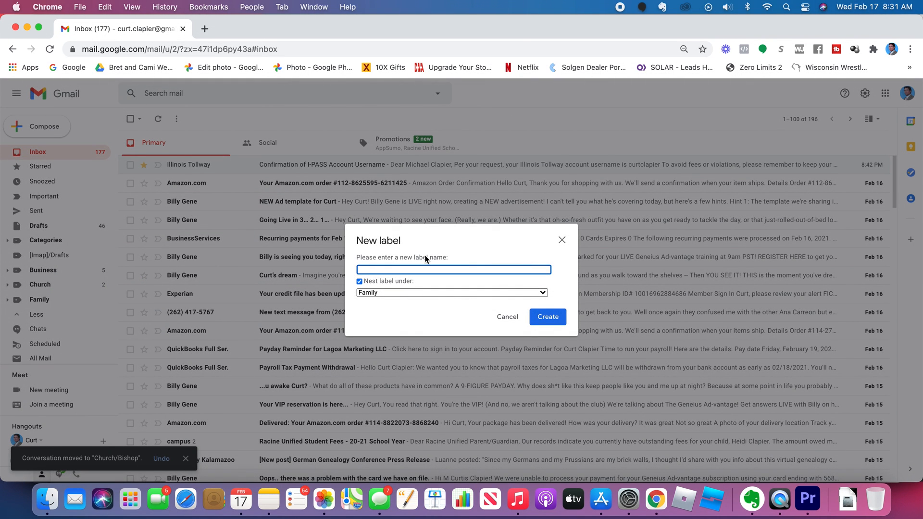
{"action": "type", "text": "Wife"}
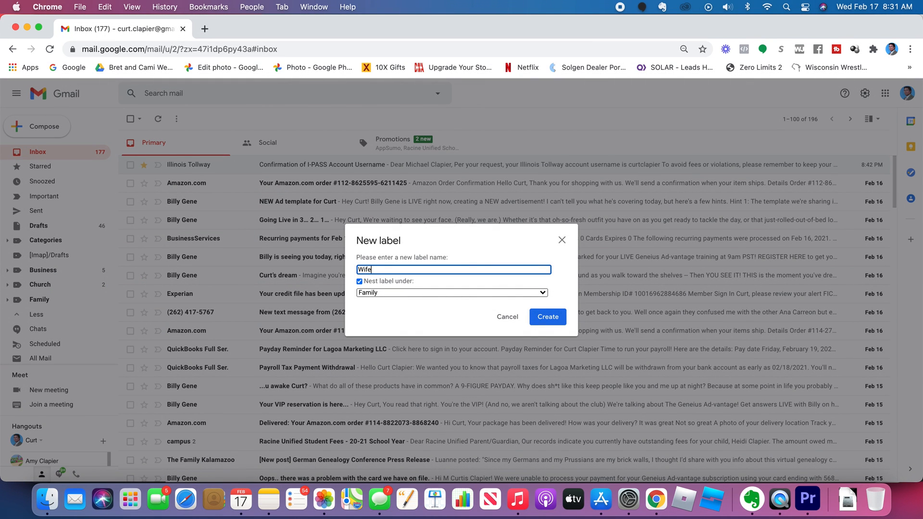
{"action": "left_click", "coordinate": [546, 316]}
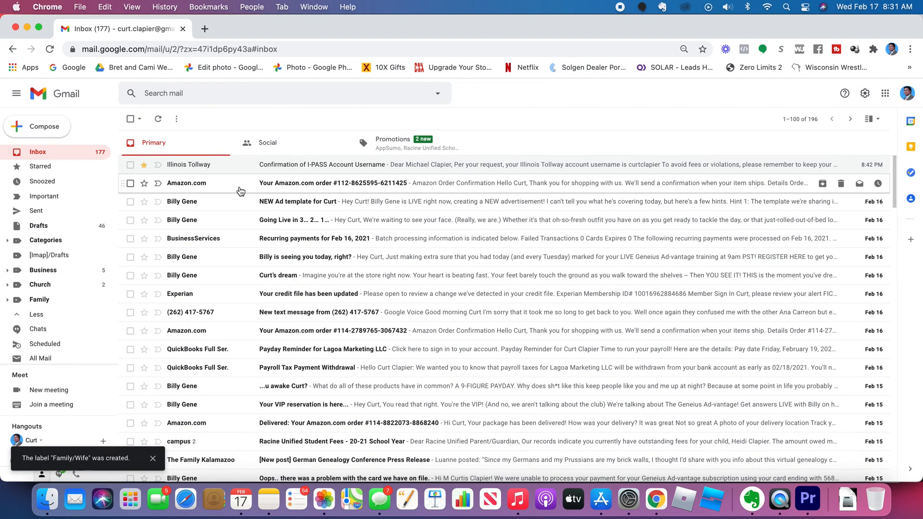
{"action": "mouse_move", "coordinate": [336, 413]}
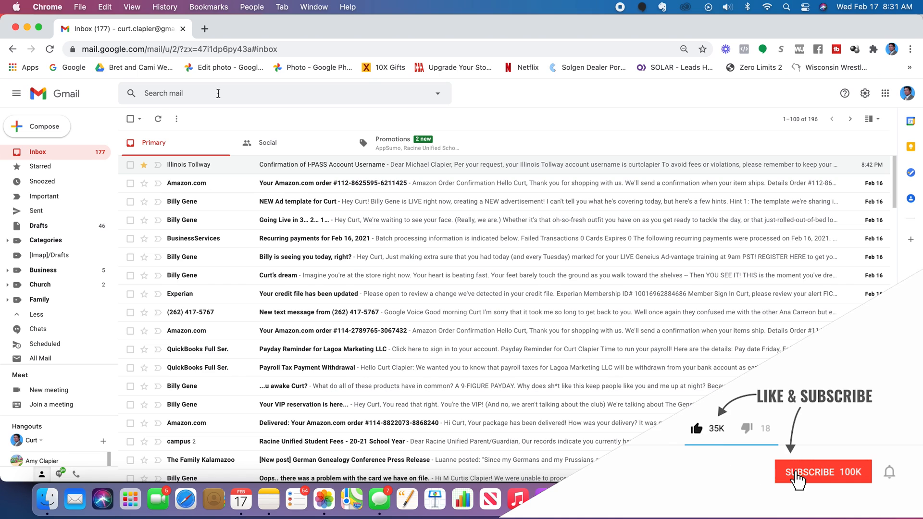
{"action": "left_click", "coordinate": [822, 471]}
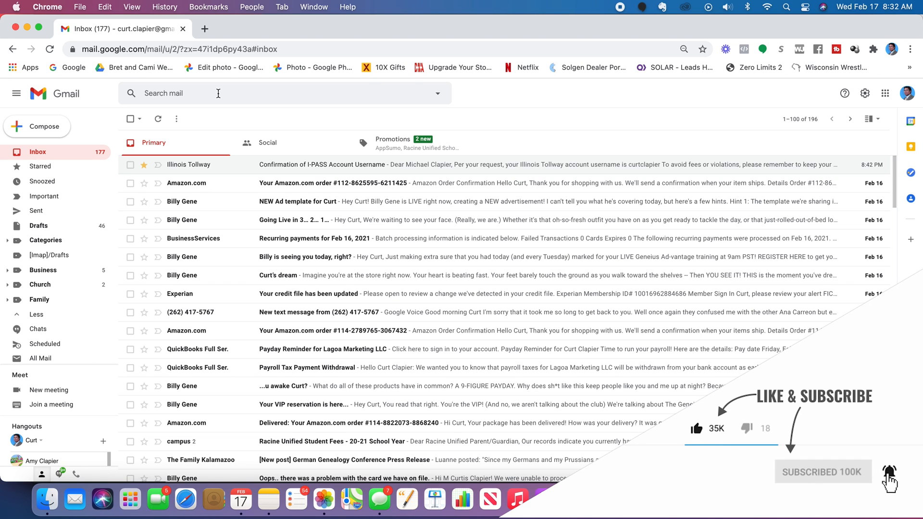